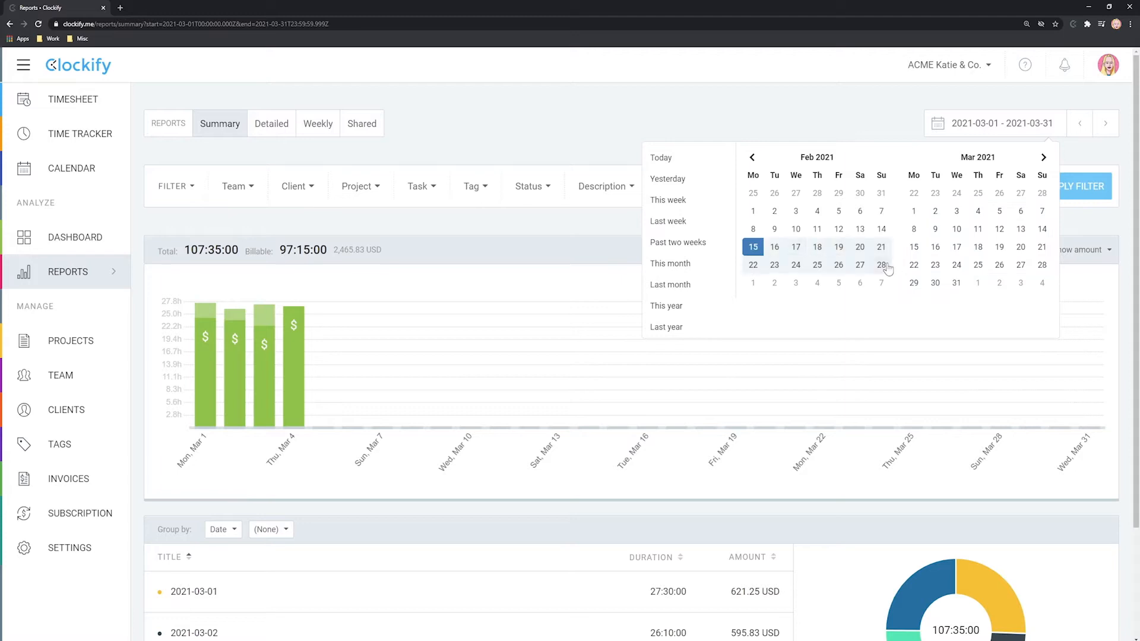
Set the summary report range to Past two weeks, then reopen the range picker for This week
{"action": "left_click", "coordinate": [677, 242]}
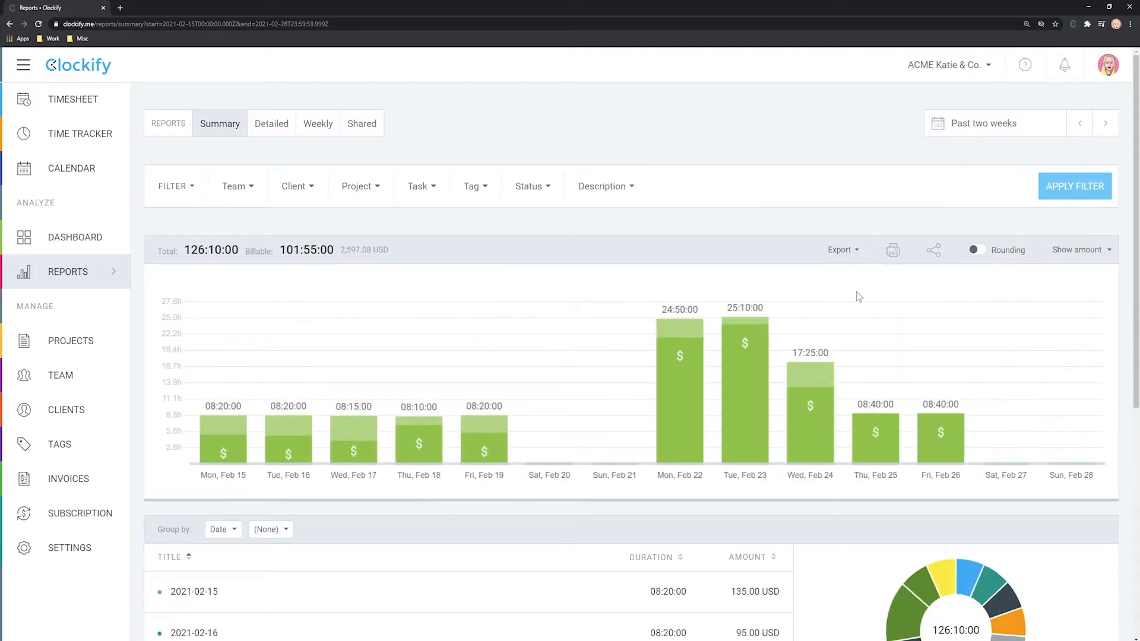
{"action": "left_click", "coordinate": [994, 122]}
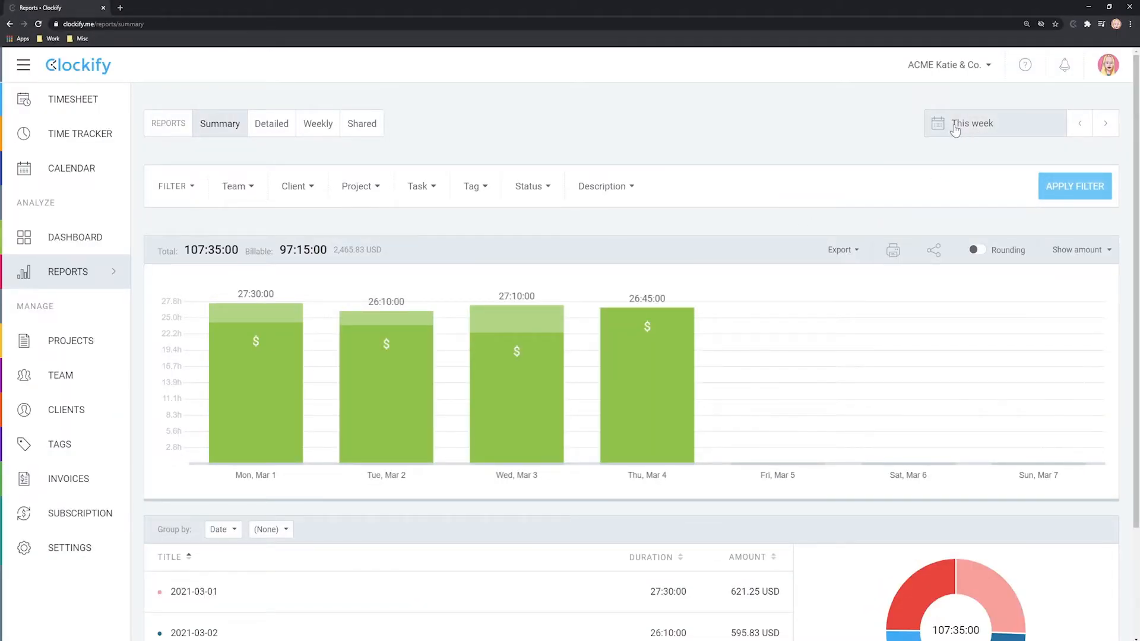
{"action": "mouse_move", "coordinate": [997, 137]}
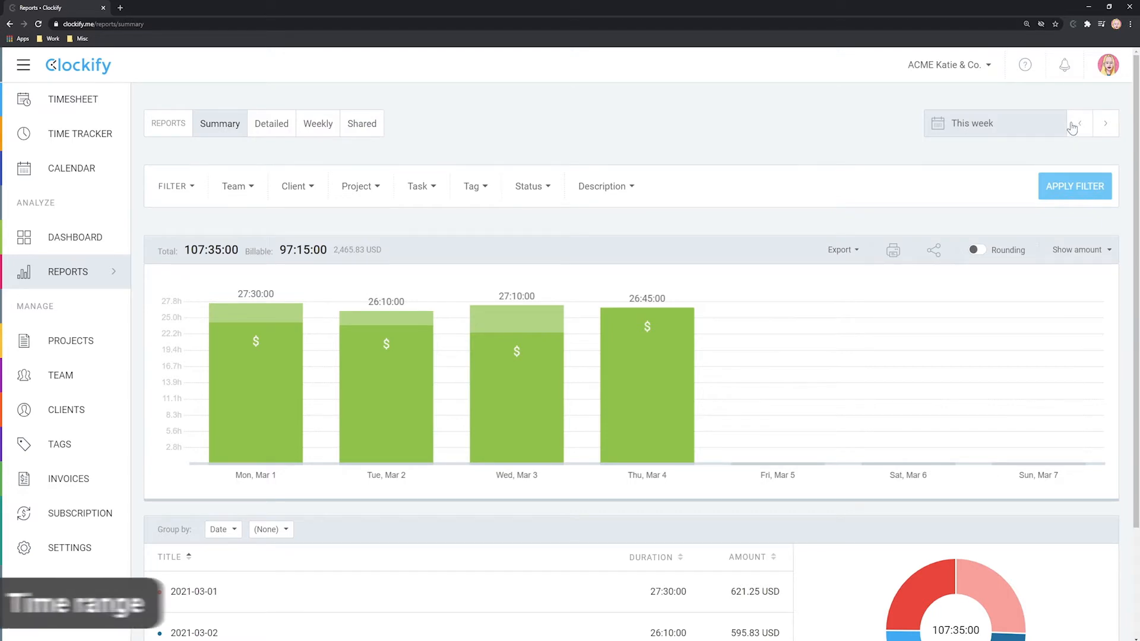
Step the weekly report back twice to Feb 15–21 (41:25:00) and reopen the date range choices
{"action": "left_click", "coordinate": [1080, 122]}
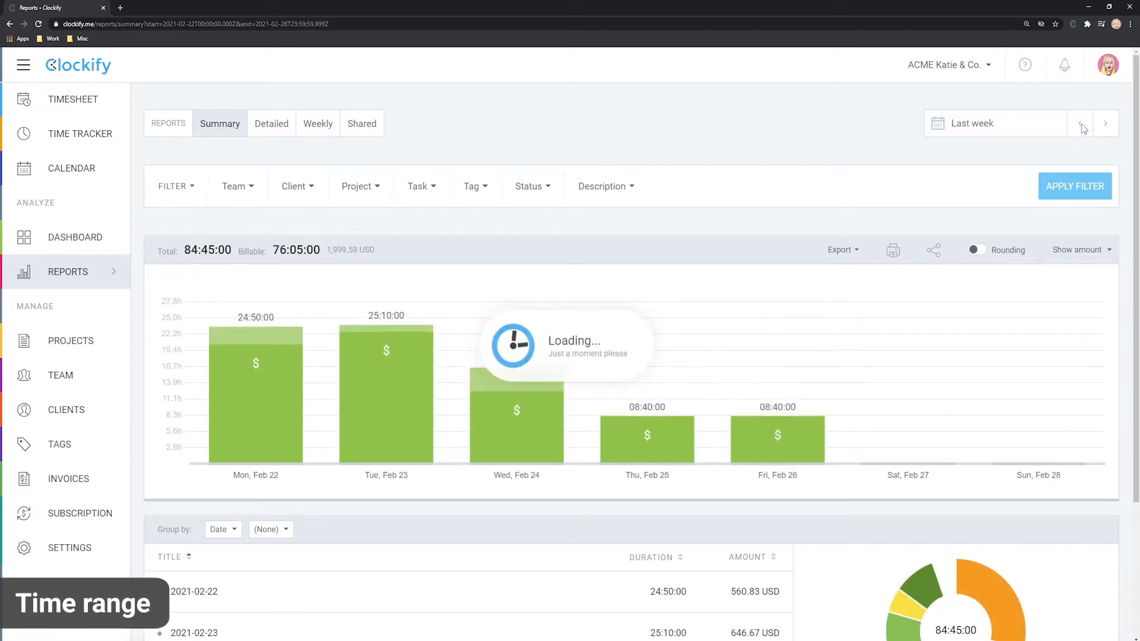
{"action": "left_click", "coordinate": [1083, 123]}
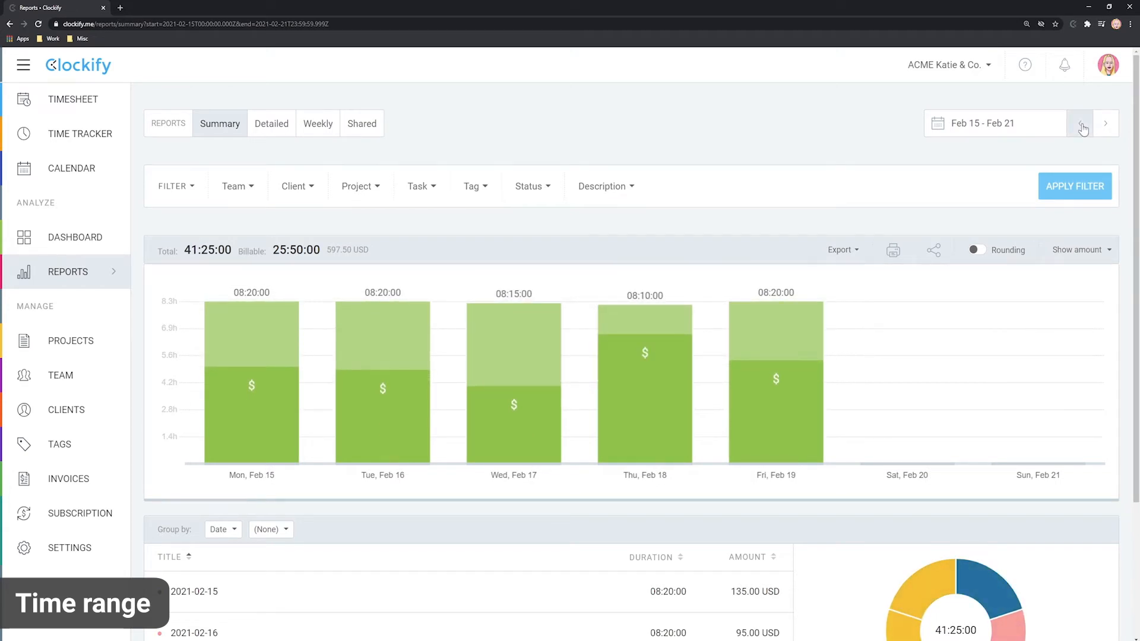
{"action": "left_click", "coordinate": [994, 123]}
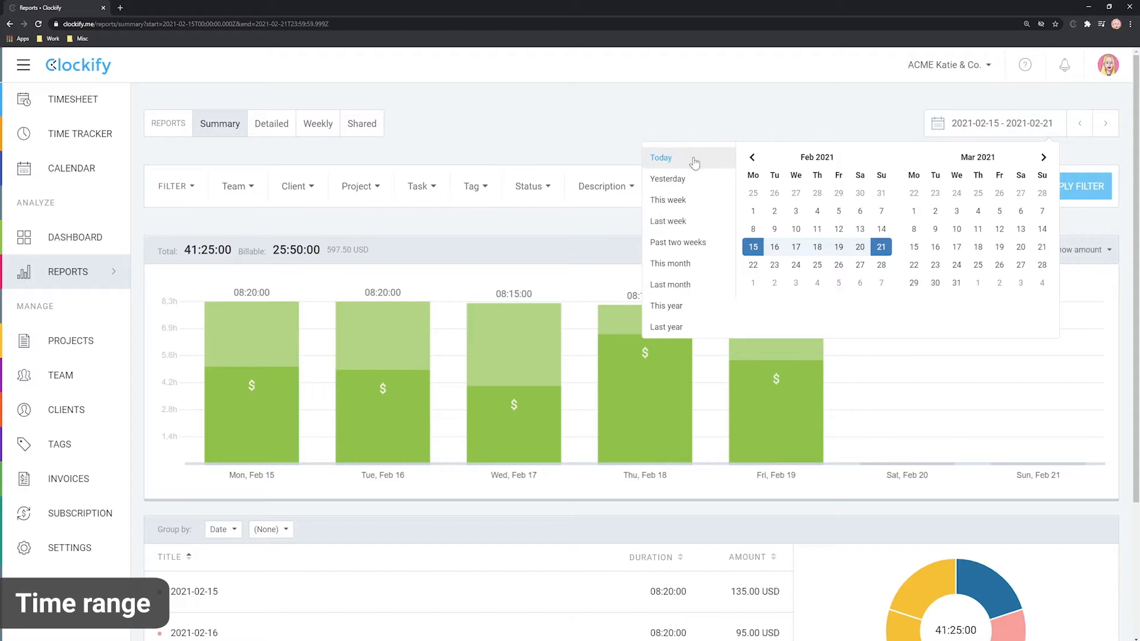
{"action": "mouse_move", "coordinate": [681, 221]}
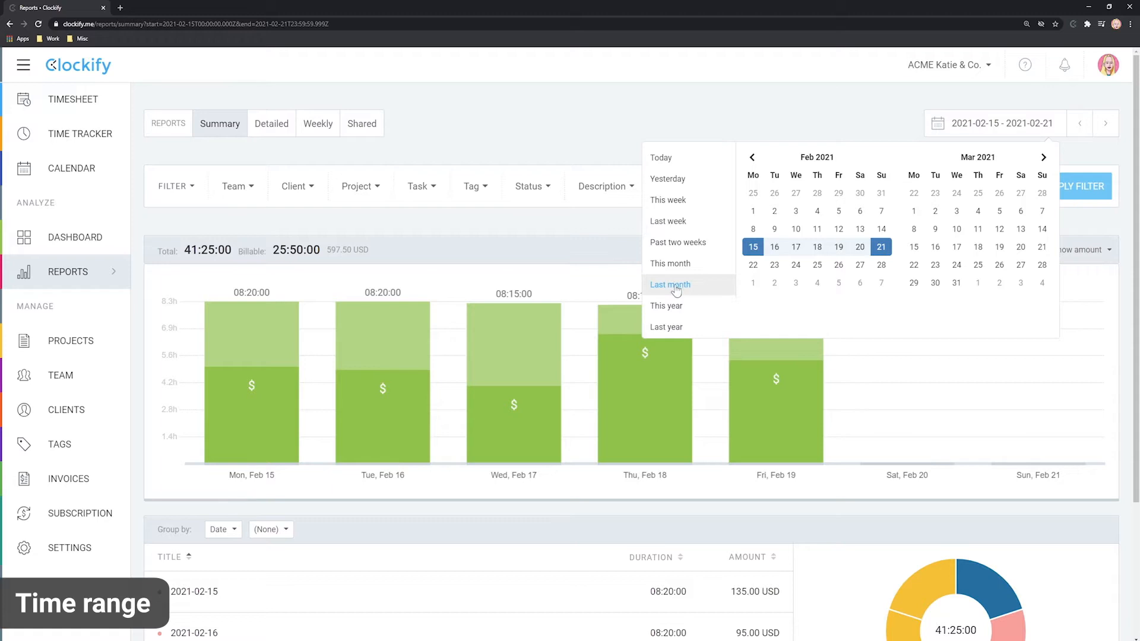
{"action": "mouse_move", "coordinate": [670, 264]}
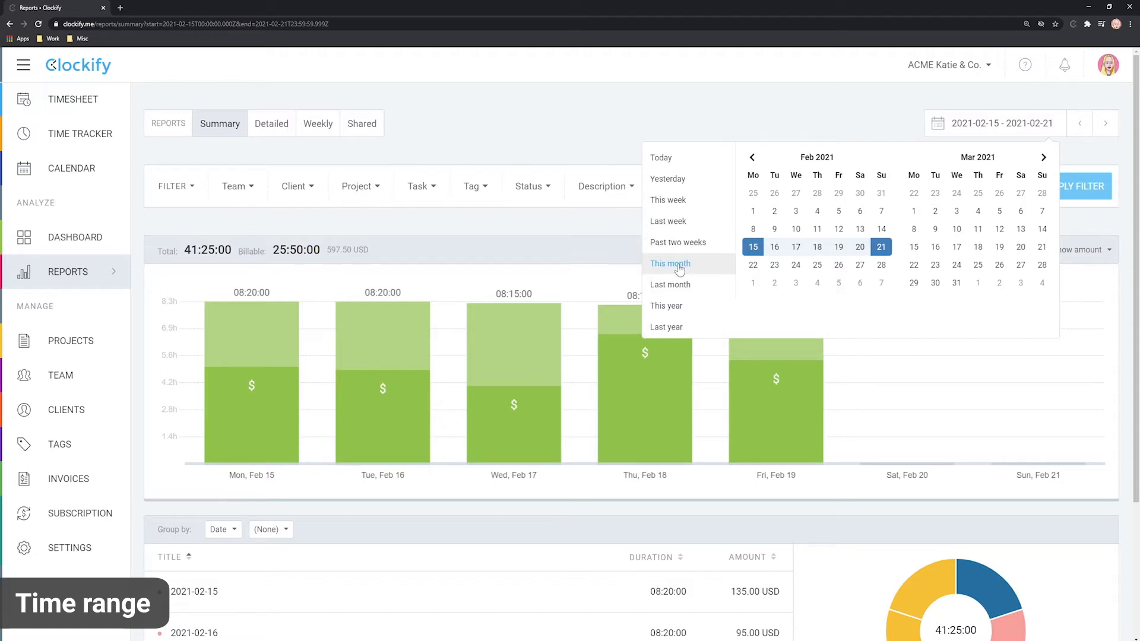
Show This month (March, 107:35:00), then switch the range to Past two weeks
{"action": "left_click", "coordinate": [670, 263]}
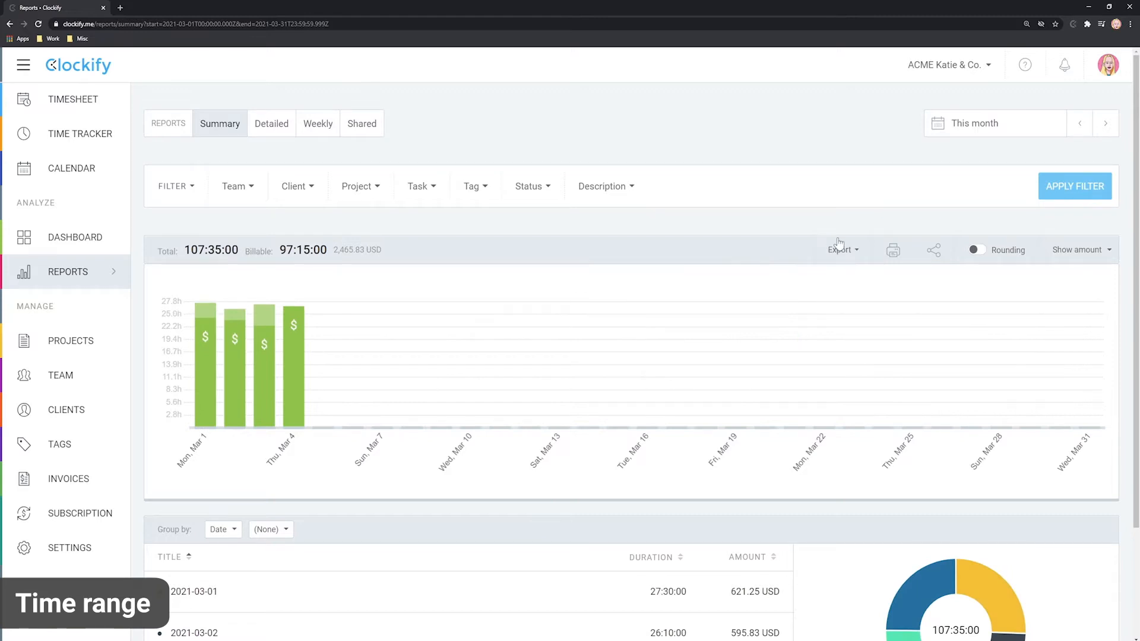
{"action": "mouse_move", "coordinate": [1025, 142]}
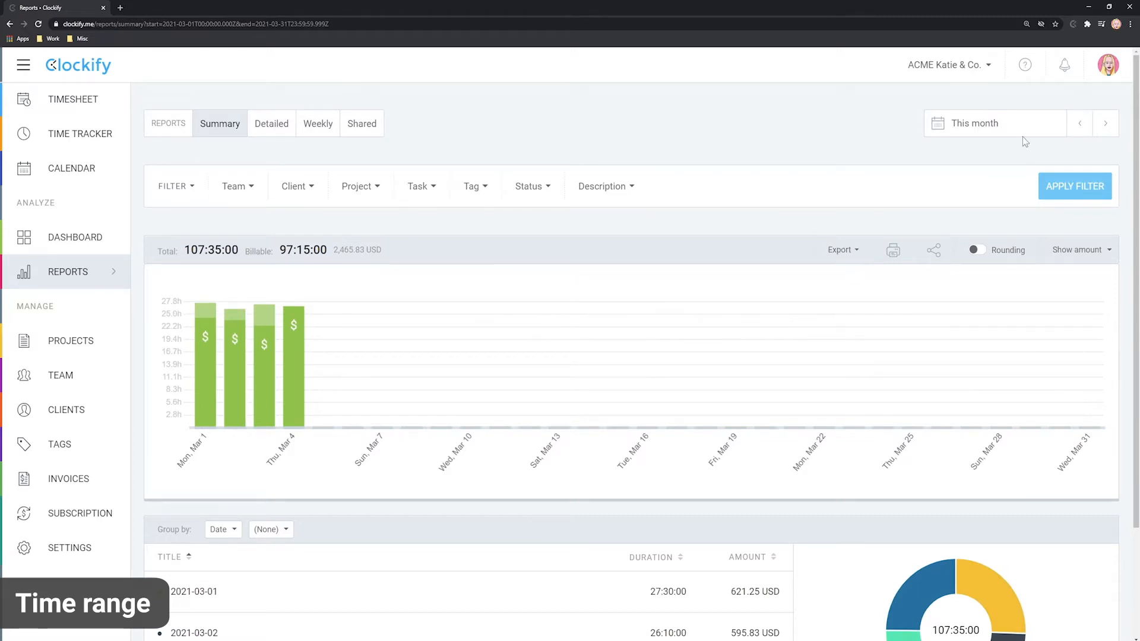
{"action": "left_click", "coordinate": [994, 122]}
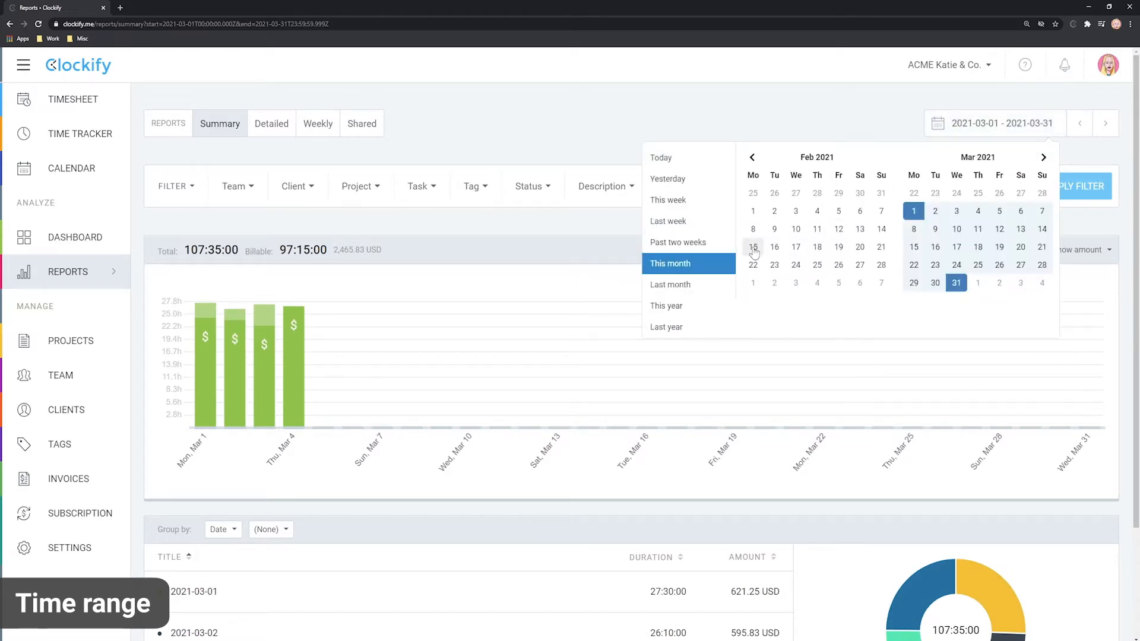
{"action": "left_click", "coordinate": [678, 242]}
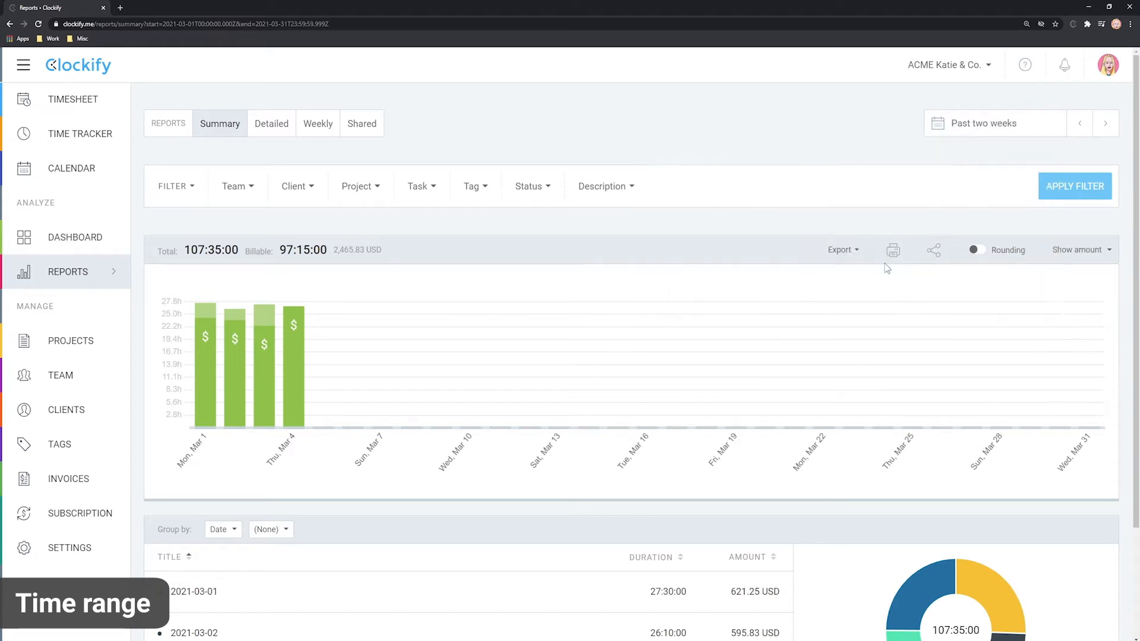
Page the two-week report back to Jan 18–31, then forward twice through Feb 1–14
{"action": "left_click", "coordinate": [1079, 123]}
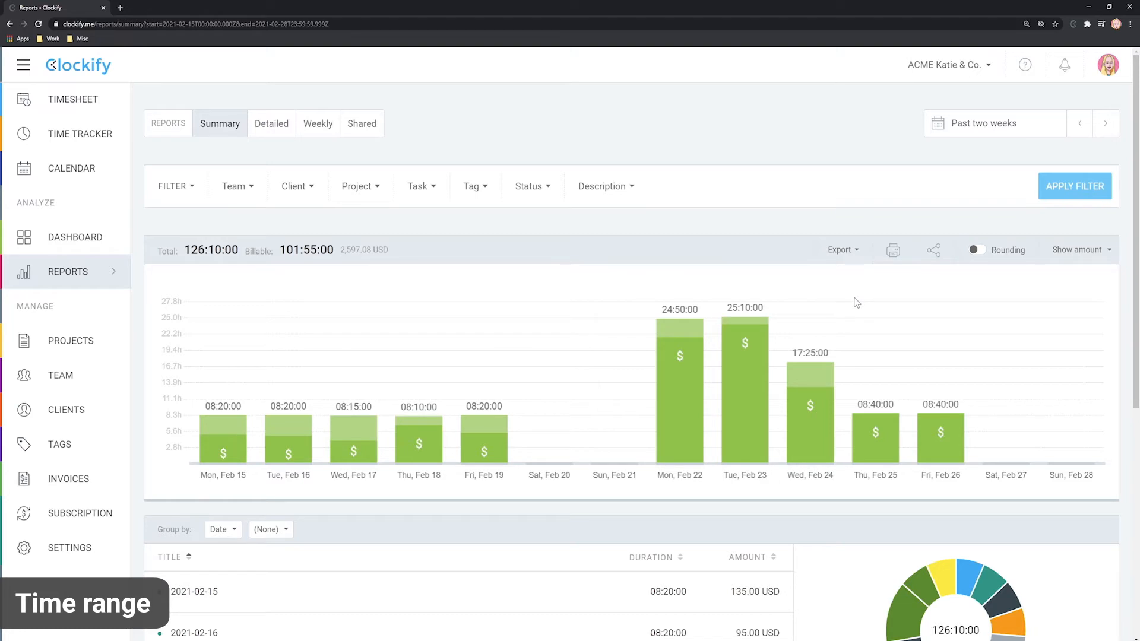
{"action": "mouse_move", "coordinate": [904, 290]}
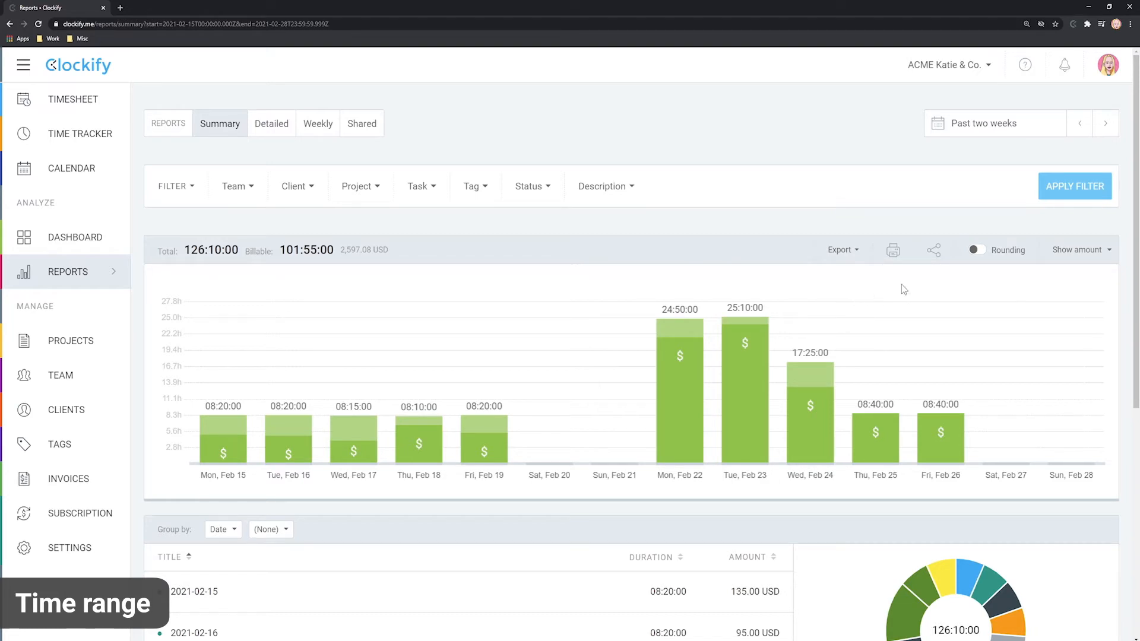
{"action": "mouse_move", "coordinate": [1080, 132]}
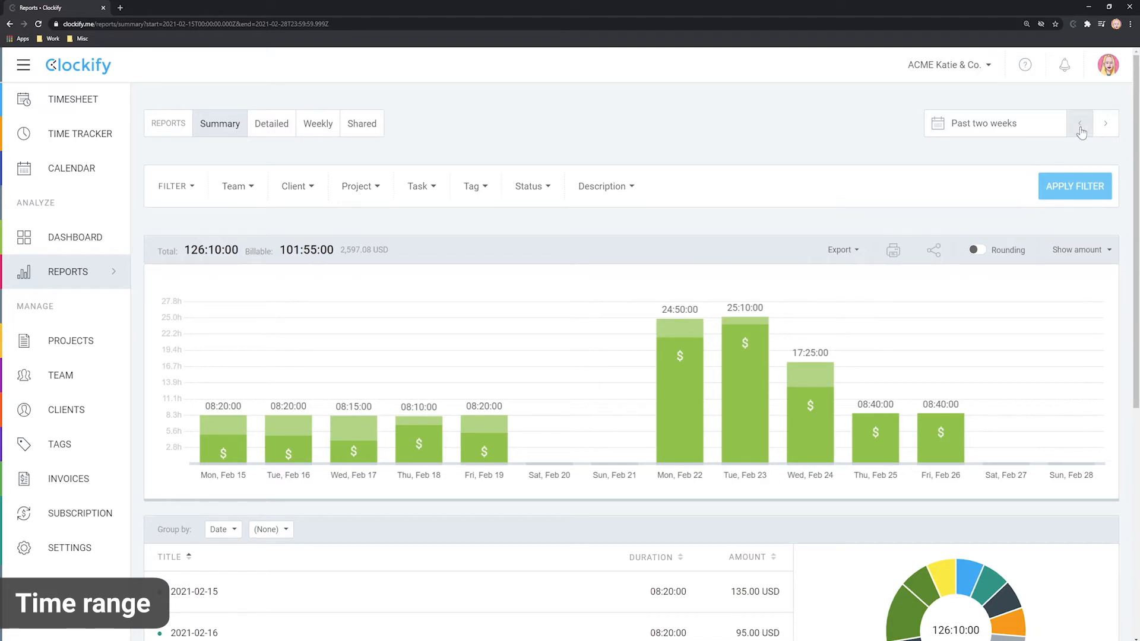
{"action": "left_click", "coordinate": [1080, 122]}
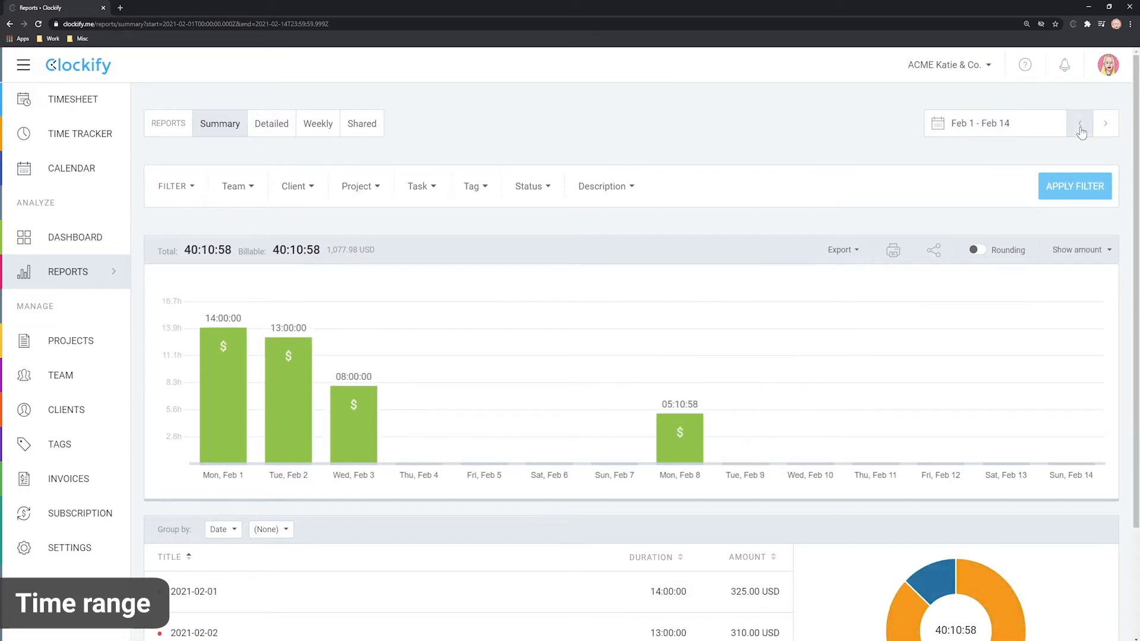
{"action": "left_click", "coordinate": [1080, 122]}
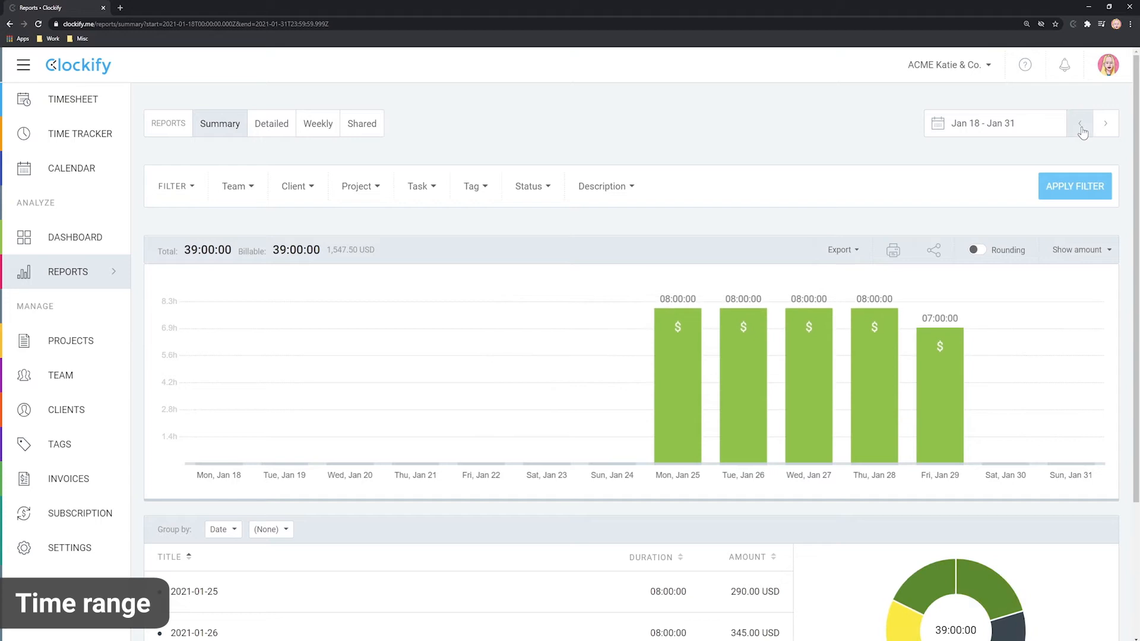
{"action": "left_click", "coordinate": [1106, 122]}
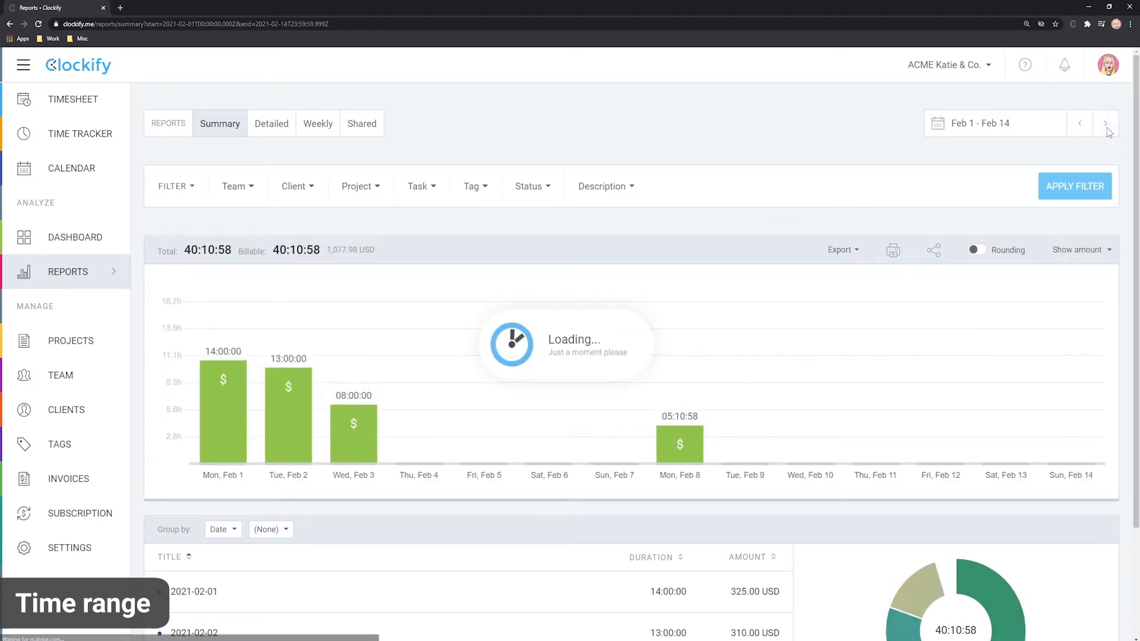
{"action": "left_click", "coordinate": [1106, 123]}
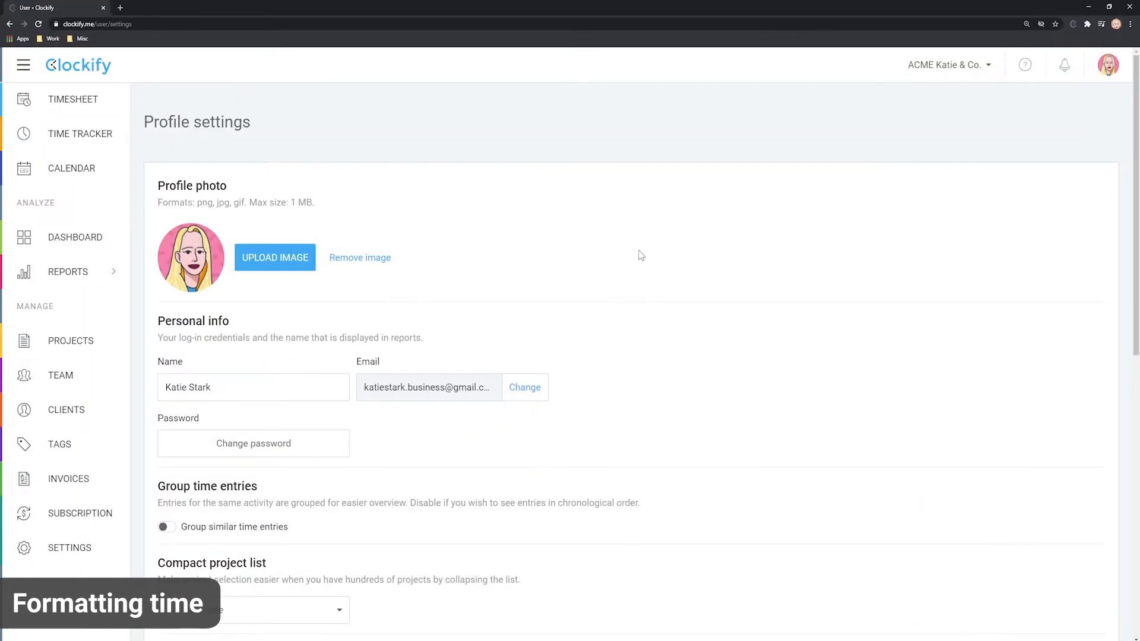
In Profile settings' Time settings, set Week start to Sunday
{"action": "scroll", "scroll_direction": "down", "scroll_amount": 3}
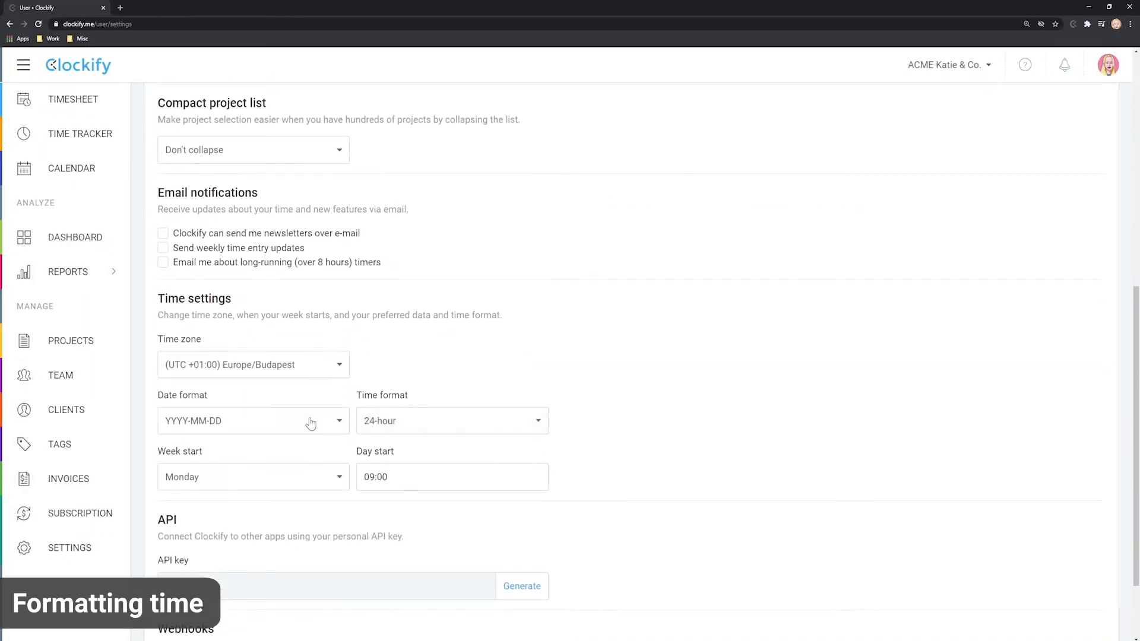
{"action": "left_click", "coordinate": [252, 477]}
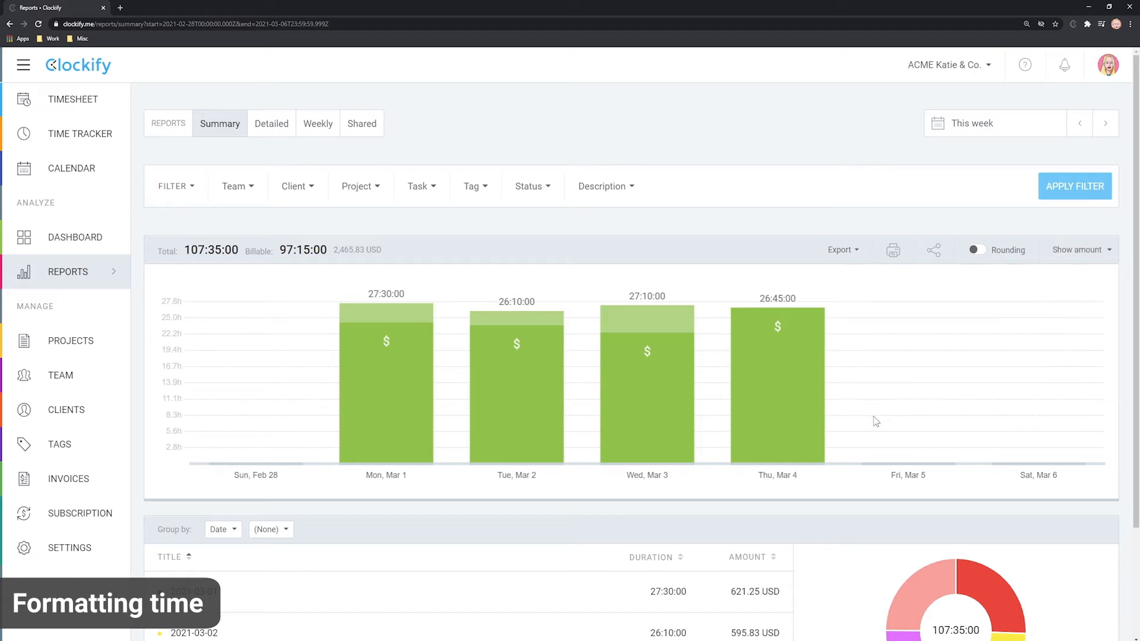
{"action": "mouse_move", "coordinate": [938, 413]}
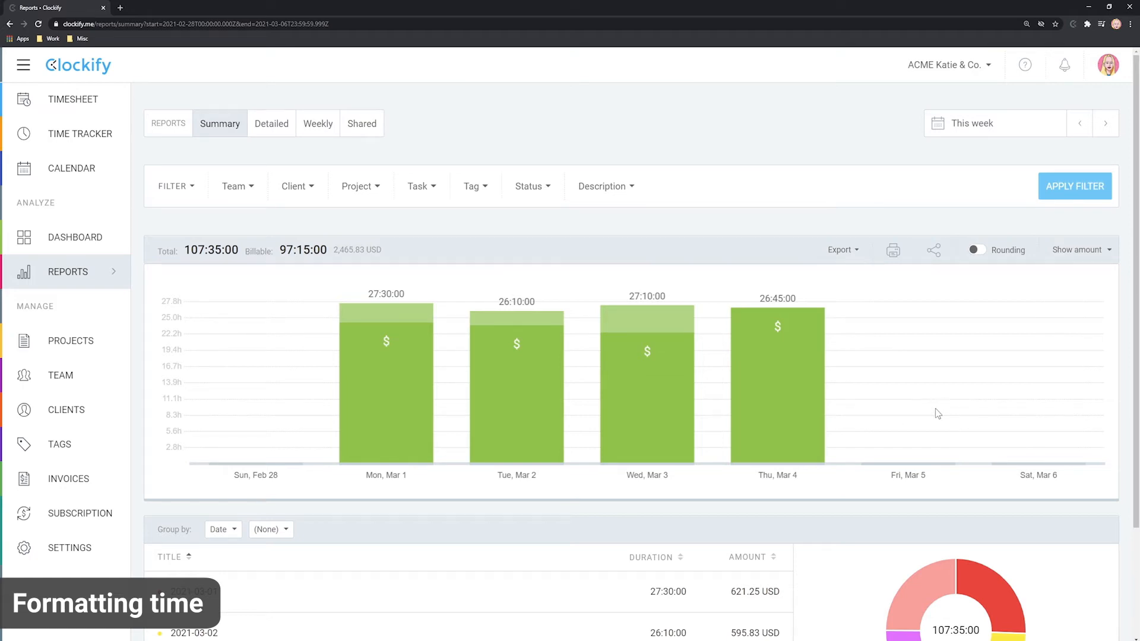
Return to Profile settings' Time settings and show the 12-hour/24-hour Time format choices
{"action": "left_click", "coordinate": [1108, 65]}
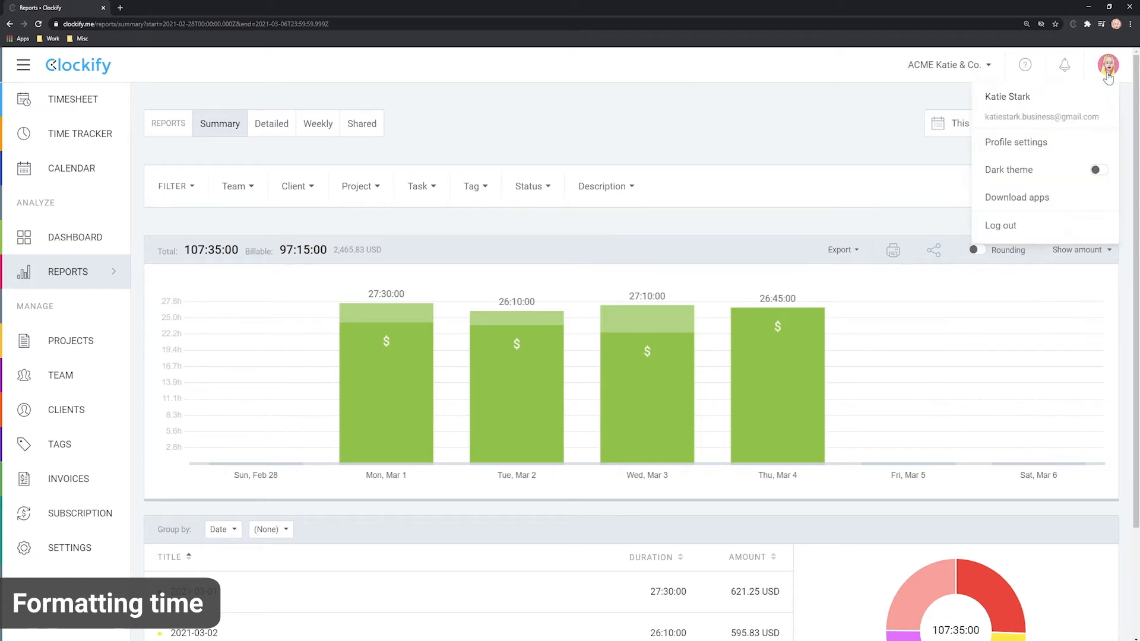
{"action": "left_click", "coordinate": [1016, 141]}
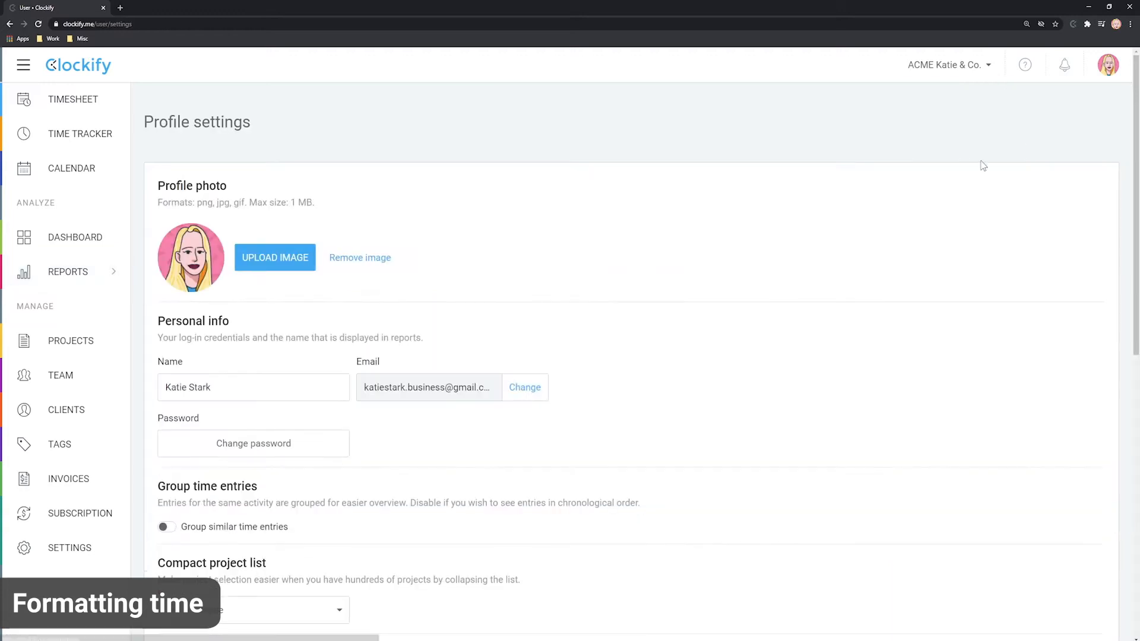
{"action": "scroll", "scroll_direction": "down", "scroll_amount": 3}
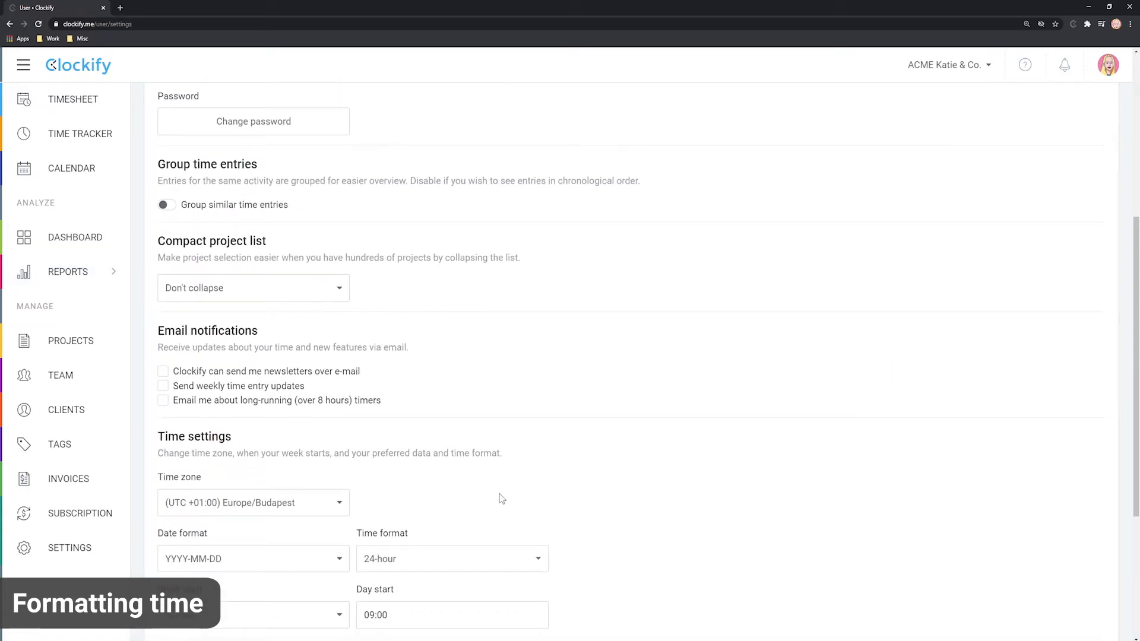
{"action": "scroll", "scroll_direction": "down", "scroll_amount": 3}
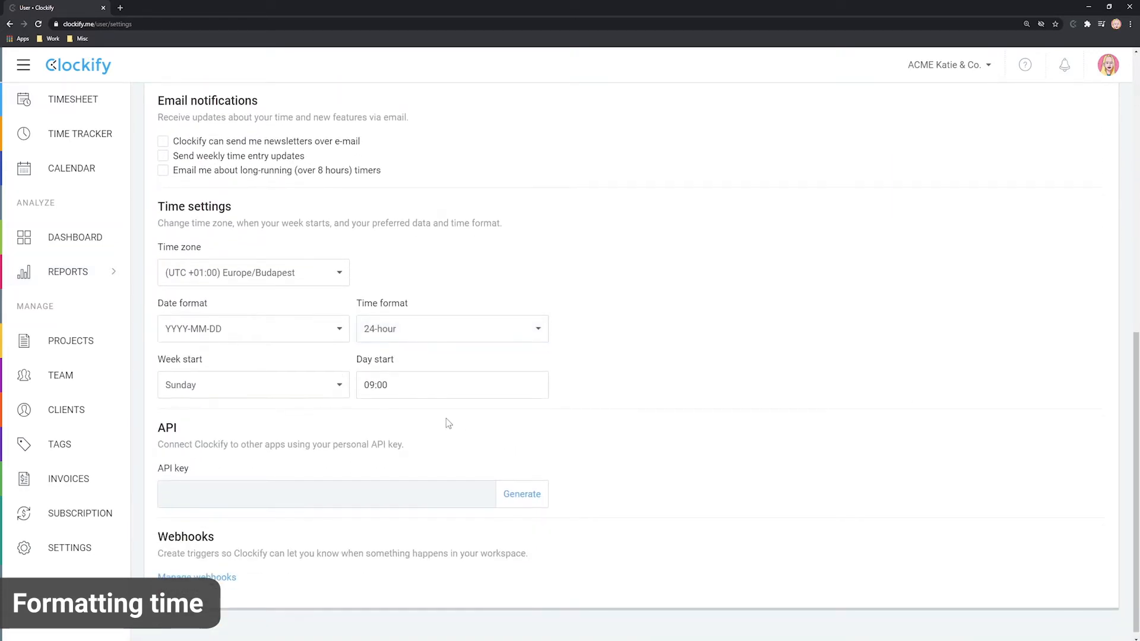
{"action": "left_click", "coordinate": [452, 329]}
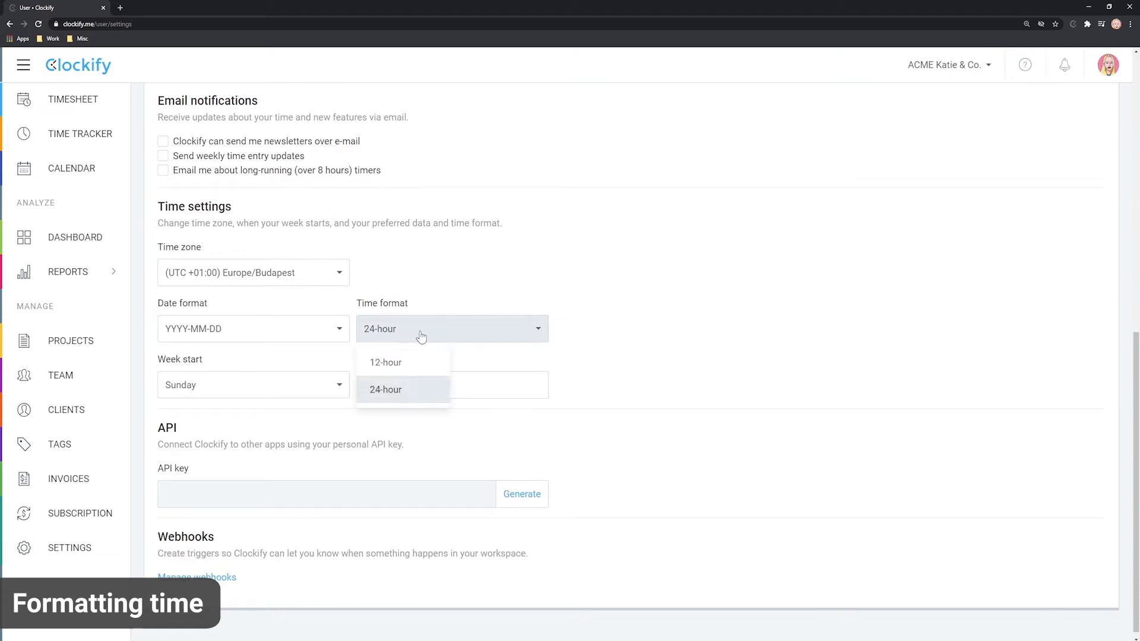
{"action": "mouse_move", "coordinate": [398, 367]}
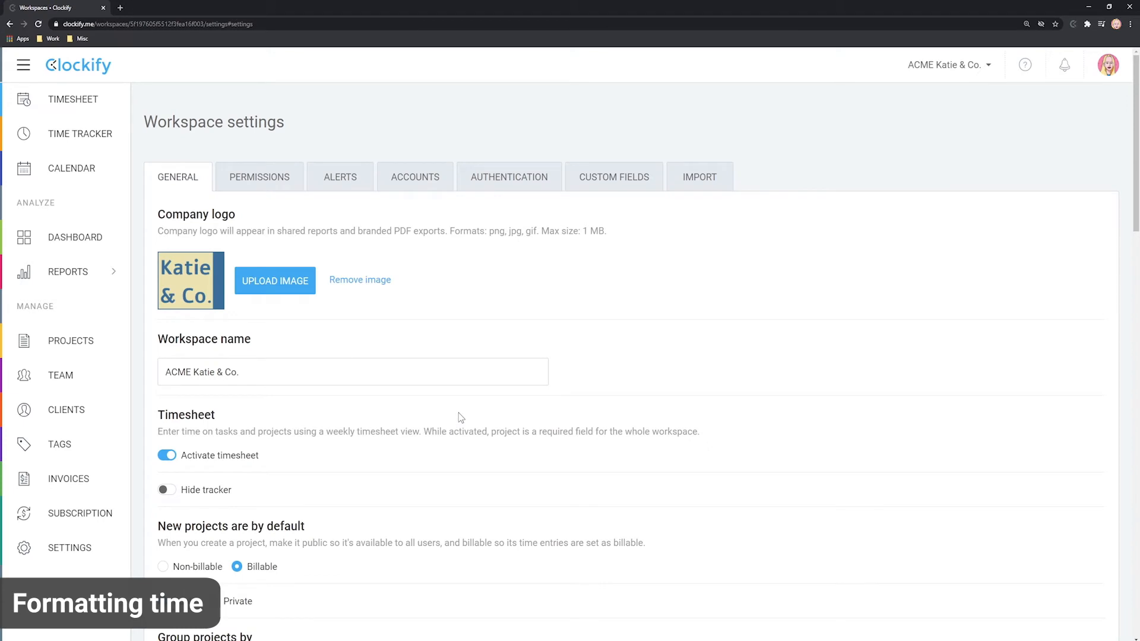
Choose the workspace Duration format so settings save, then go to Time rounding
{"action": "scroll", "scroll_direction": "down", "scroll_amount": 3}
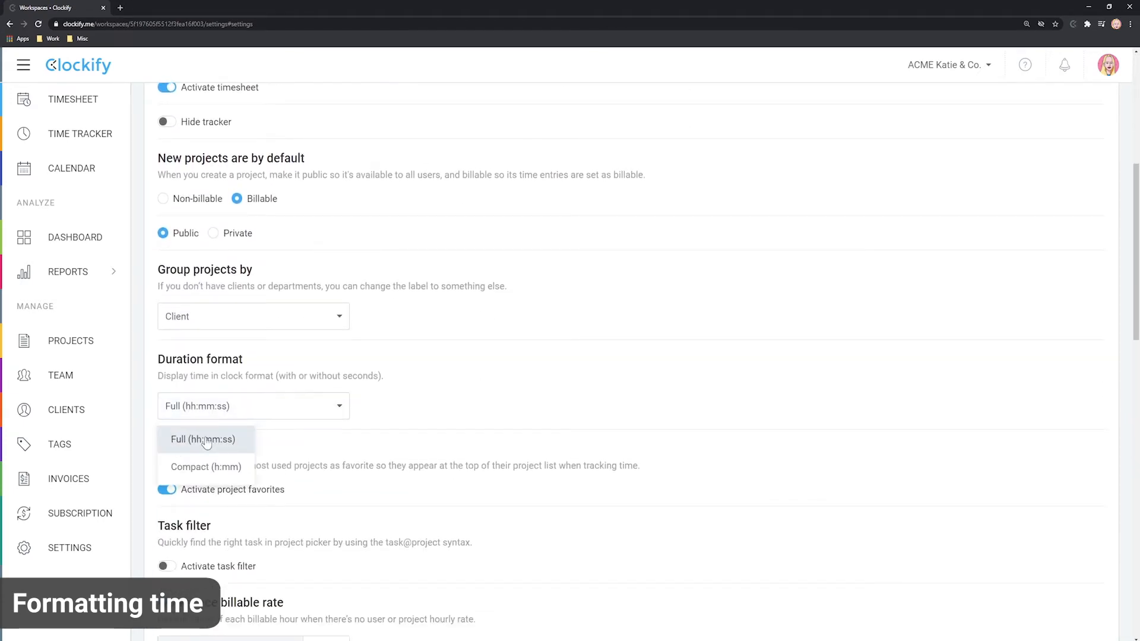
{"action": "left_click", "coordinate": [206, 467]}
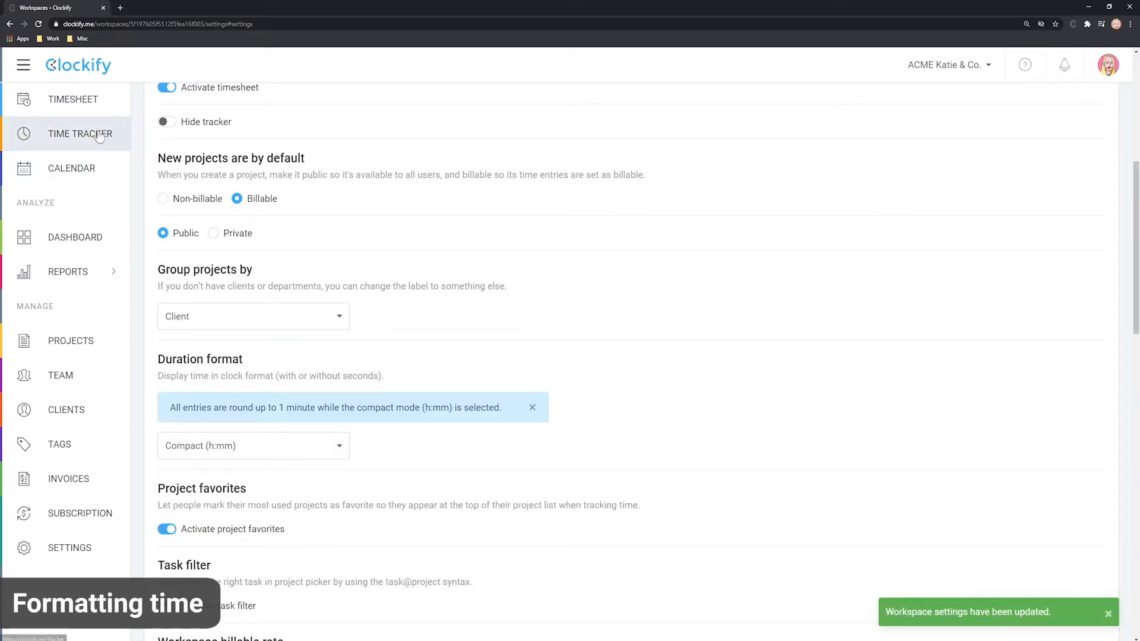
{"action": "left_click", "coordinate": [79, 133]}
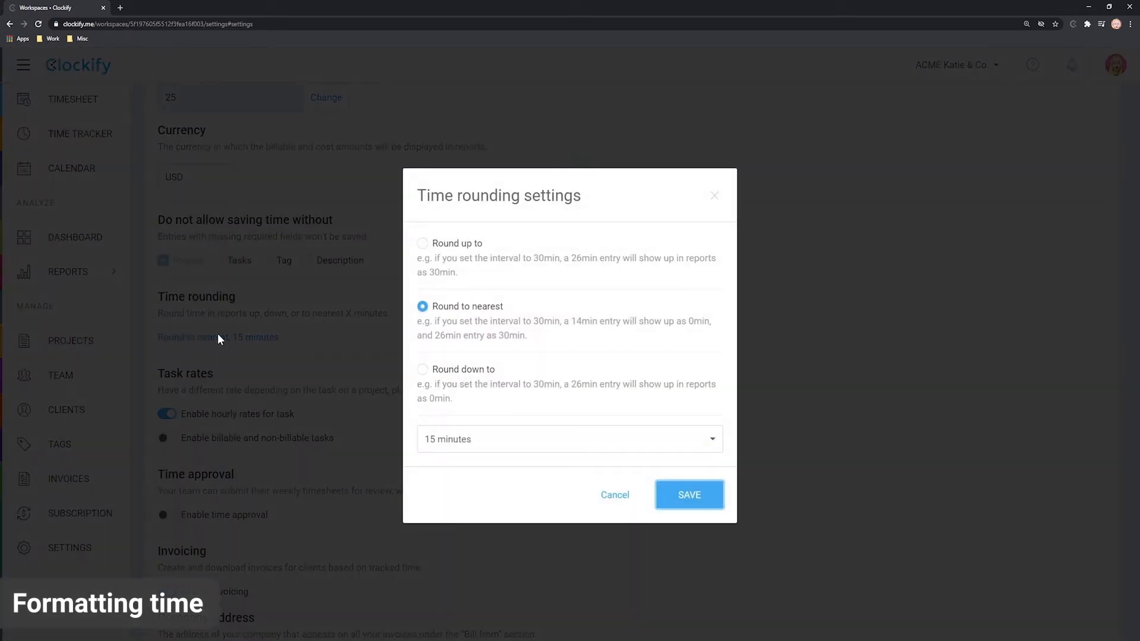
Try Round up and Round down, then save workspace rounding as Round to nearest 15 minutes
{"action": "left_click", "coordinate": [423, 244]}
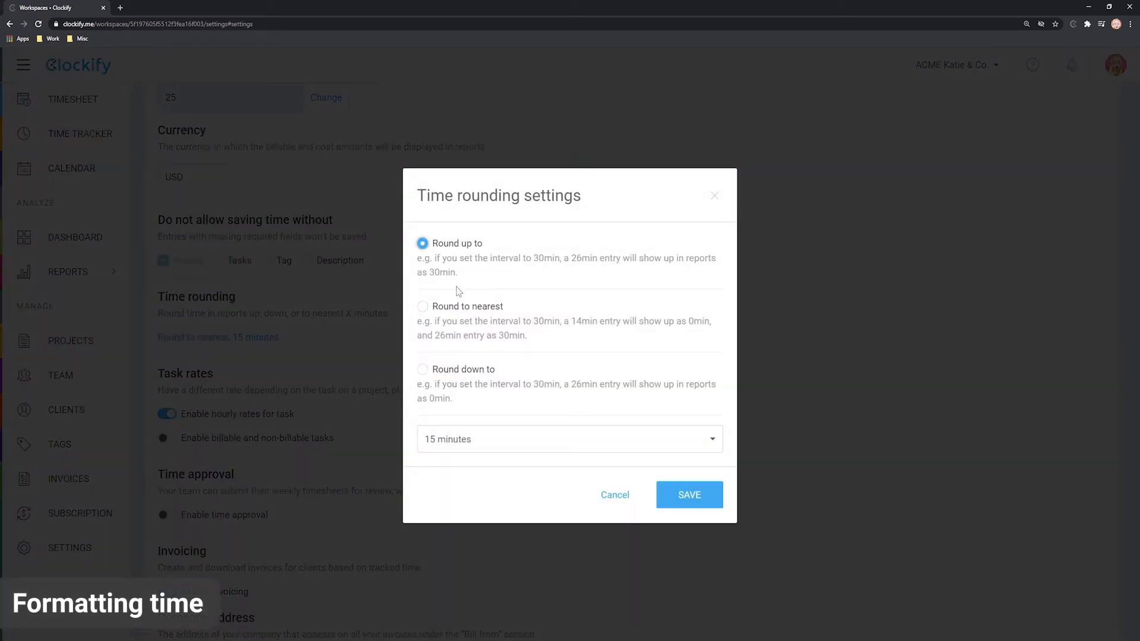
{"action": "left_click", "coordinate": [423, 370]}
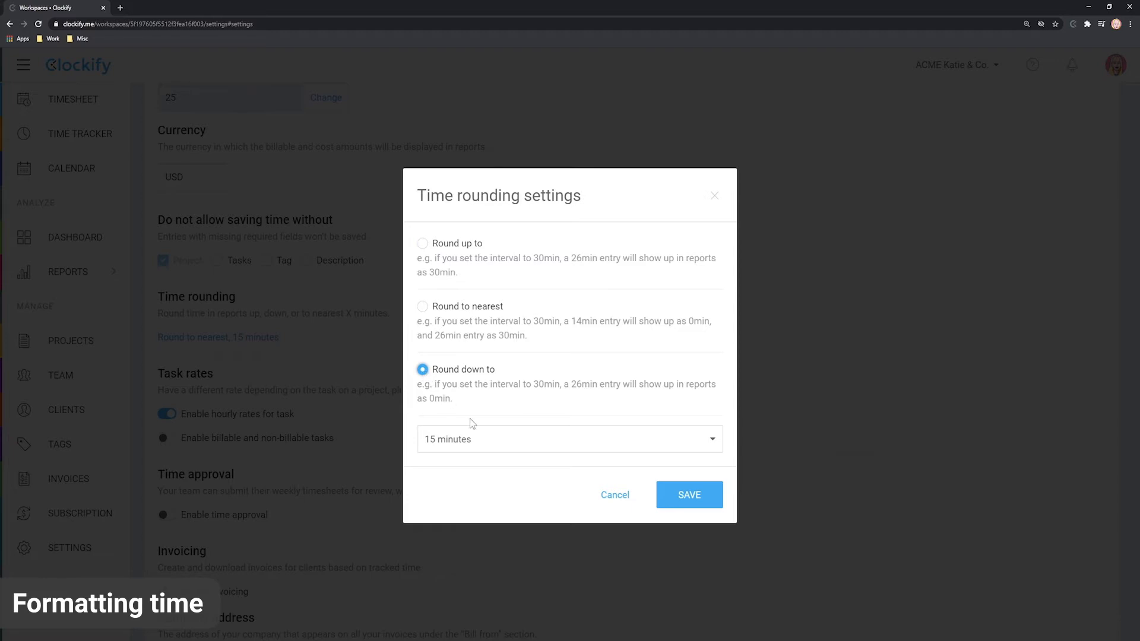
{"action": "left_click", "coordinate": [423, 307]}
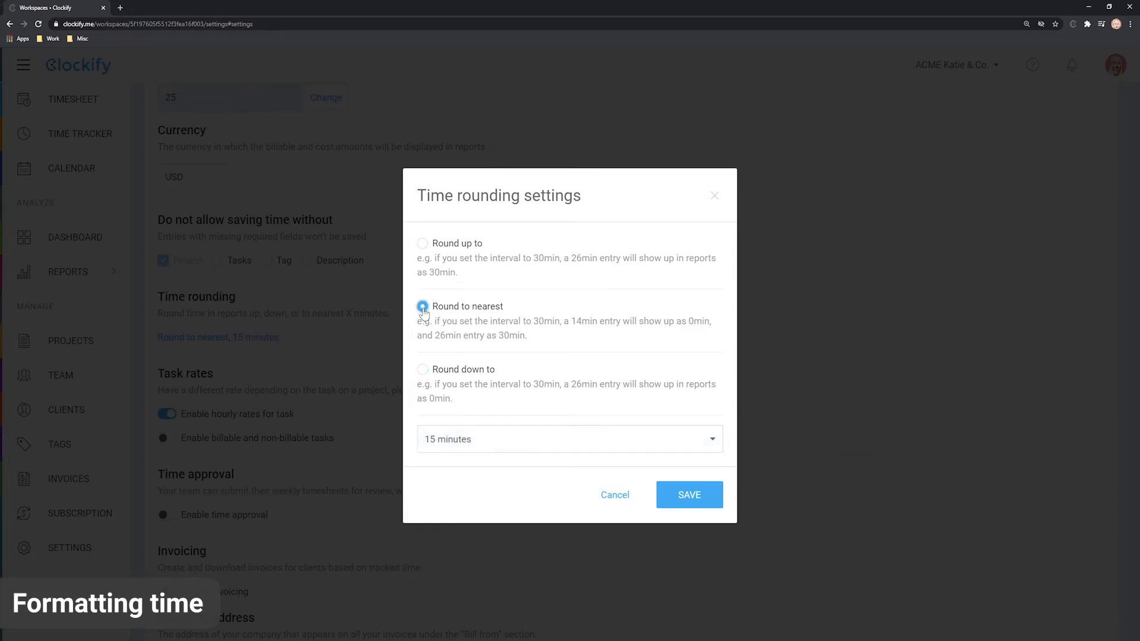
{"action": "left_click", "coordinate": [569, 438]}
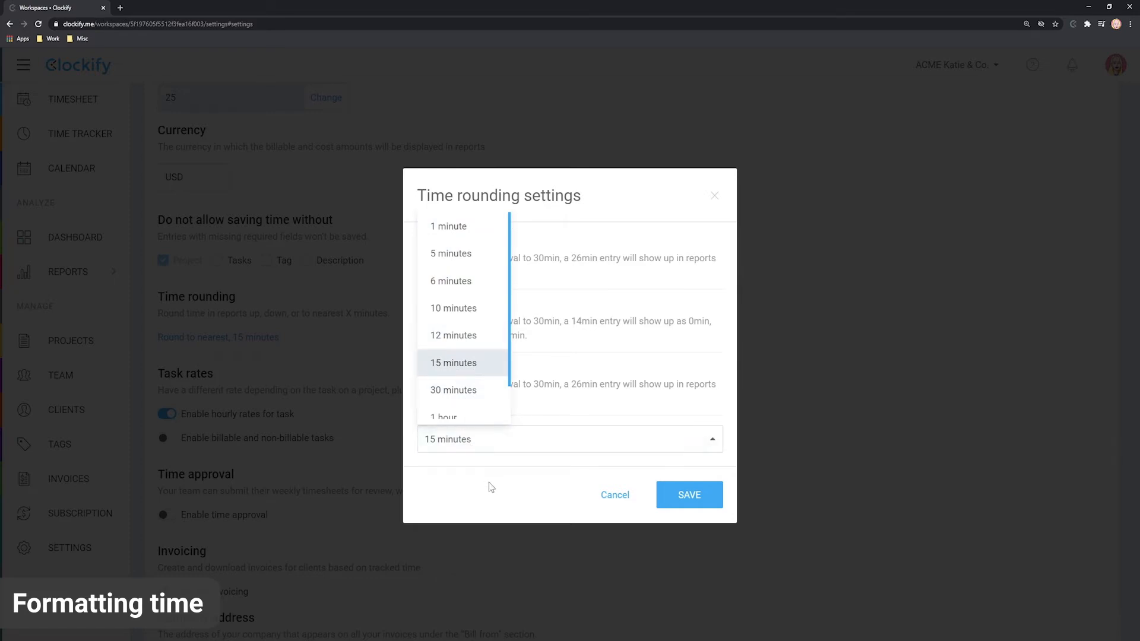
{"action": "left_click", "coordinate": [614, 495]}
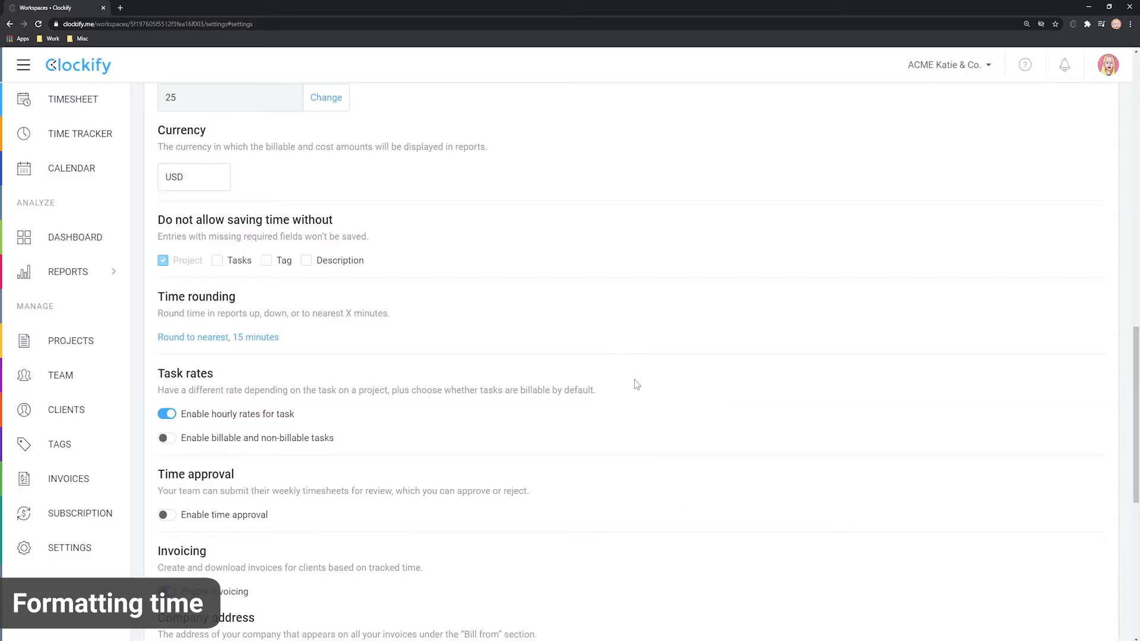
Open the Summary report with rounding on and go back to last week (Feb 21–27)
{"action": "left_click", "coordinate": [68, 270]}
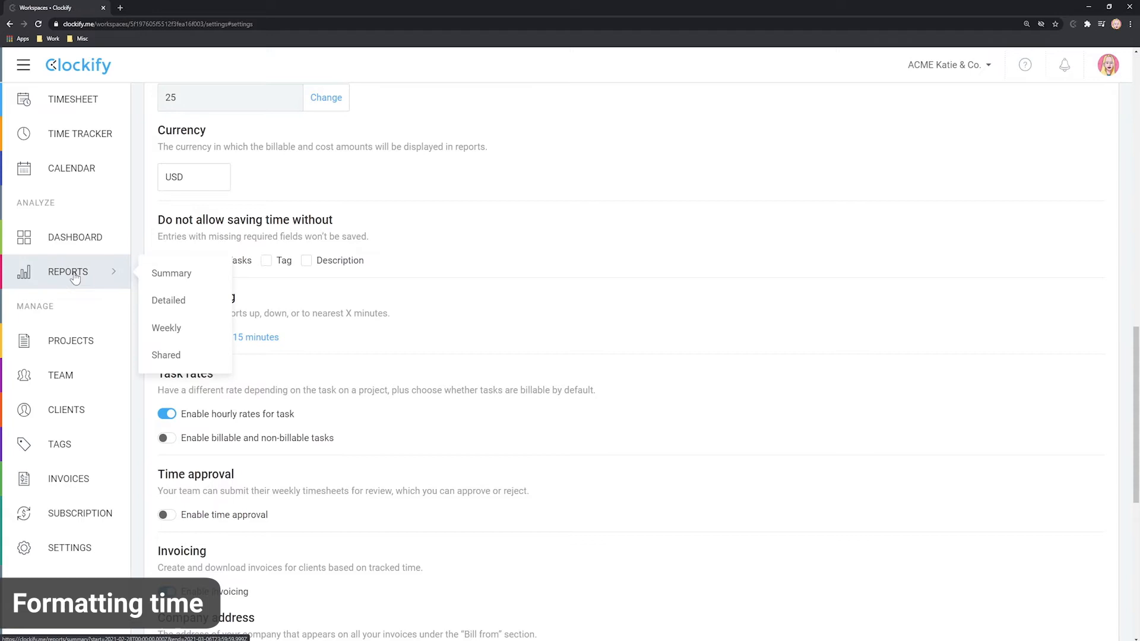
{"action": "left_click", "coordinate": [171, 273]}
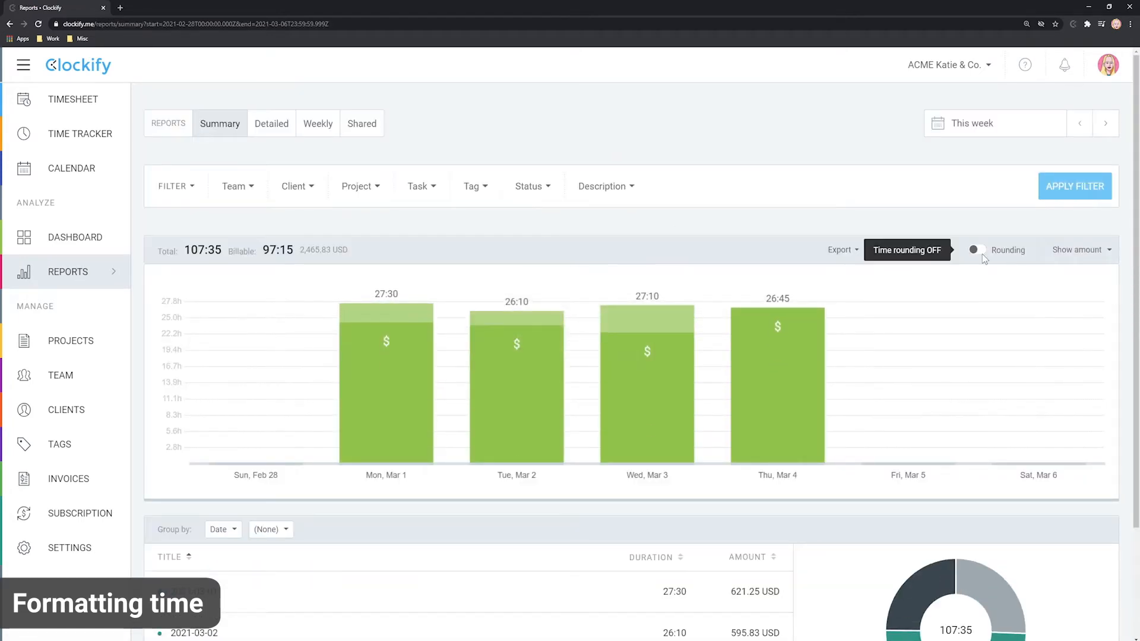
{"action": "left_click", "coordinate": [973, 250]}
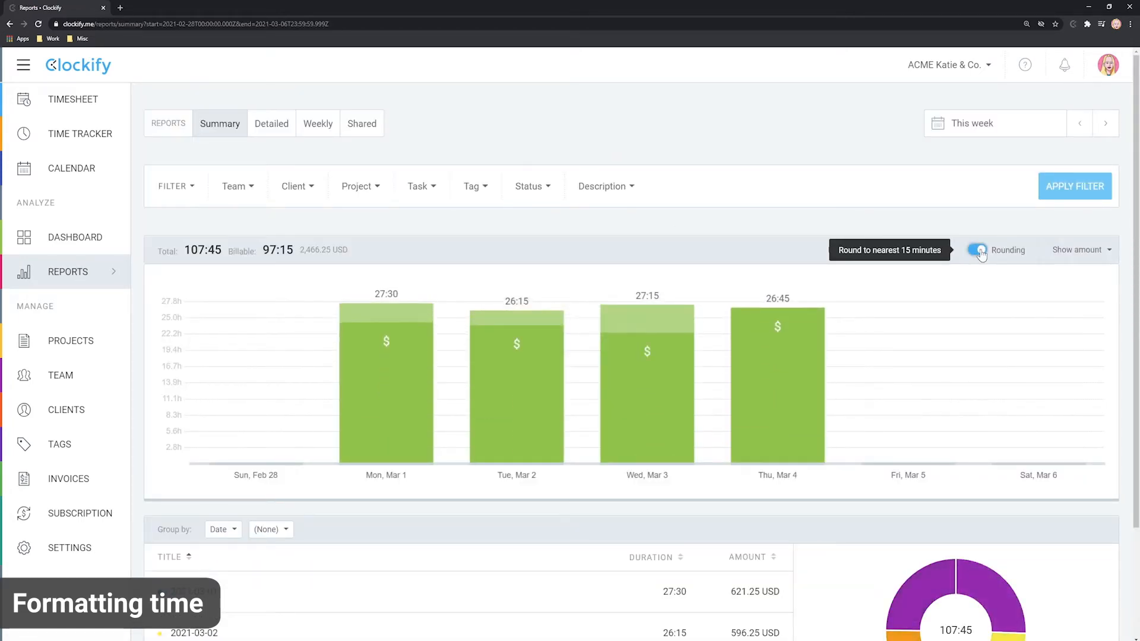
{"action": "left_click", "coordinate": [1079, 123]}
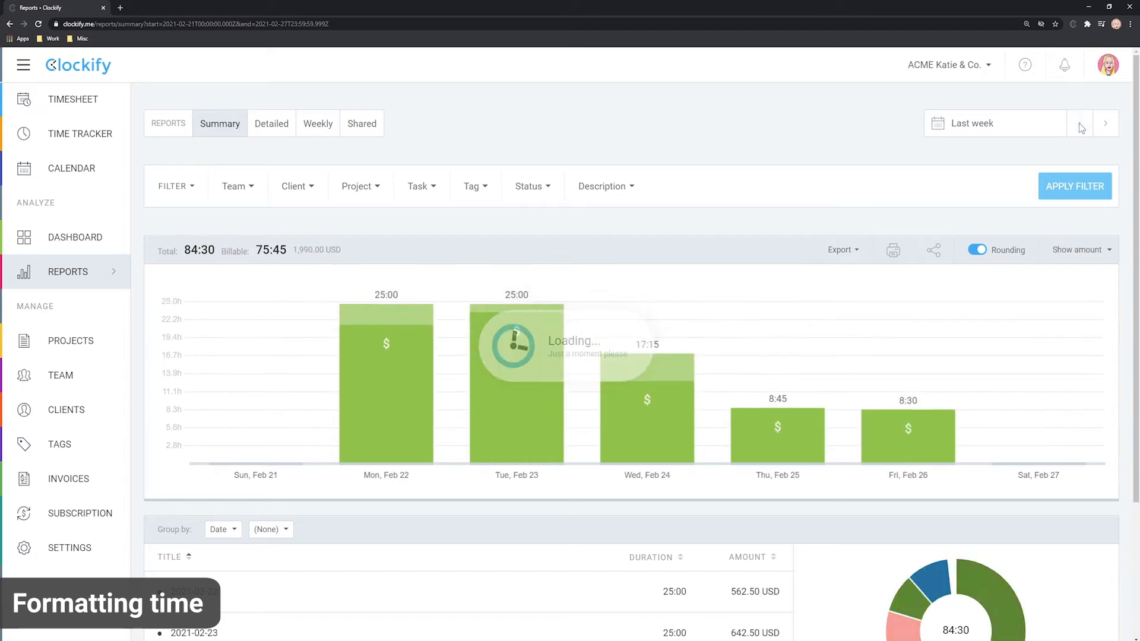
Toggle rounding on and off to compare 84:30 rounded versus 84:45 unrounded
{"action": "left_click", "coordinate": [976, 249]}
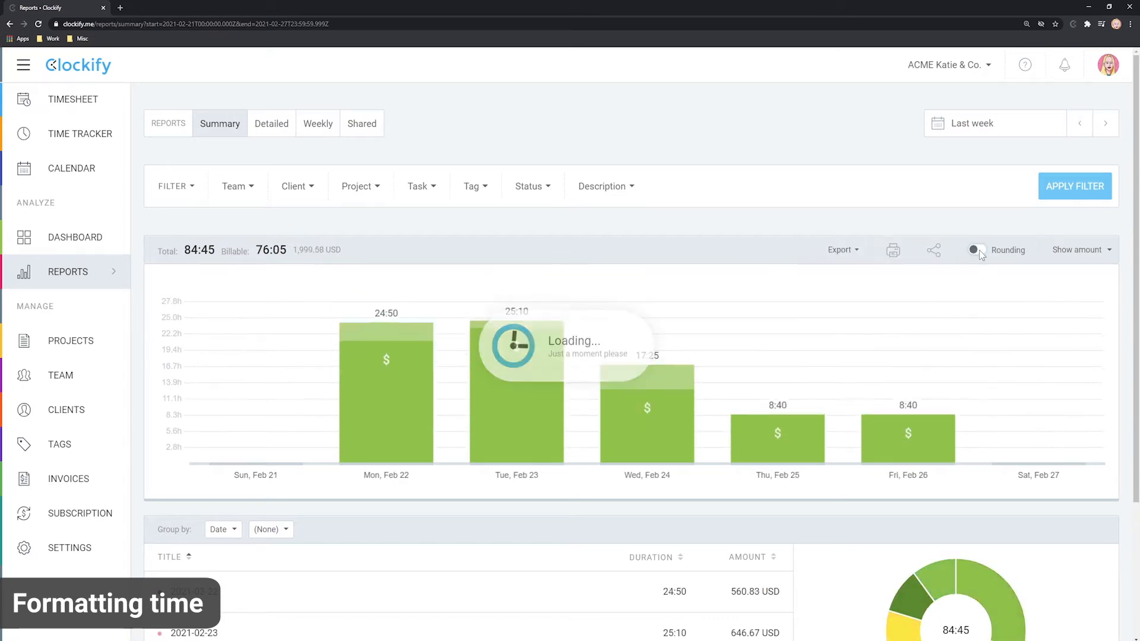
{"action": "left_click", "coordinate": [974, 251]}
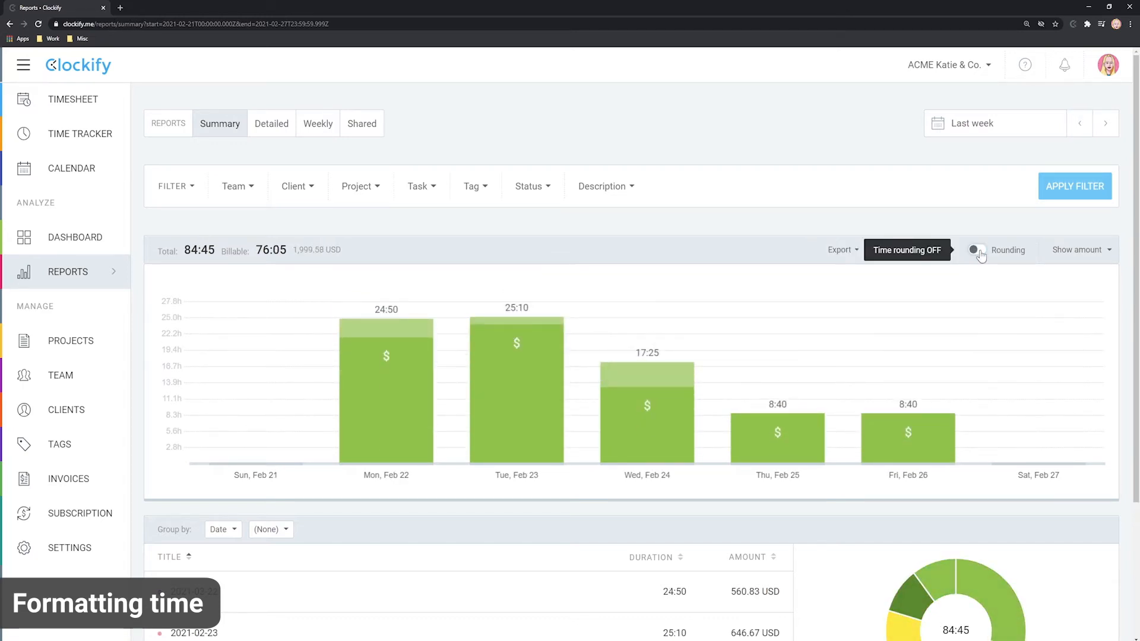
{"action": "left_click", "coordinate": [975, 251]}
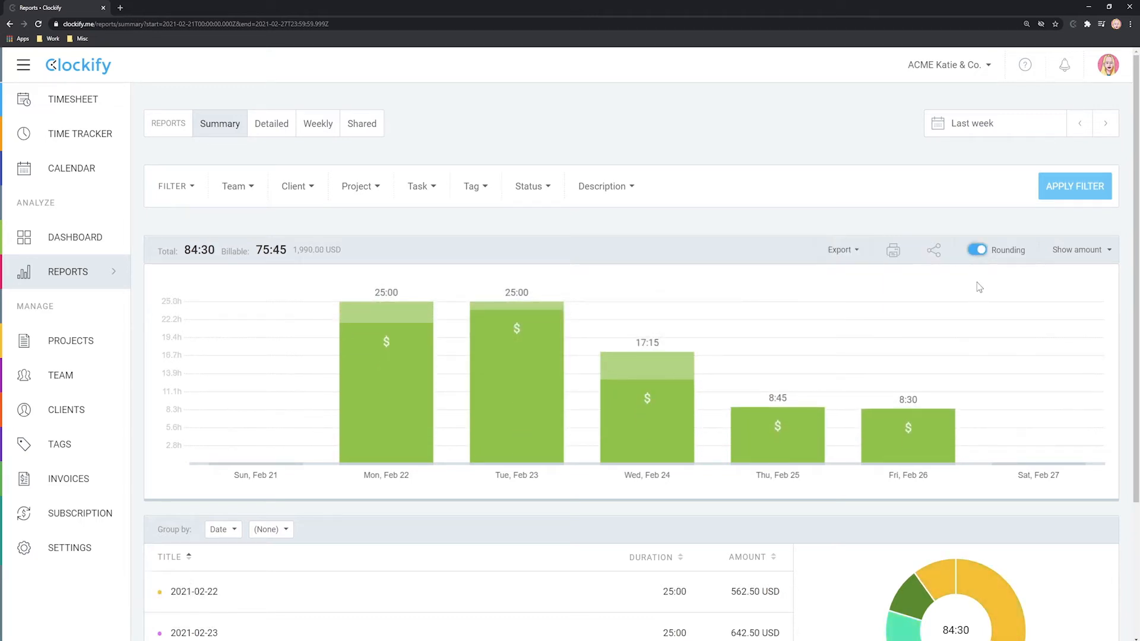
{"action": "left_click", "coordinate": [977, 249]}
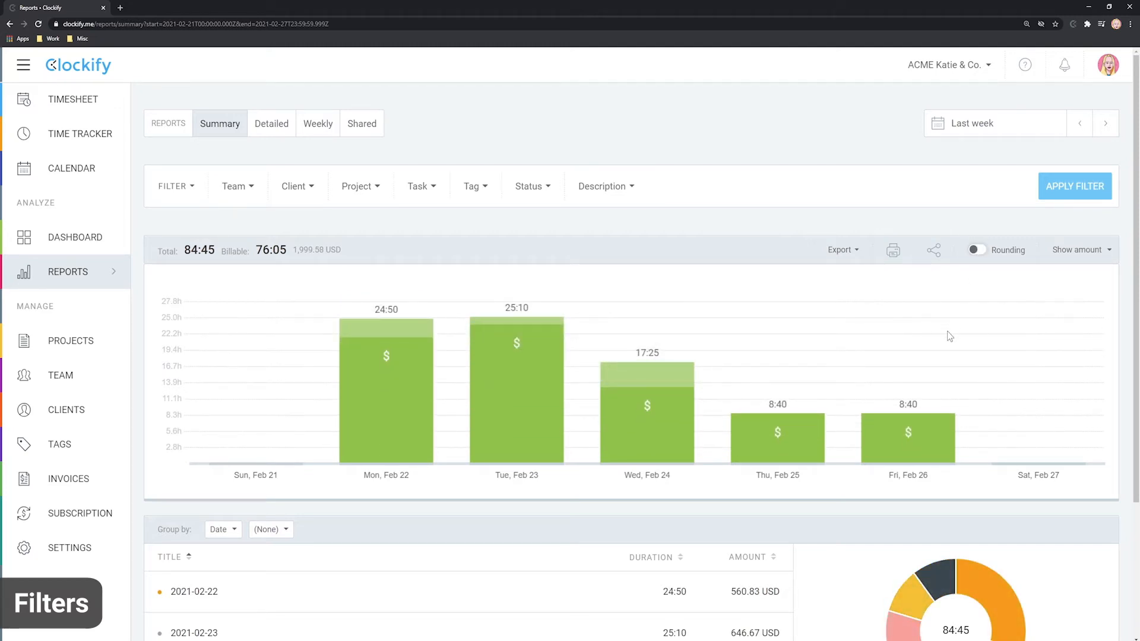
{"action": "mouse_move", "coordinate": [258, 196]}
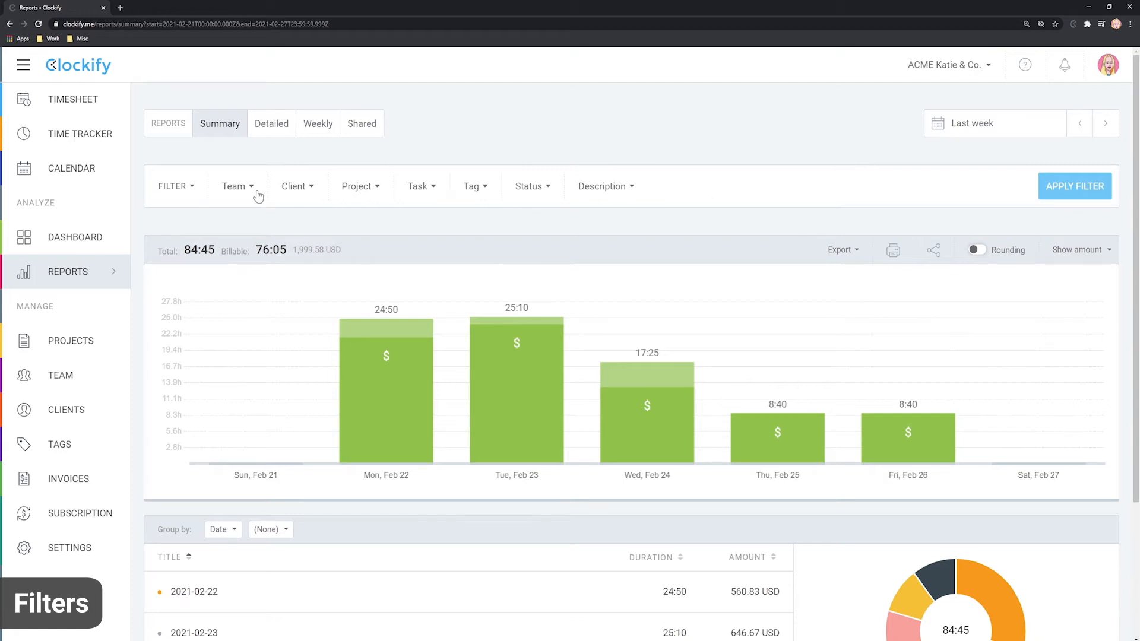
{"action": "mouse_move", "coordinate": [241, 196]}
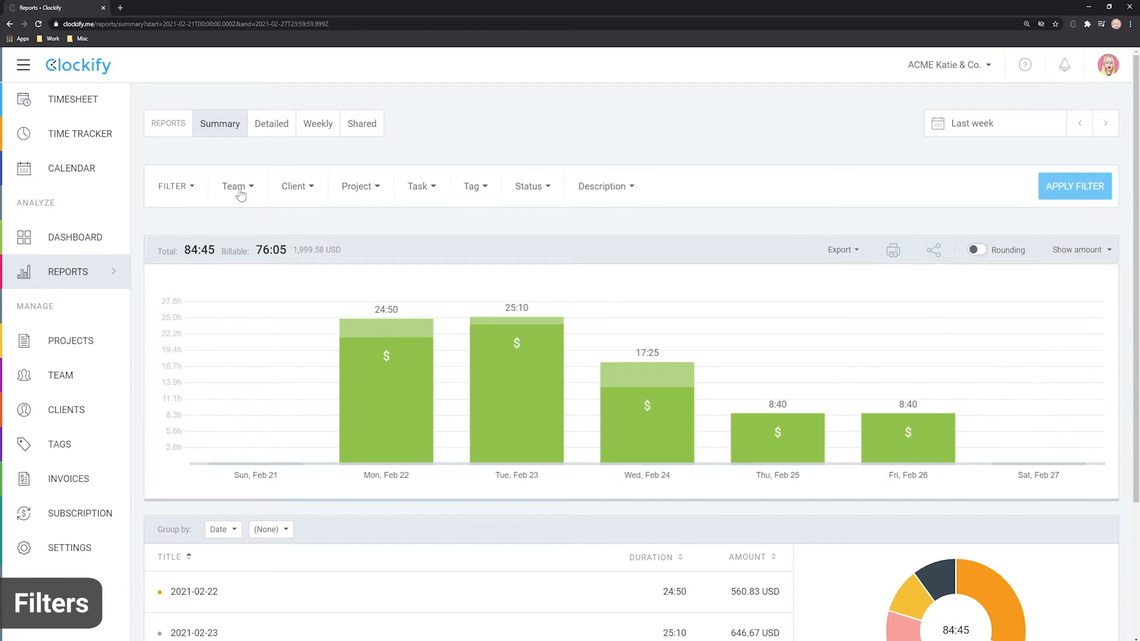
{"action": "left_click", "coordinate": [234, 186]}
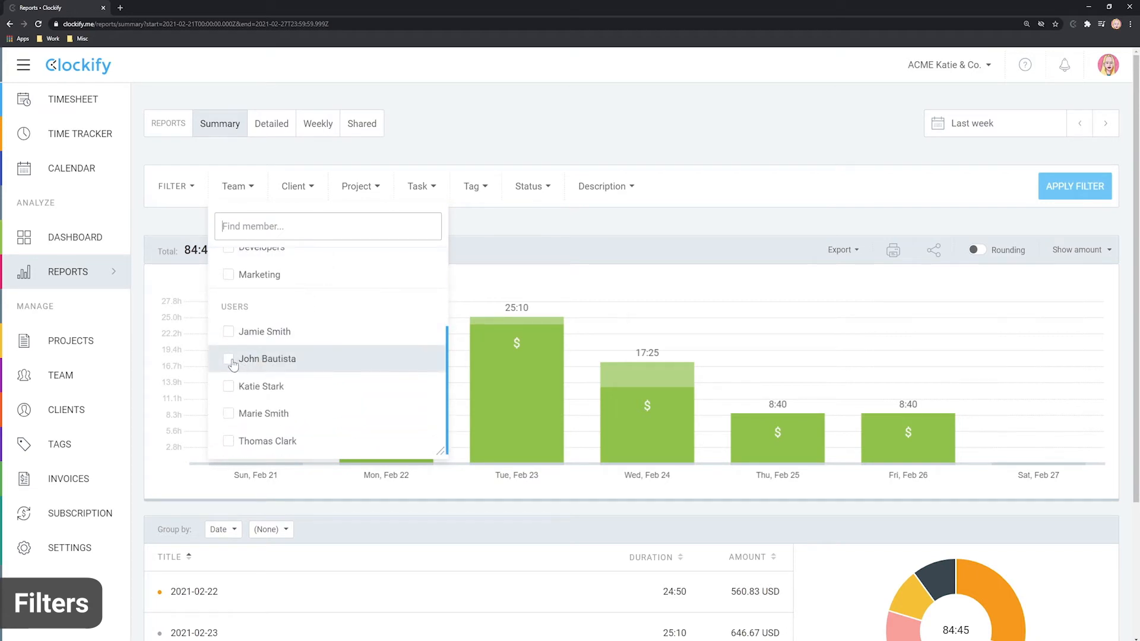
{"action": "left_click", "coordinate": [1075, 187]}
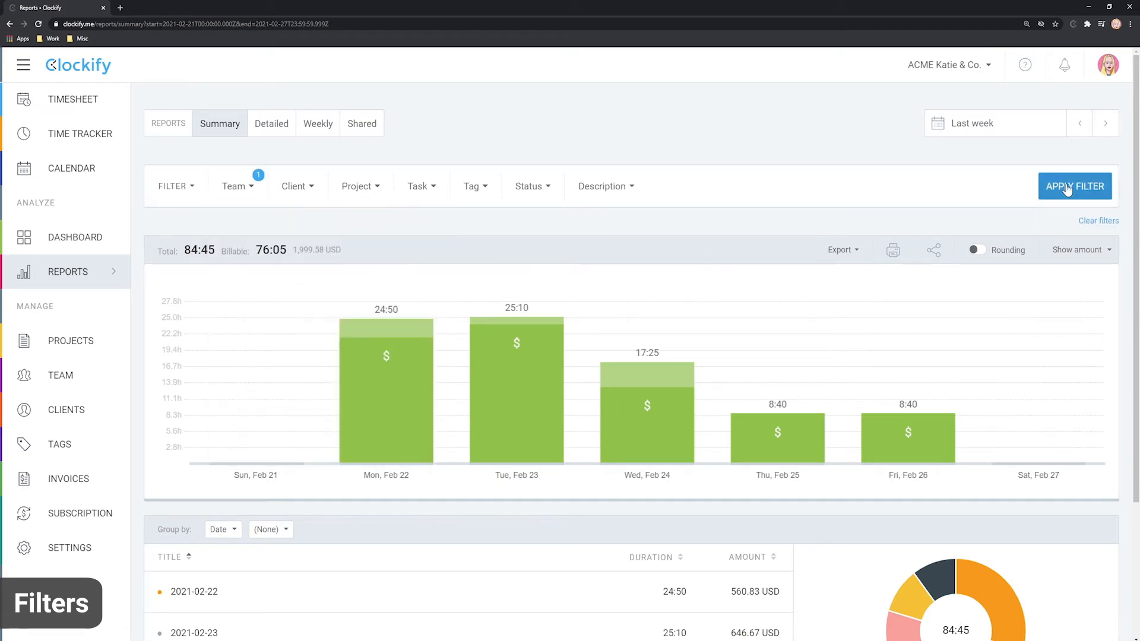
{"action": "left_click", "coordinate": [1074, 186]}
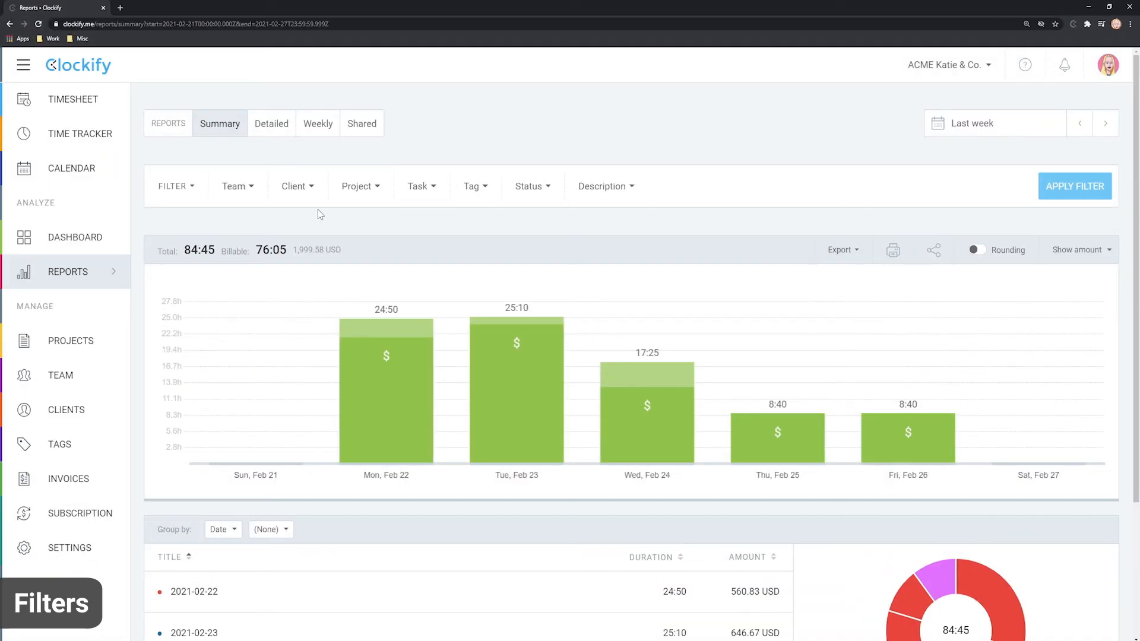
{"action": "left_click", "coordinate": [293, 187]}
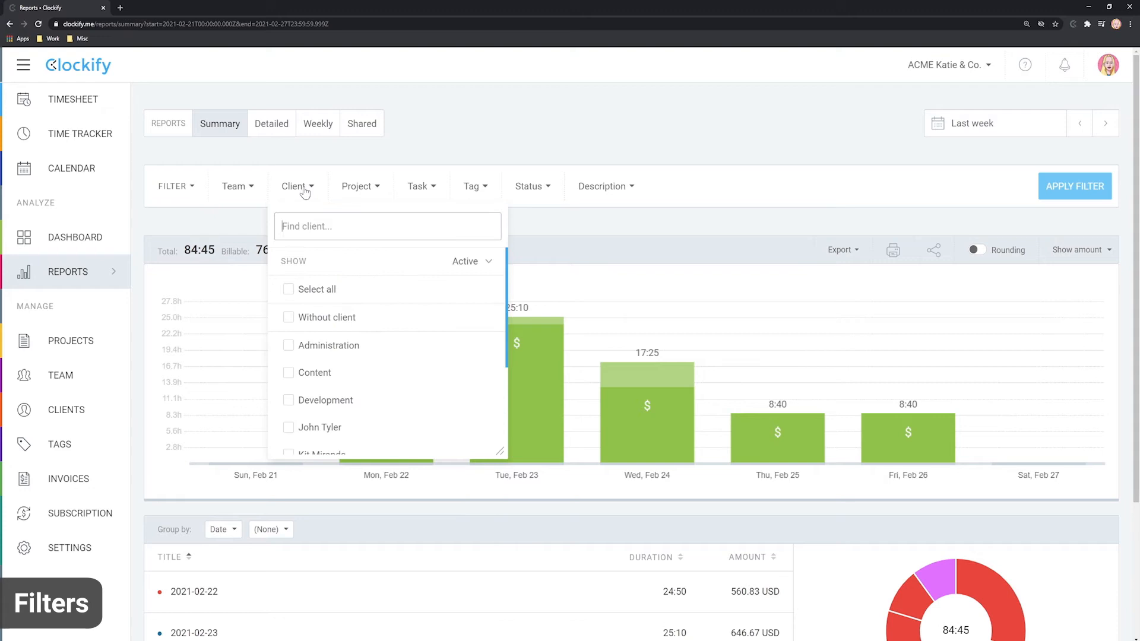
{"action": "left_click", "coordinate": [287, 427]}
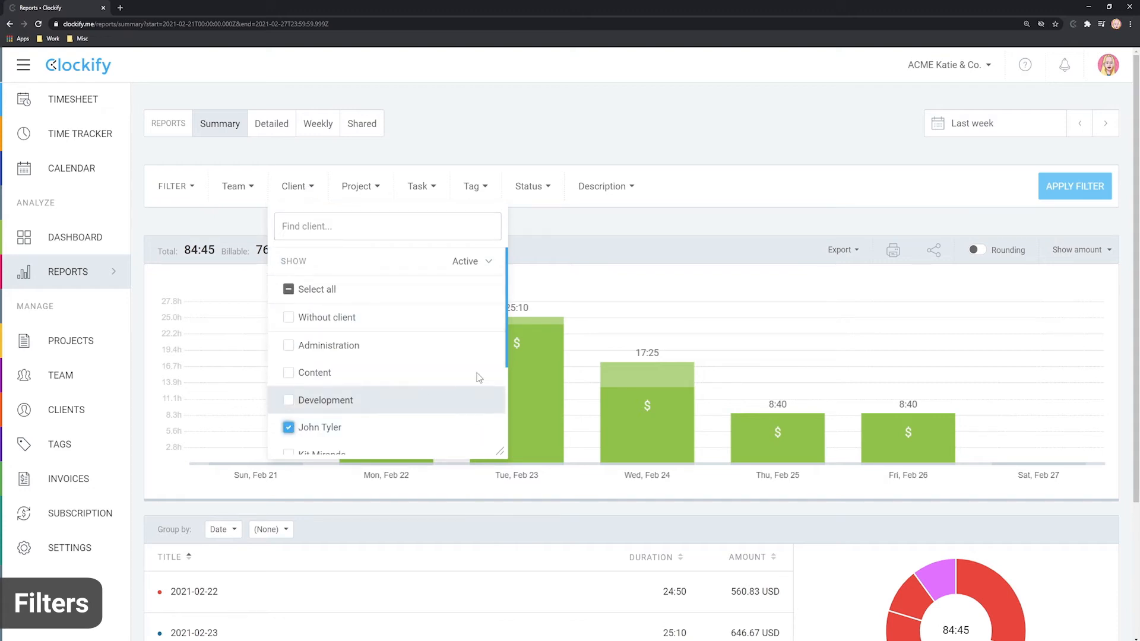
{"action": "left_click", "coordinate": [1075, 186]}
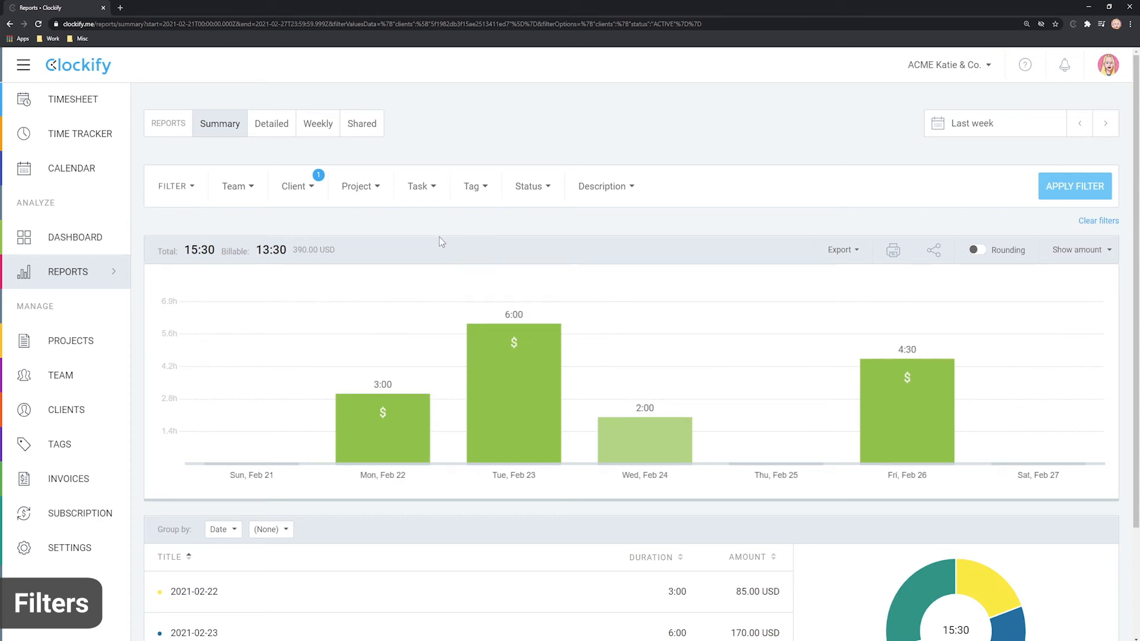
{"action": "mouse_move", "coordinate": [374, 194]}
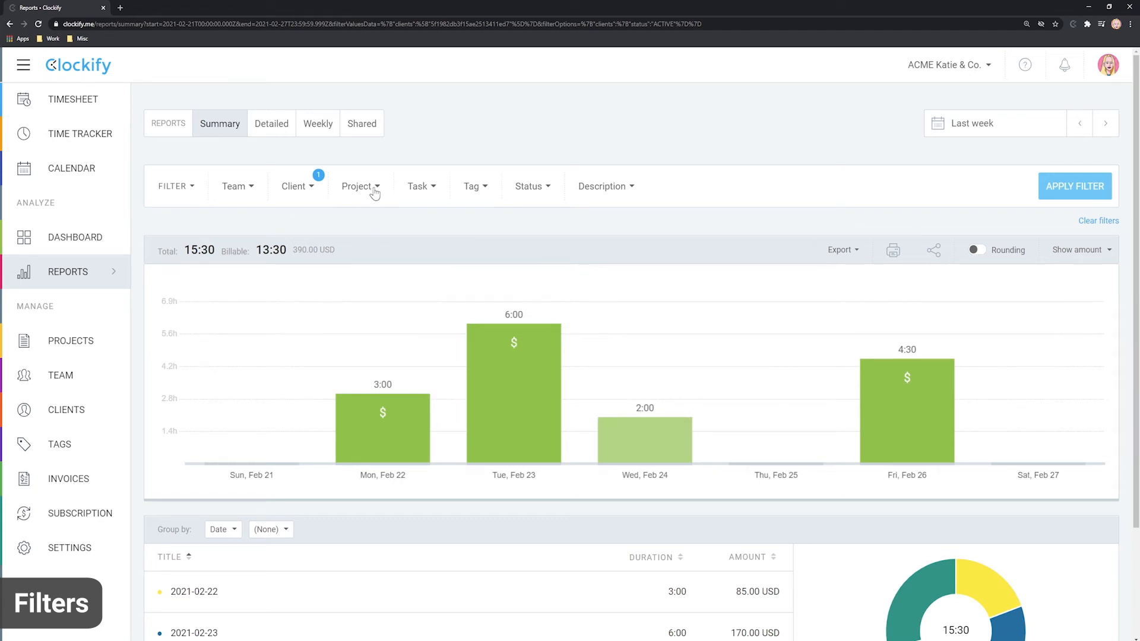
{"action": "left_click", "coordinate": [357, 186]}
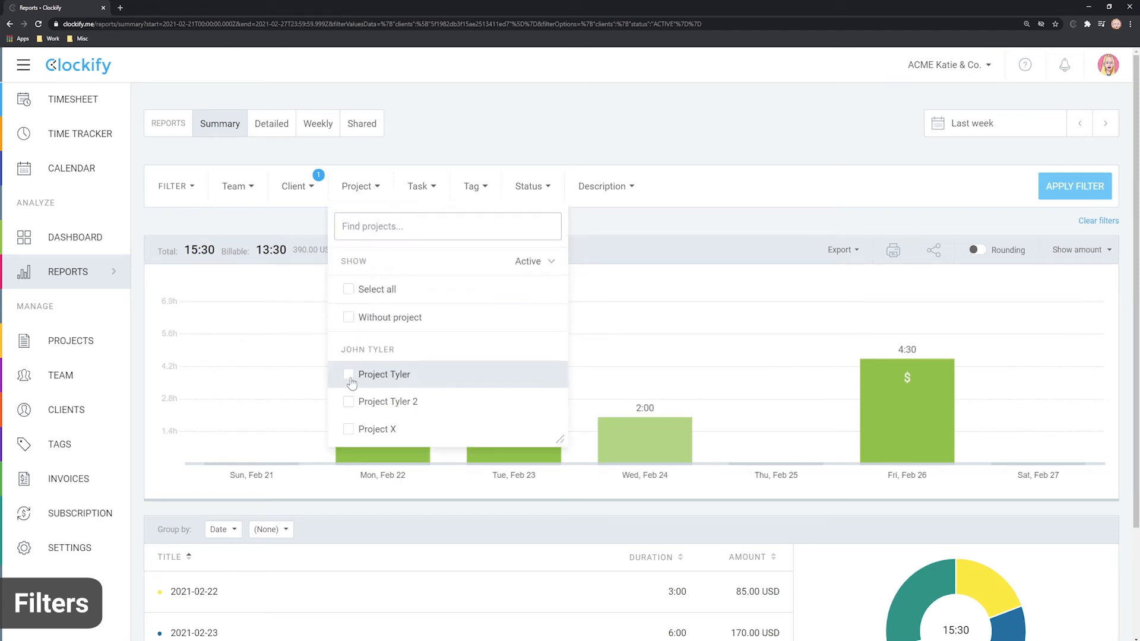
{"action": "left_click", "coordinate": [349, 375]}
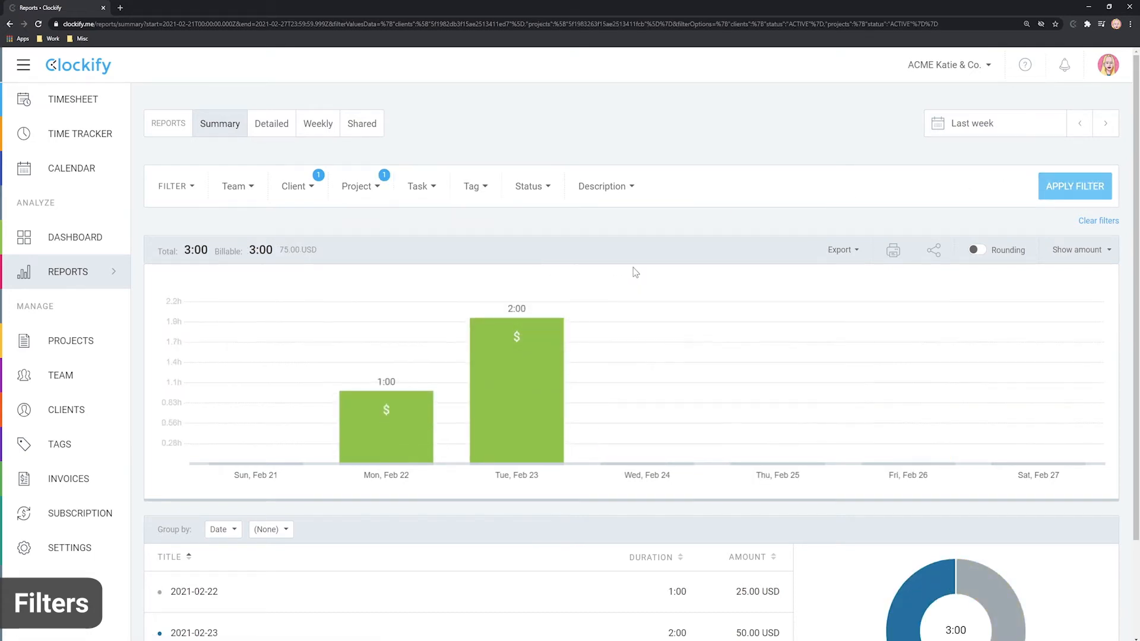
In workspace settings, group projects by the custom label 'Project Type' and confirm
{"action": "left_click", "coordinate": [70, 548]}
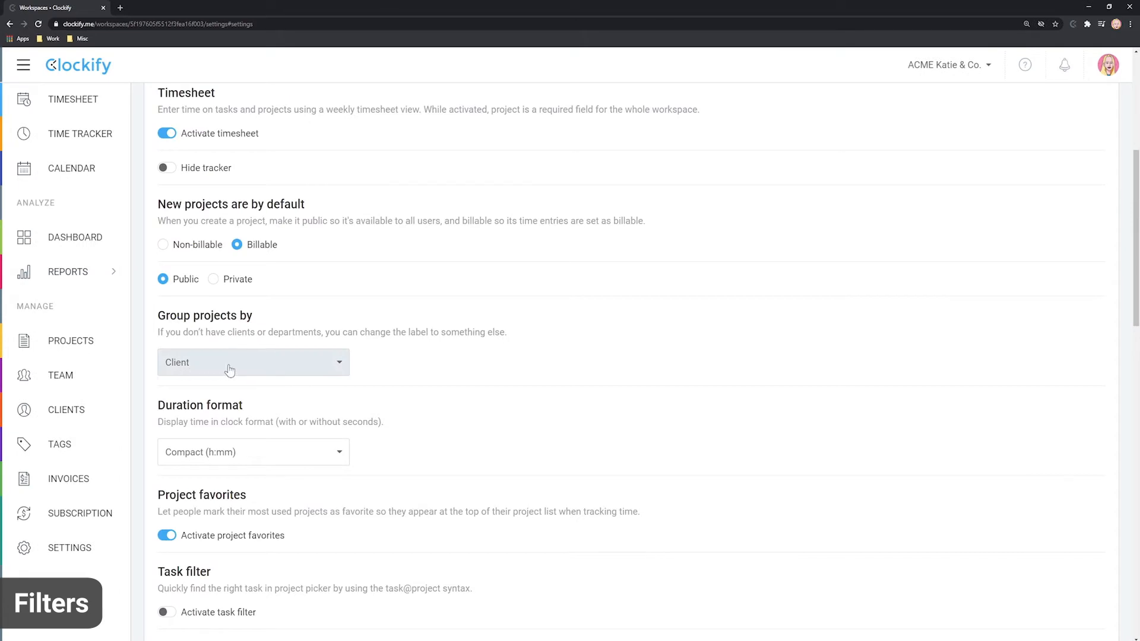
{"action": "left_click", "coordinate": [251, 362]}
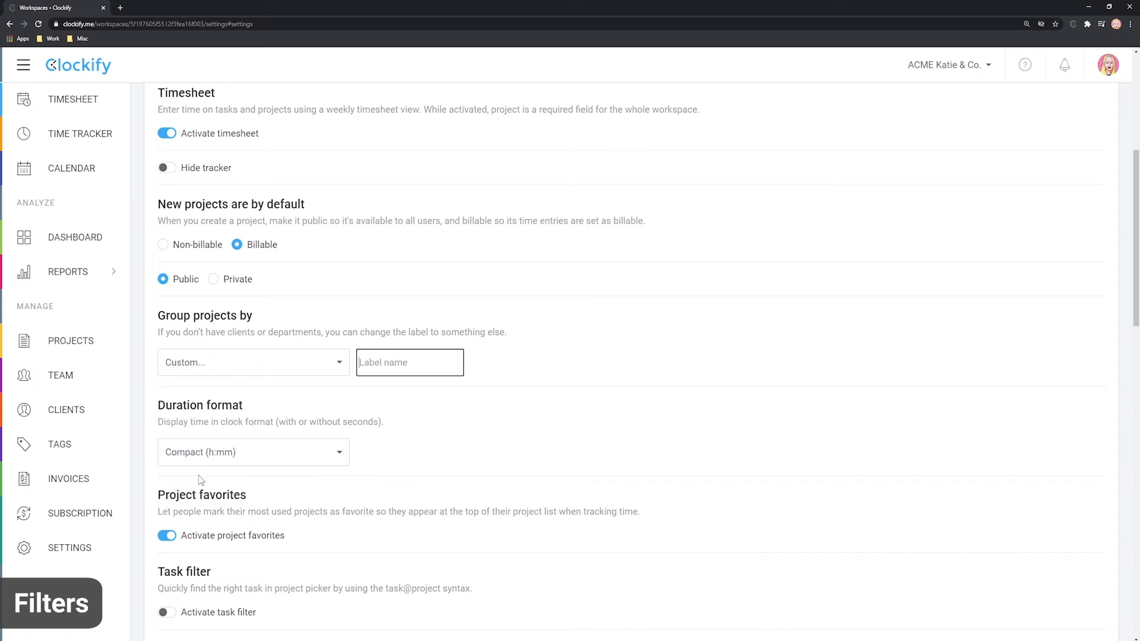
{"action": "type", "text": "Project Type"}
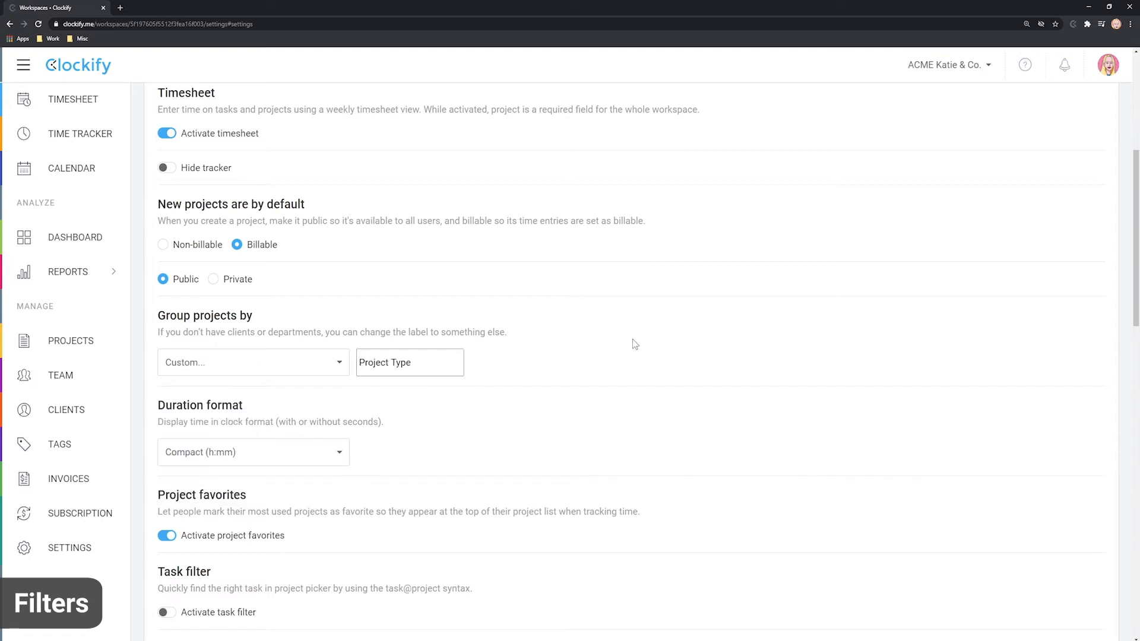
{"action": "left_click", "coordinate": [68, 270]}
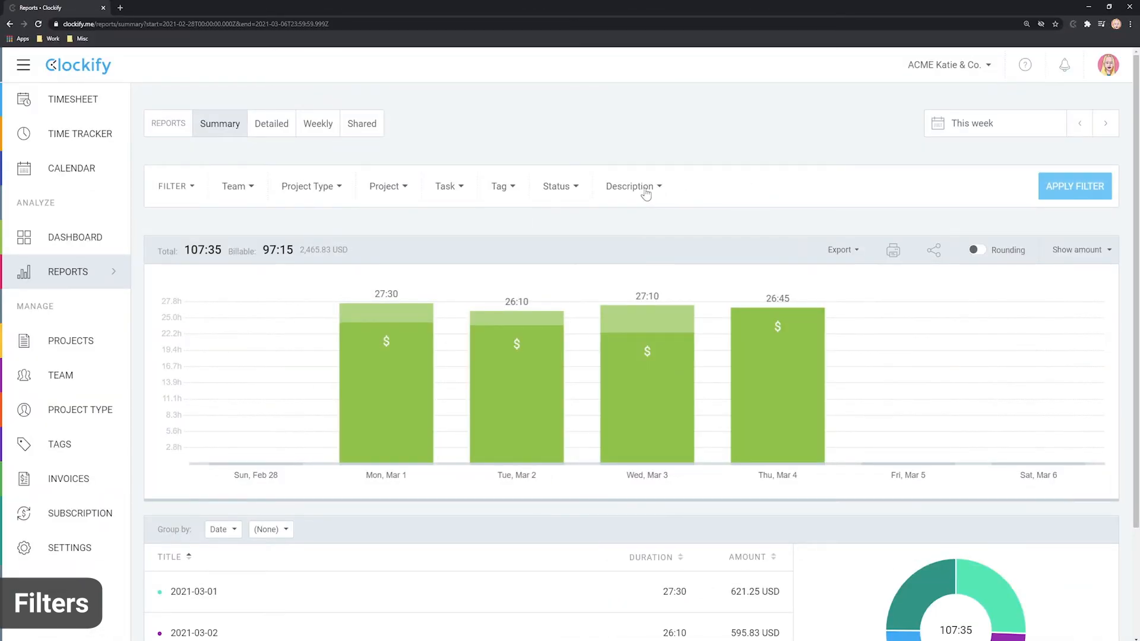
Filter the summary report to entries with description '001'
{"action": "left_click", "coordinate": [629, 186]}
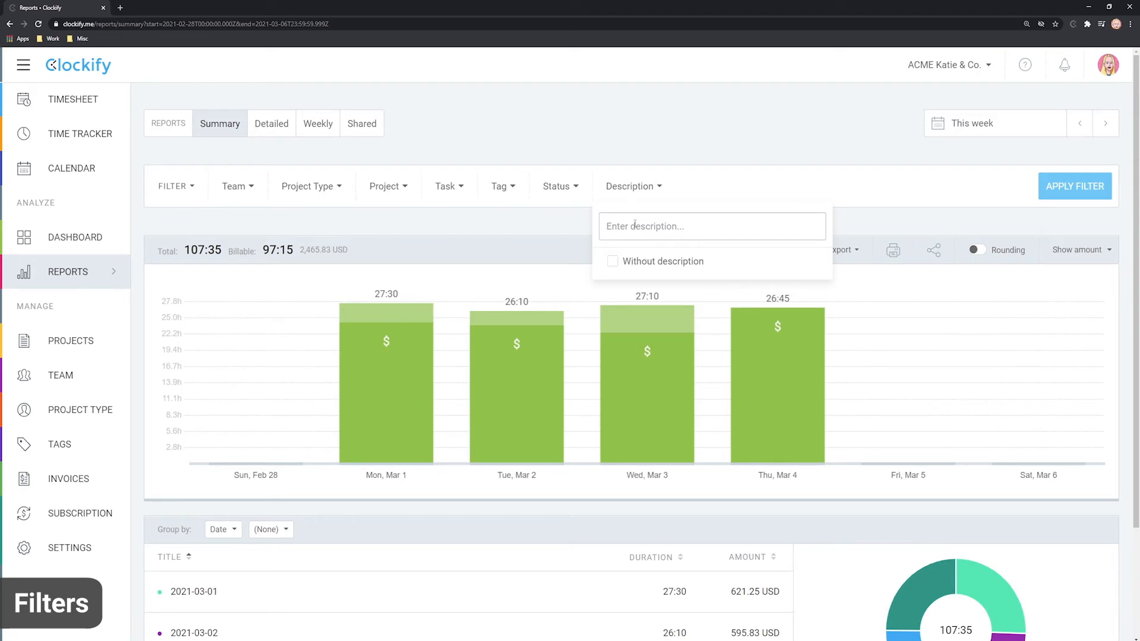
{"action": "type", "text": "001"}
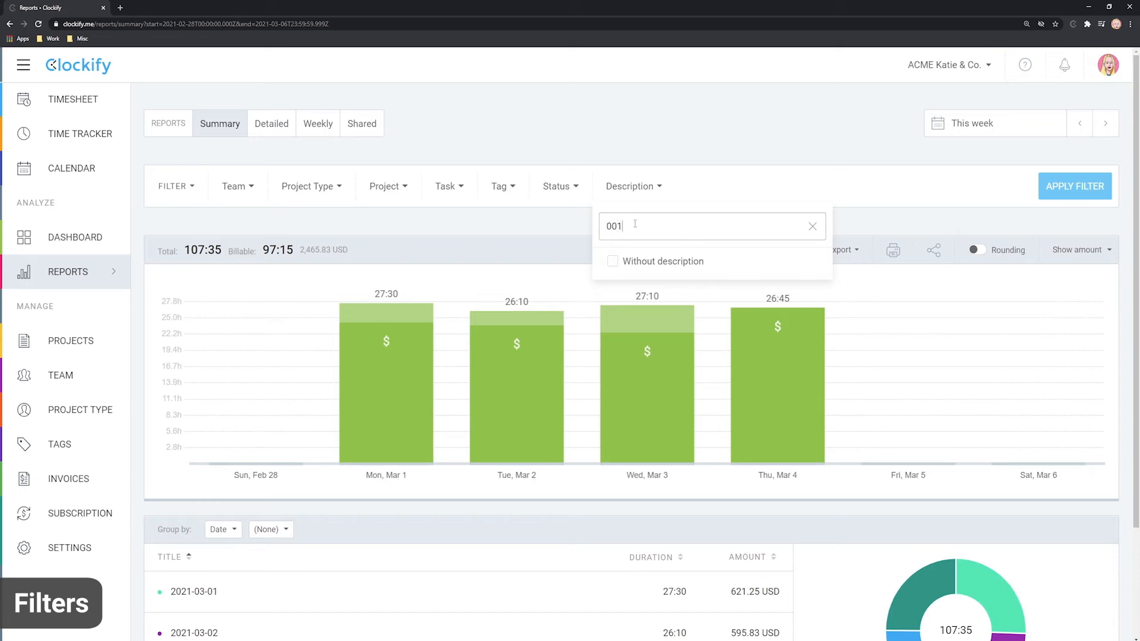
{"action": "left_click", "coordinate": [1075, 186]}
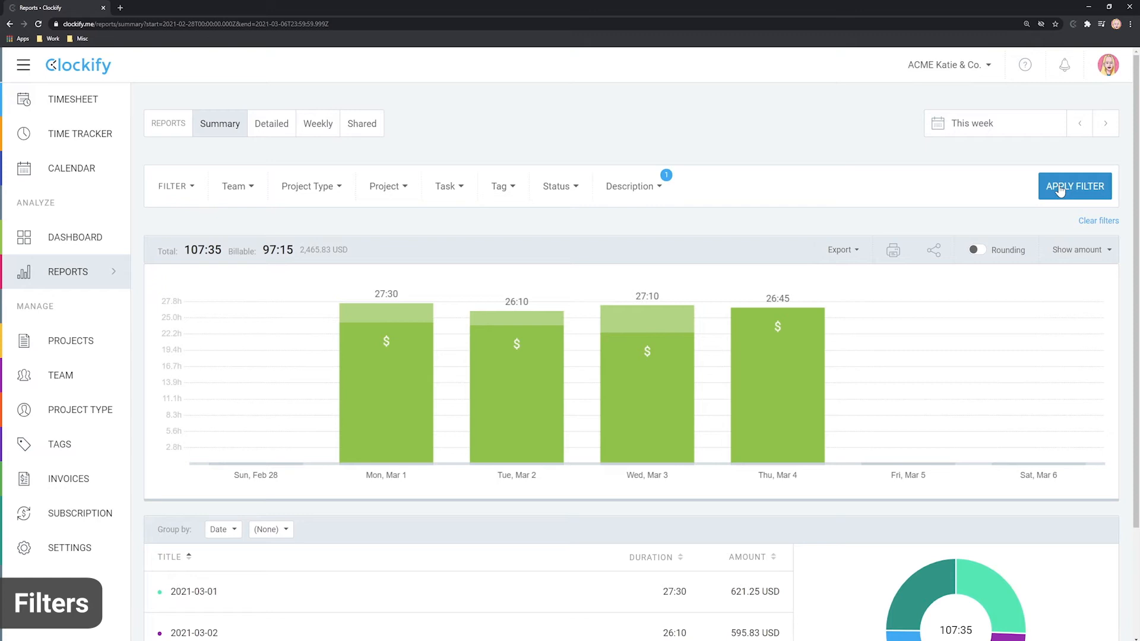
{"action": "left_click", "coordinate": [1075, 187]}
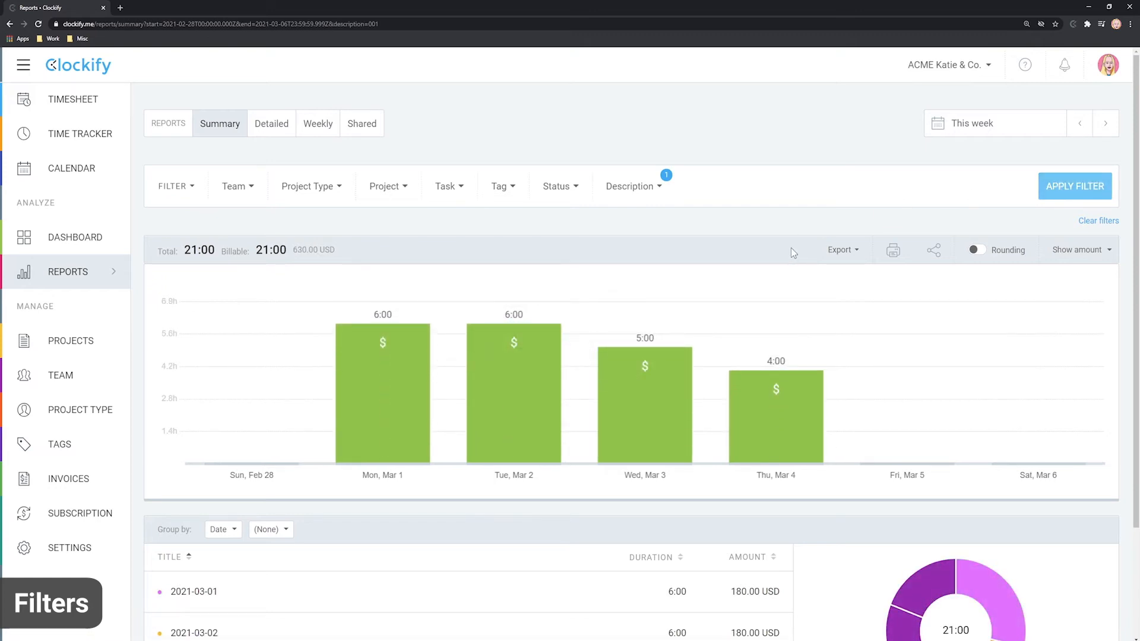
Change the description filter to '002', giving 15:50 total with 5:30 billable
{"action": "left_click", "coordinate": [631, 186]}
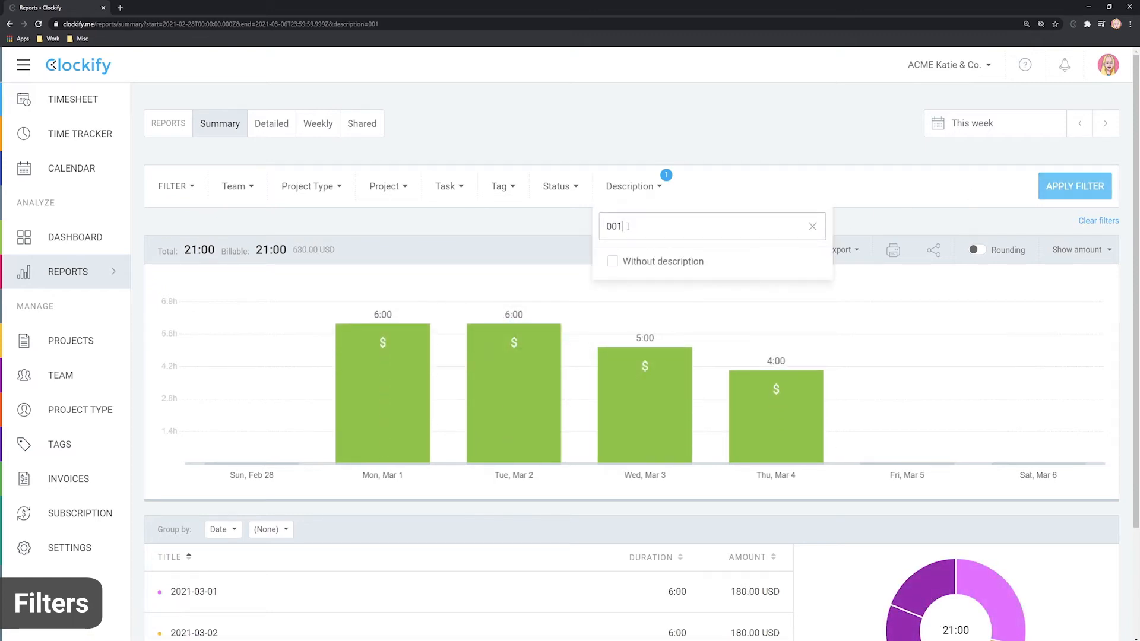
{"action": "left_click", "coordinate": [1075, 186]}
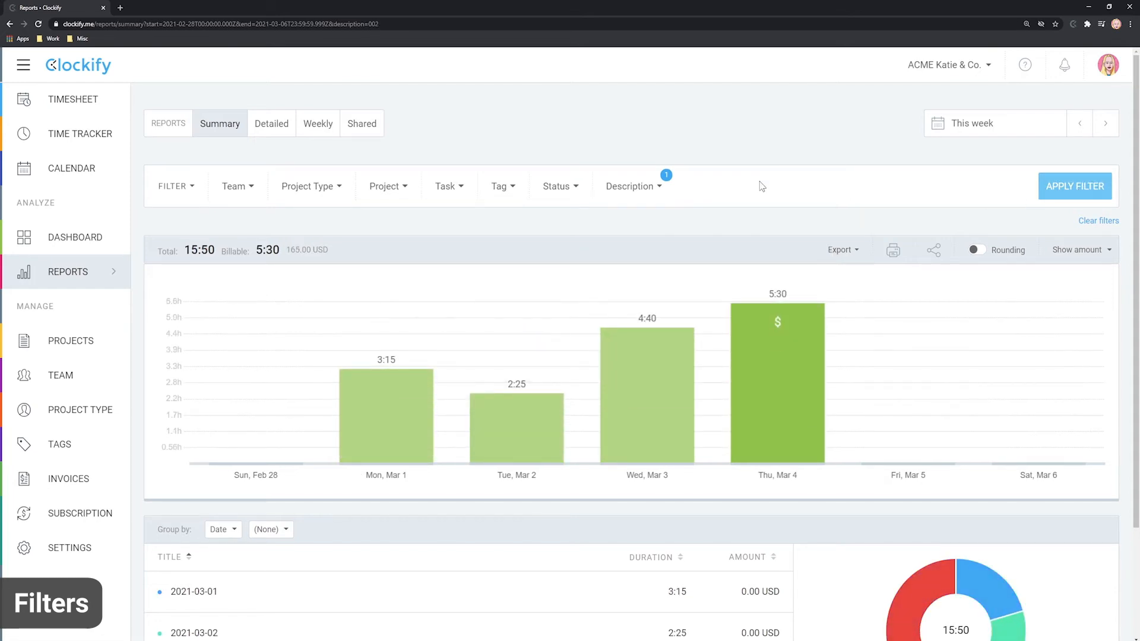
{"action": "left_click", "coordinate": [218, 392]}
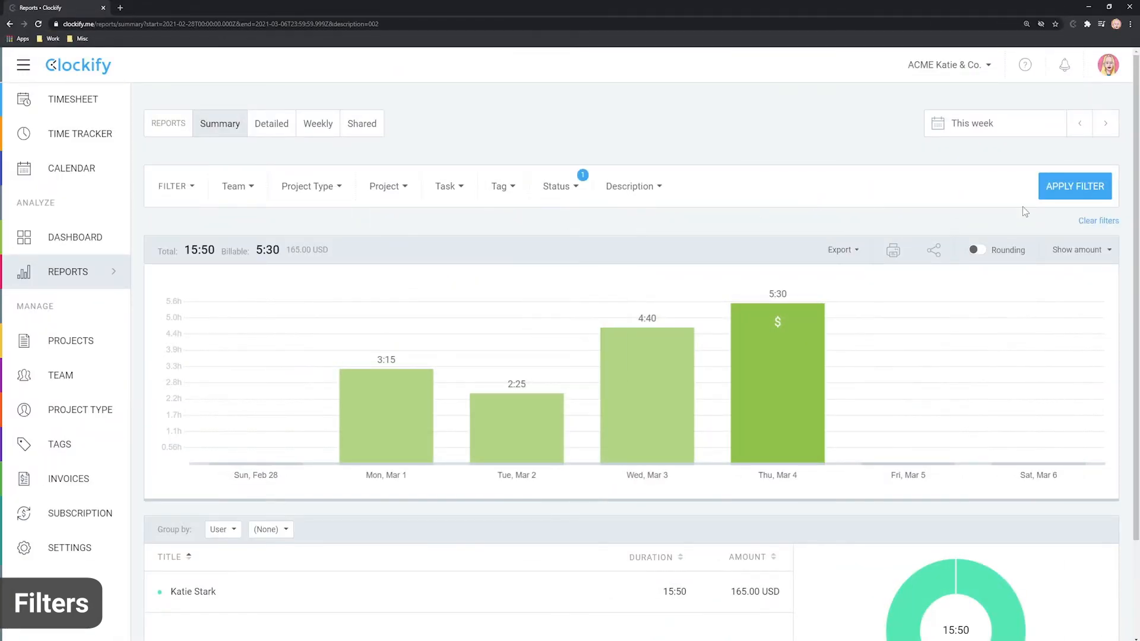
Apply the Billable status filter (97:15), then tick Non-billable in the status options
{"action": "left_click", "coordinate": [1075, 187]}
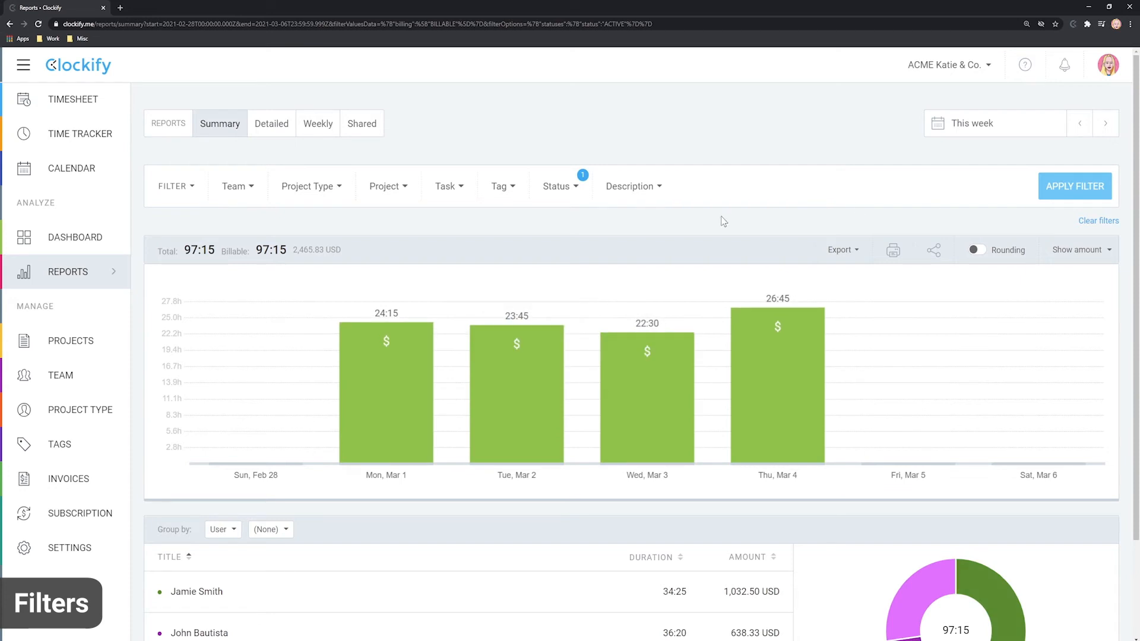
{"action": "left_click", "coordinate": [556, 187]}
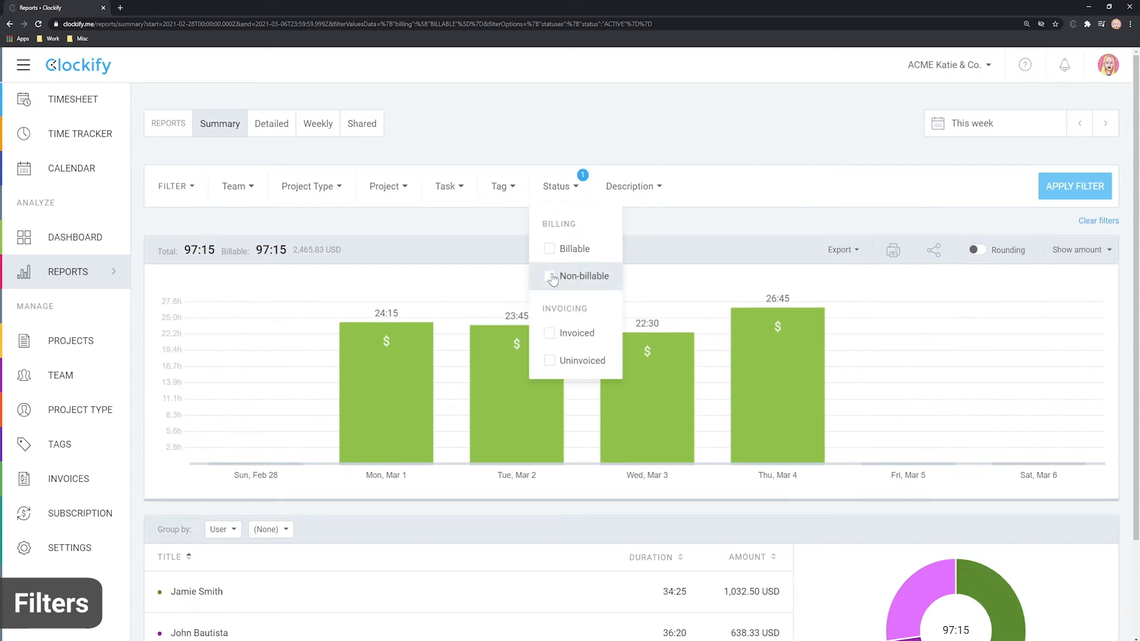
{"action": "left_click", "coordinate": [550, 276]}
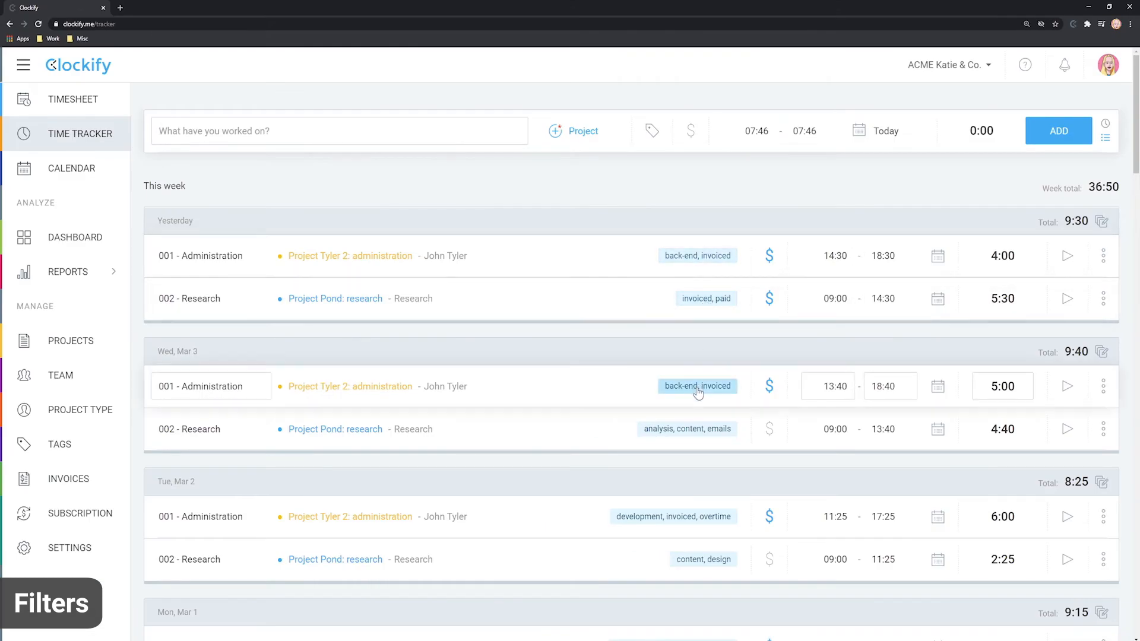
Review this week's 001 and 002 entries in the Time Tracker and return to the summary report
{"action": "scroll", "scroll_direction": "down", "scroll_amount": 3}
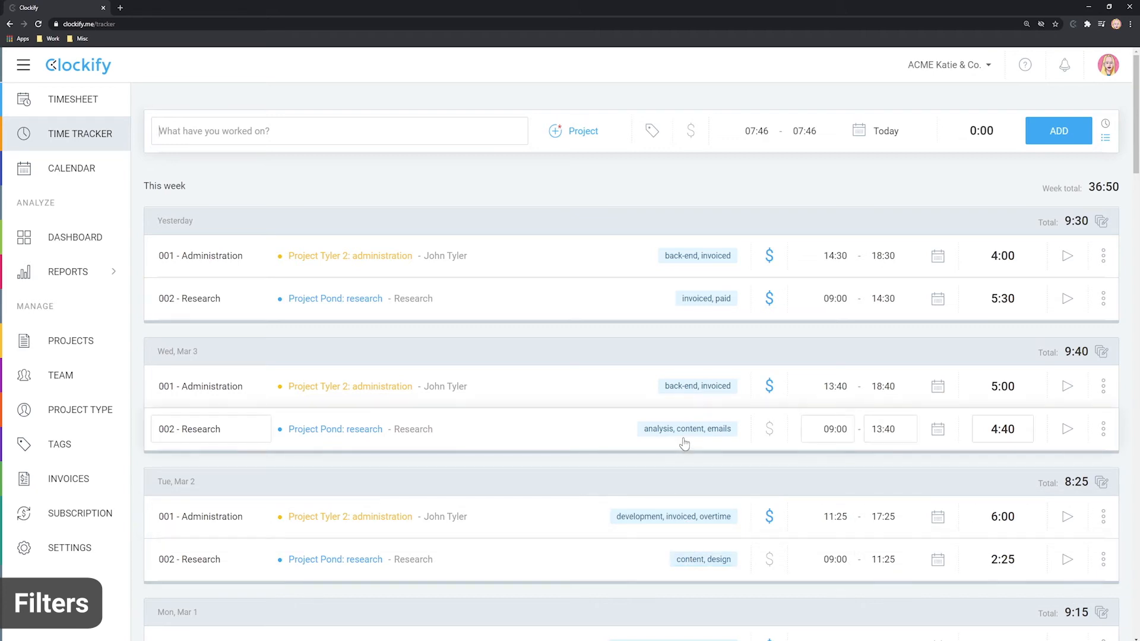
{"action": "left_click", "coordinate": [66, 271]}
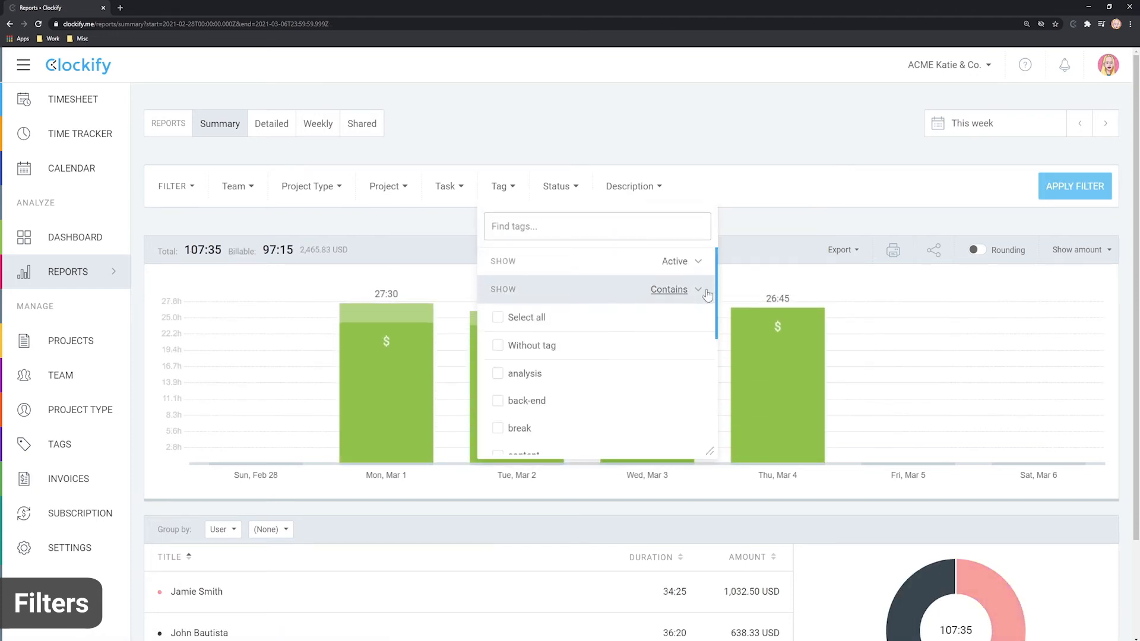
Exclude entries tagged 'emails' via Does not contain, lowering the total to 81:05
{"action": "left_click", "coordinate": [676, 289]}
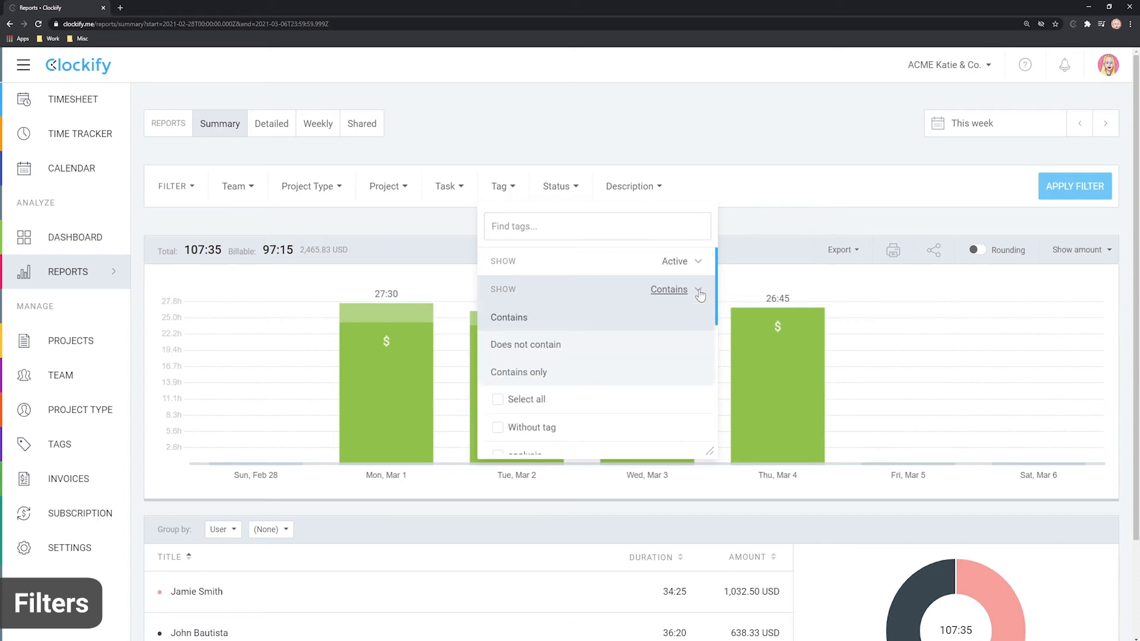
{"action": "left_click", "coordinate": [525, 344]}
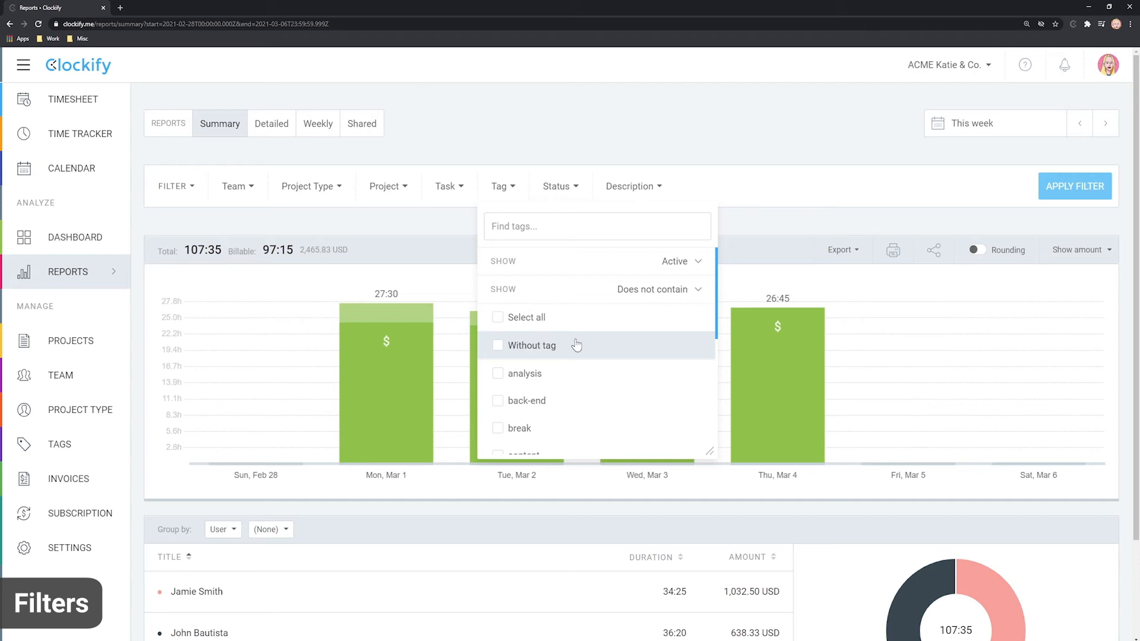
{"action": "scroll", "scroll_direction": "down", "scroll_amount": 3}
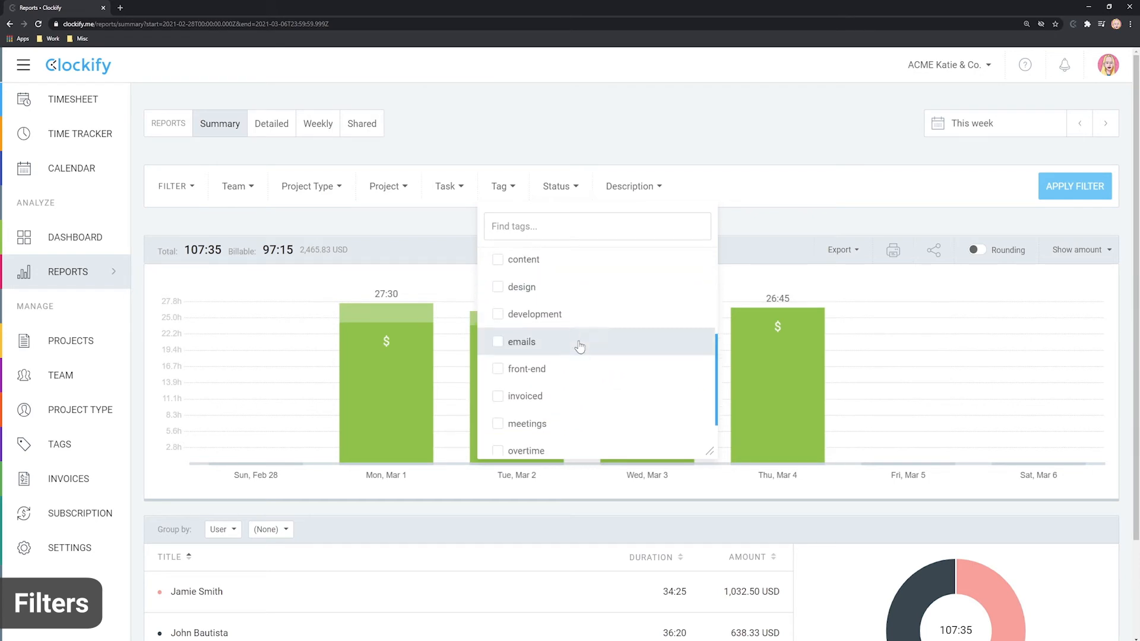
{"action": "left_click", "coordinate": [521, 342]}
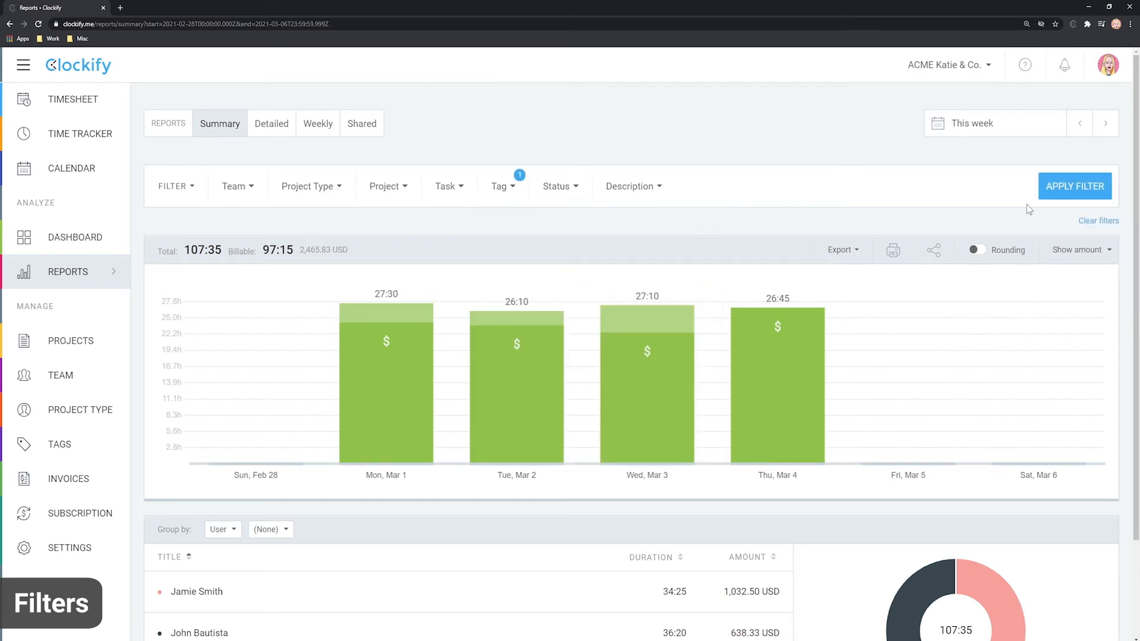
{"action": "left_click", "coordinate": [1075, 187]}
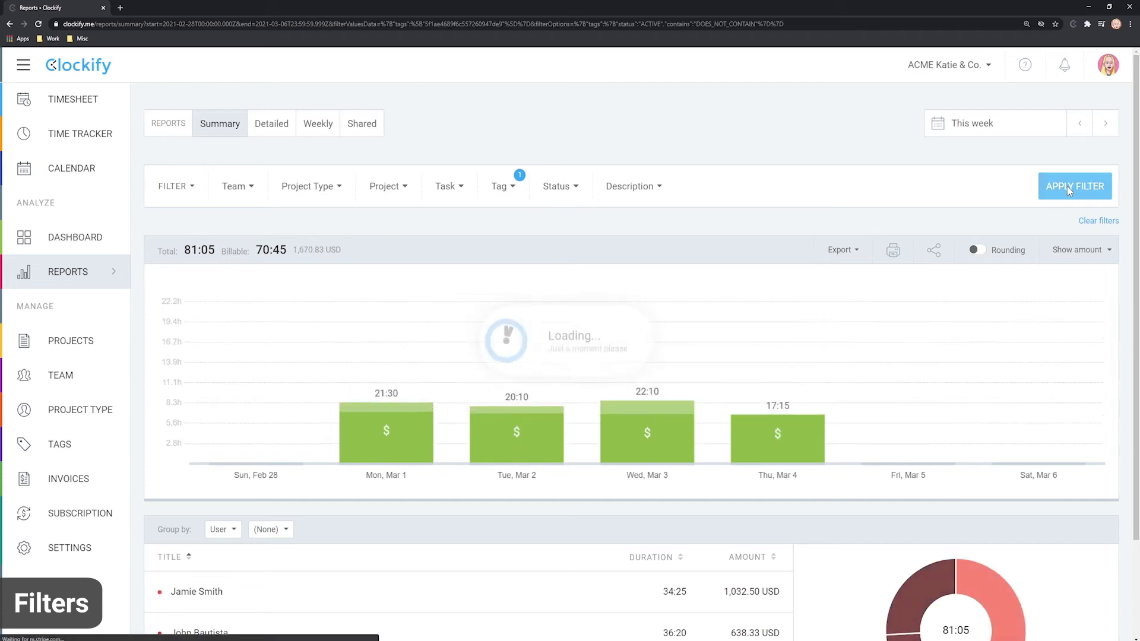
Clear all report filters, restoring the 107:35 total
{"action": "left_click", "coordinate": [1075, 186]}
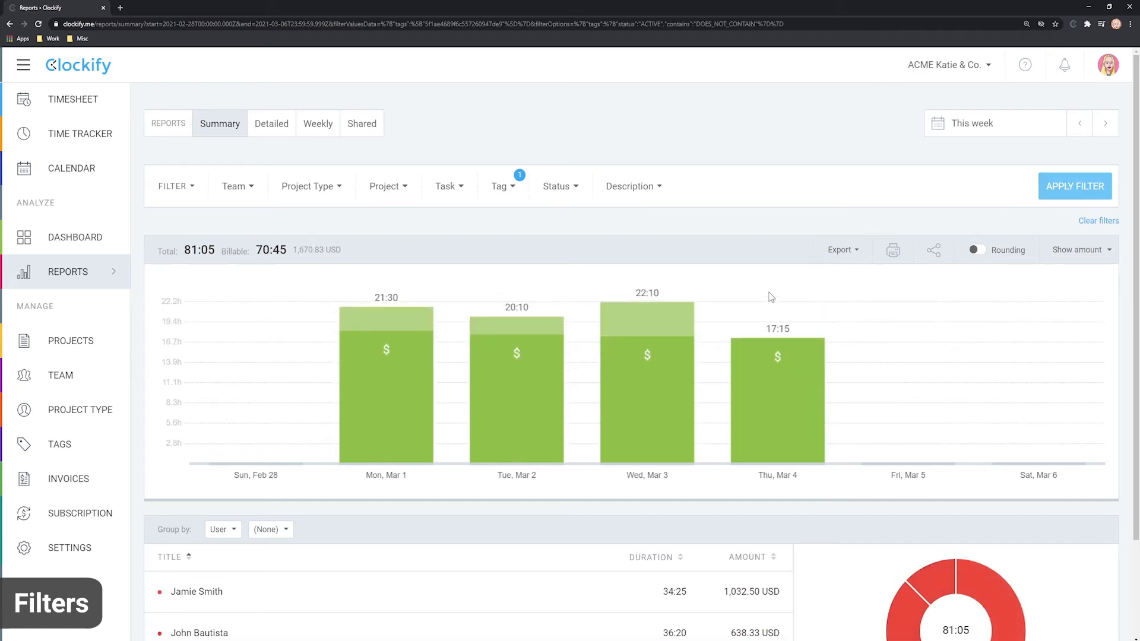
{"action": "left_click", "coordinate": [445, 187]}
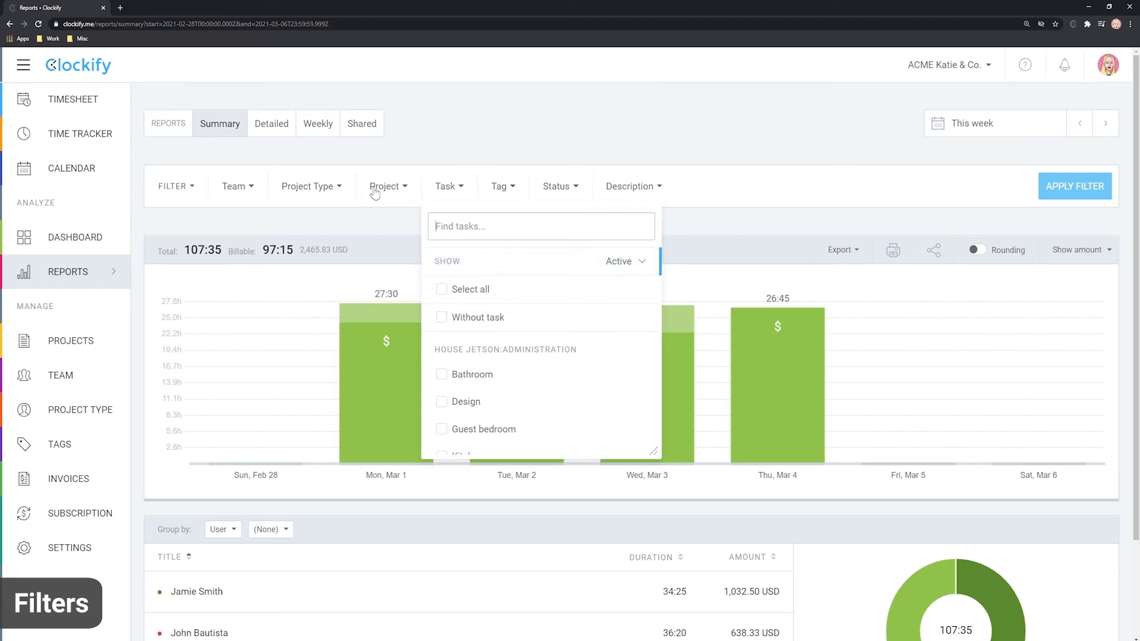
Filter the report to Project Pond, including archived projects, giving 25:10 and 398.33 USD
{"action": "left_click", "coordinate": [384, 187]}
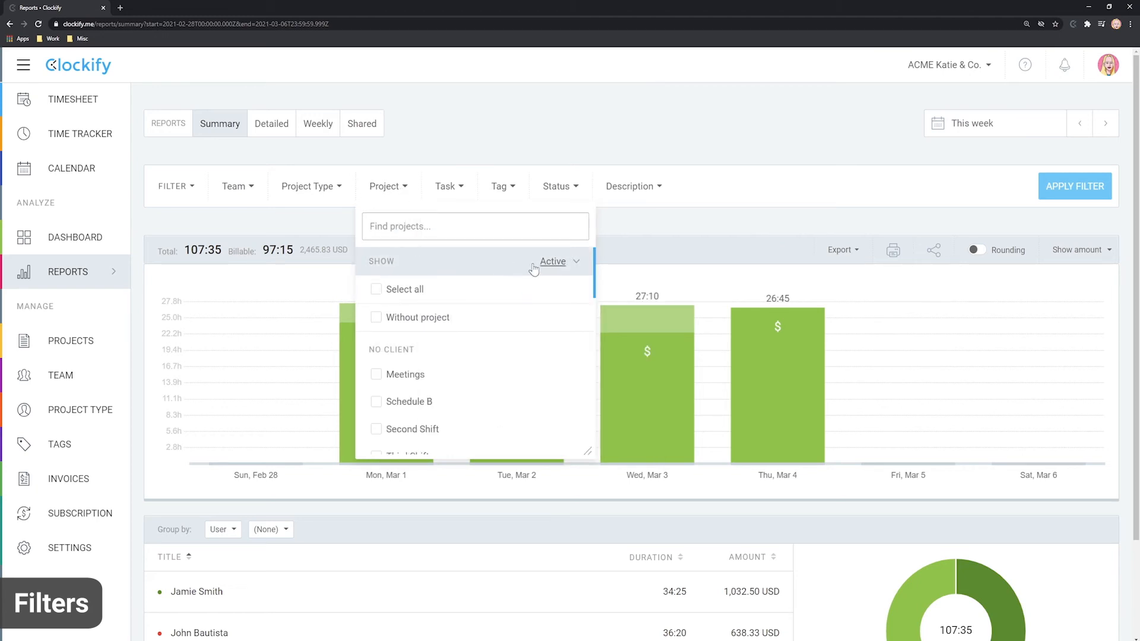
{"action": "mouse_move", "coordinate": [429, 277]}
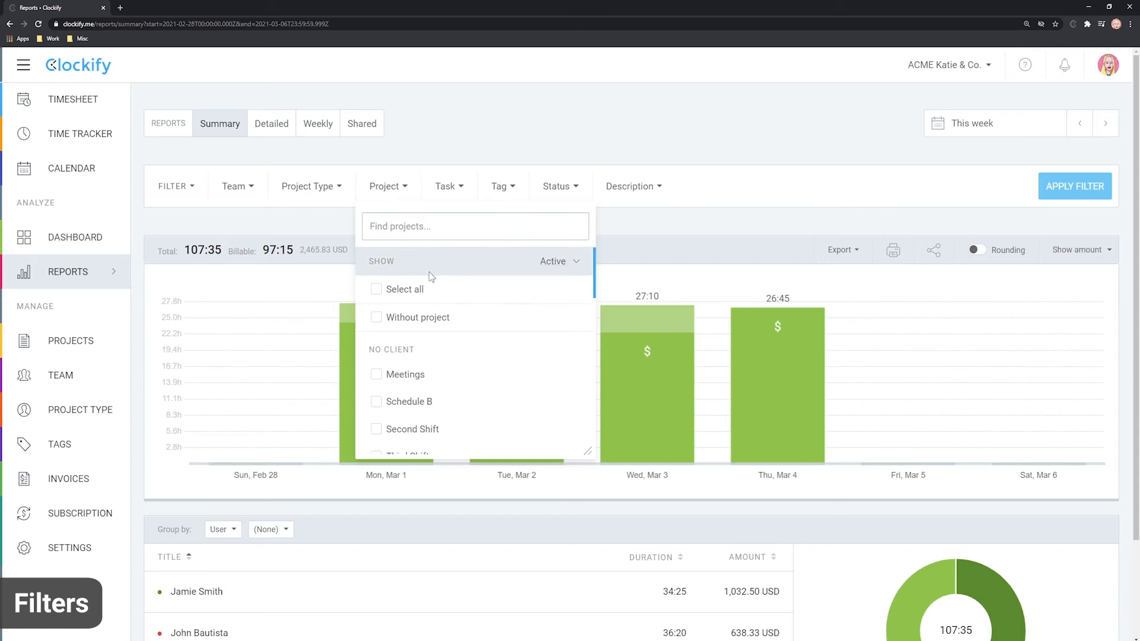
{"action": "left_click", "coordinate": [558, 262]}
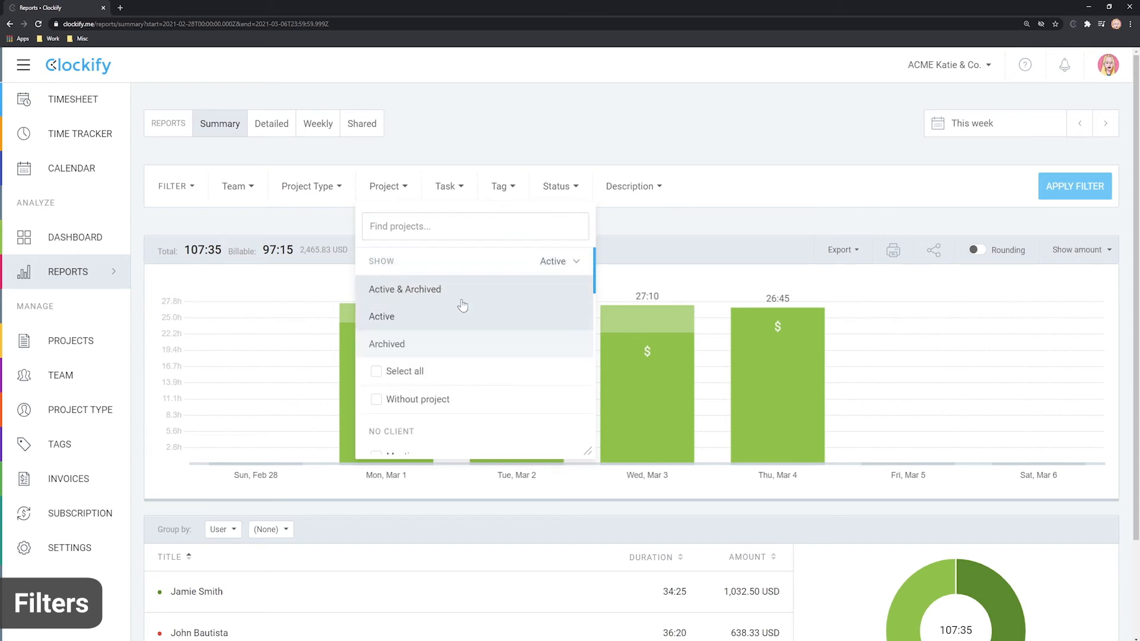
{"action": "left_click", "coordinate": [387, 345]}
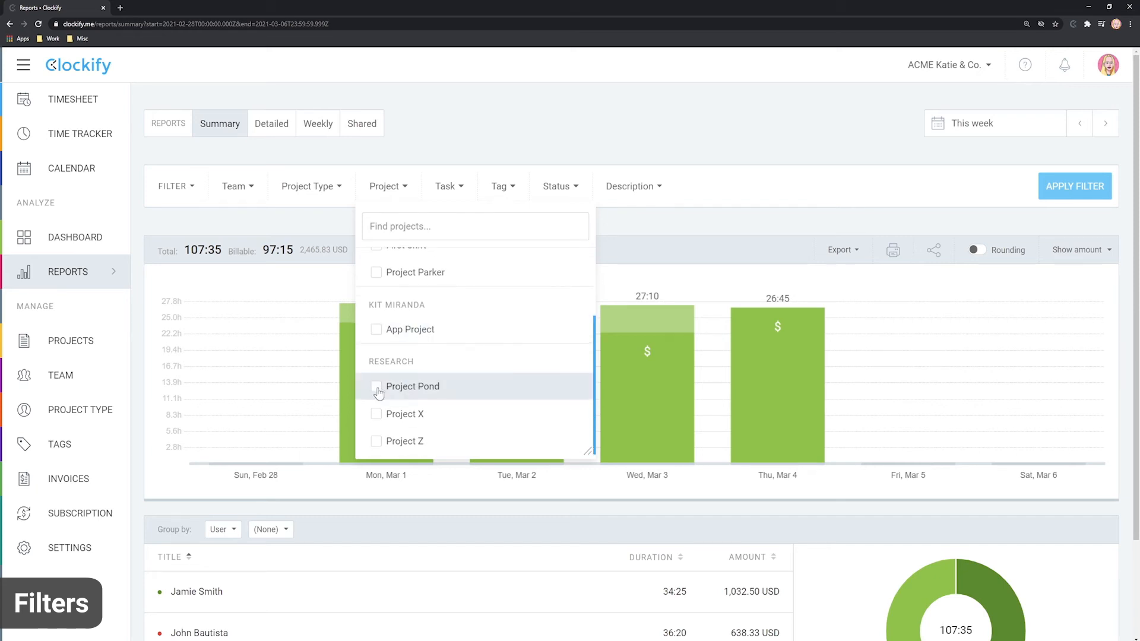
{"action": "left_click", "coordinate": [376, 386]}
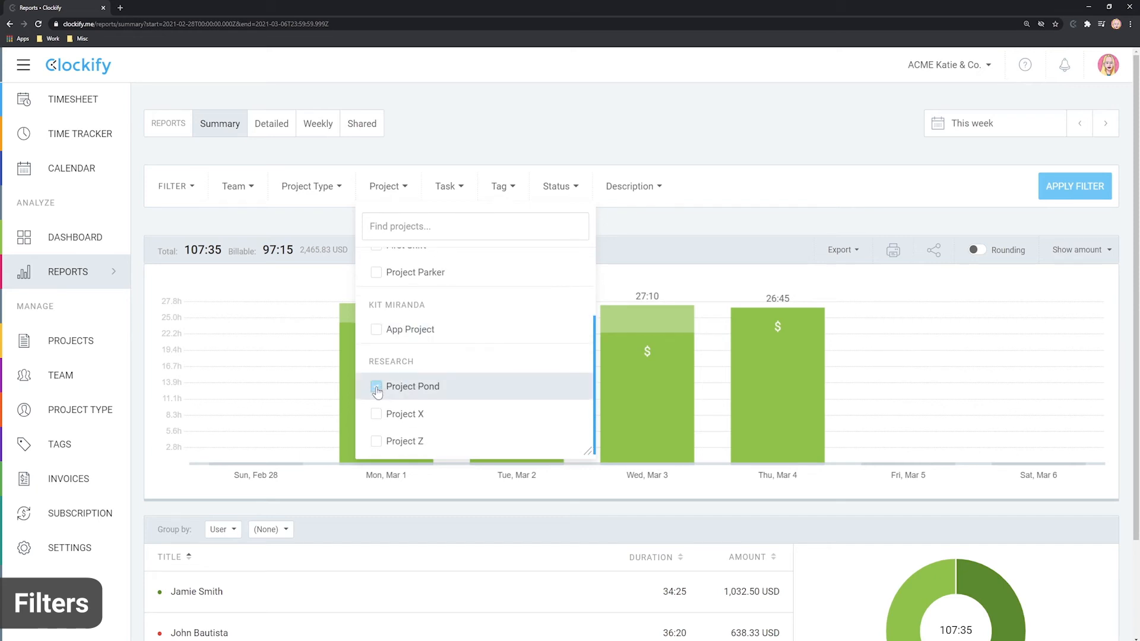
{"action": "left_click", "coordinate": [1075, 186]}
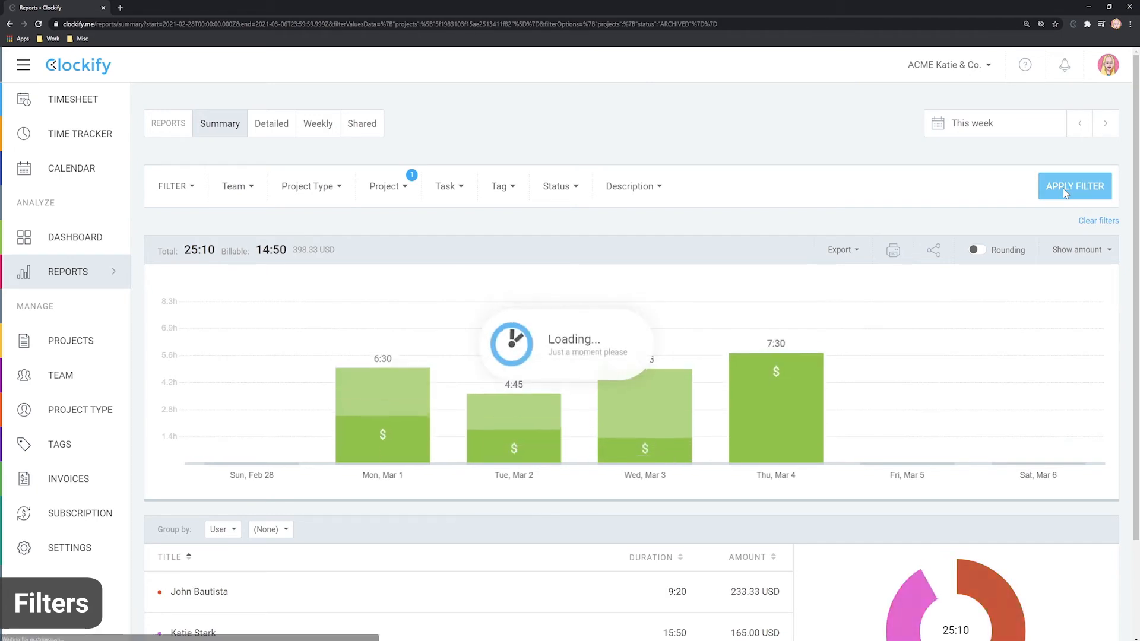
{"action": "left_click", "coordinate": [1075, 186]}
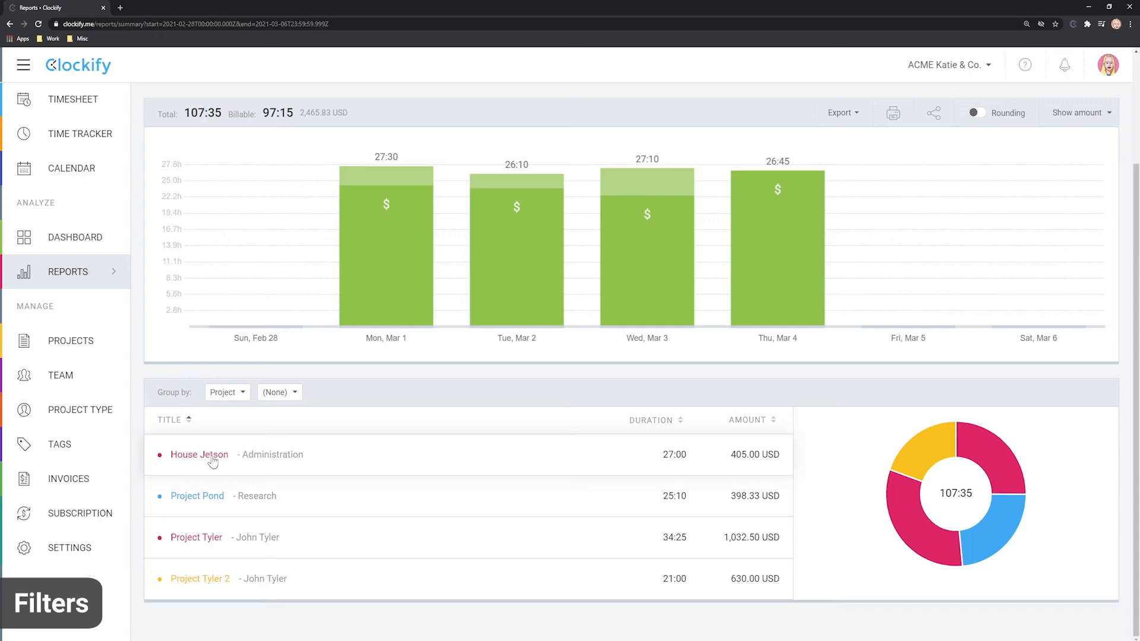
Drill into House Jetson's 27:00 detailed entries, return, and view other projects in new tabs
{"action": "left_click", "coordinate": [198, 455]}
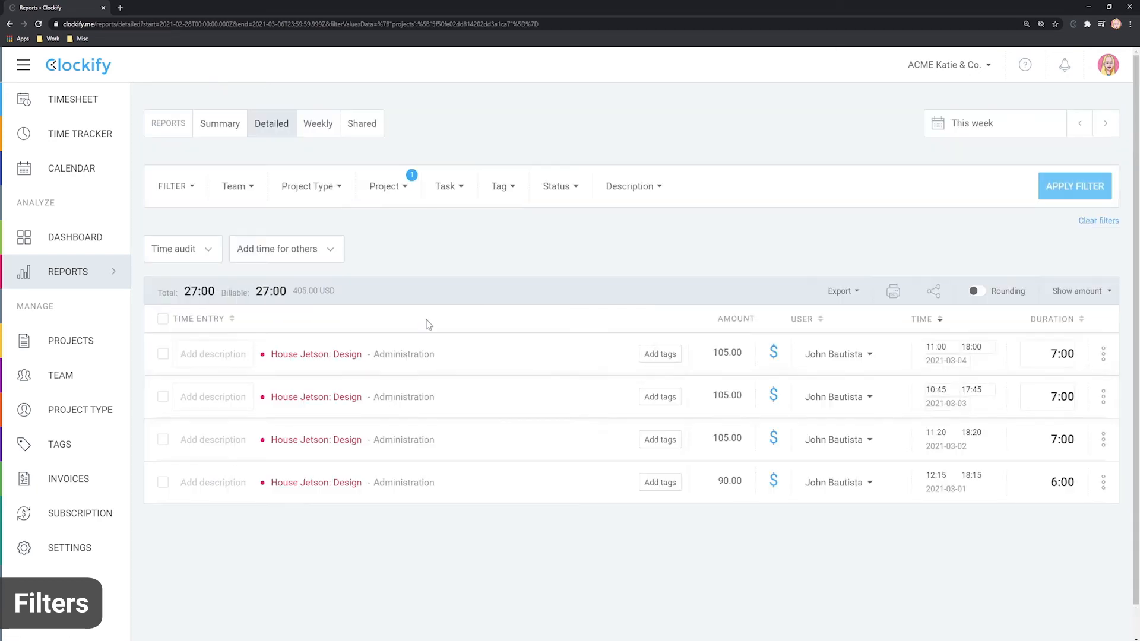
{"action": "left_click", "coordinate": [220, 122]}
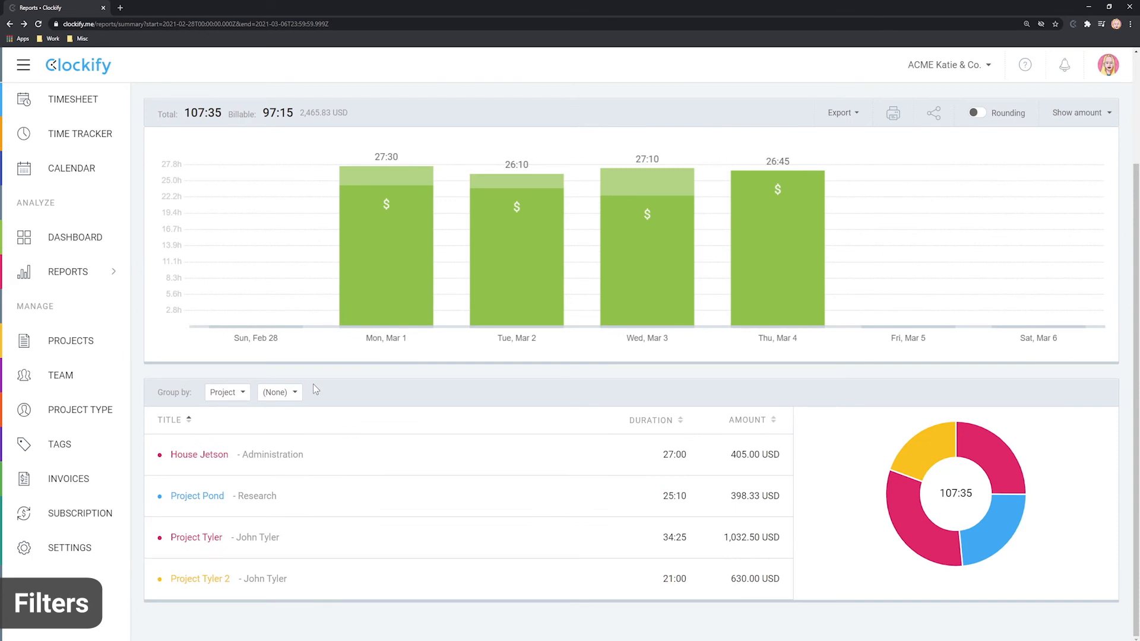
{"action": "right_click", "coordinate": [196, 537]}
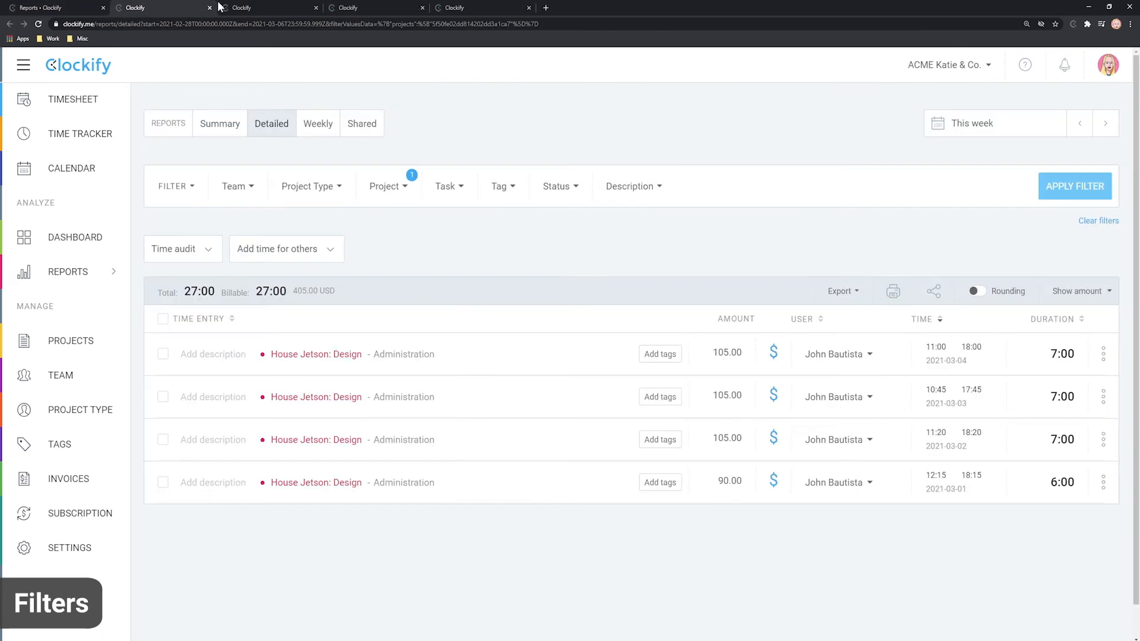
{"action": "left_click", "coordinate": [374, 9]}
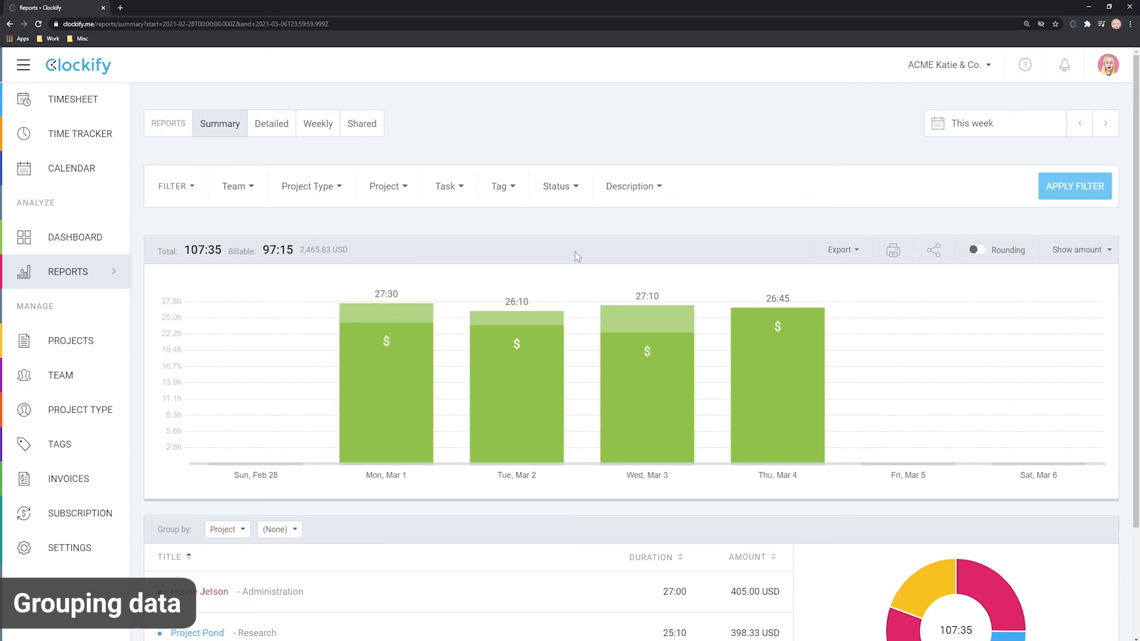
{"action": "mouse_move", "coordinate": [220, 124]}
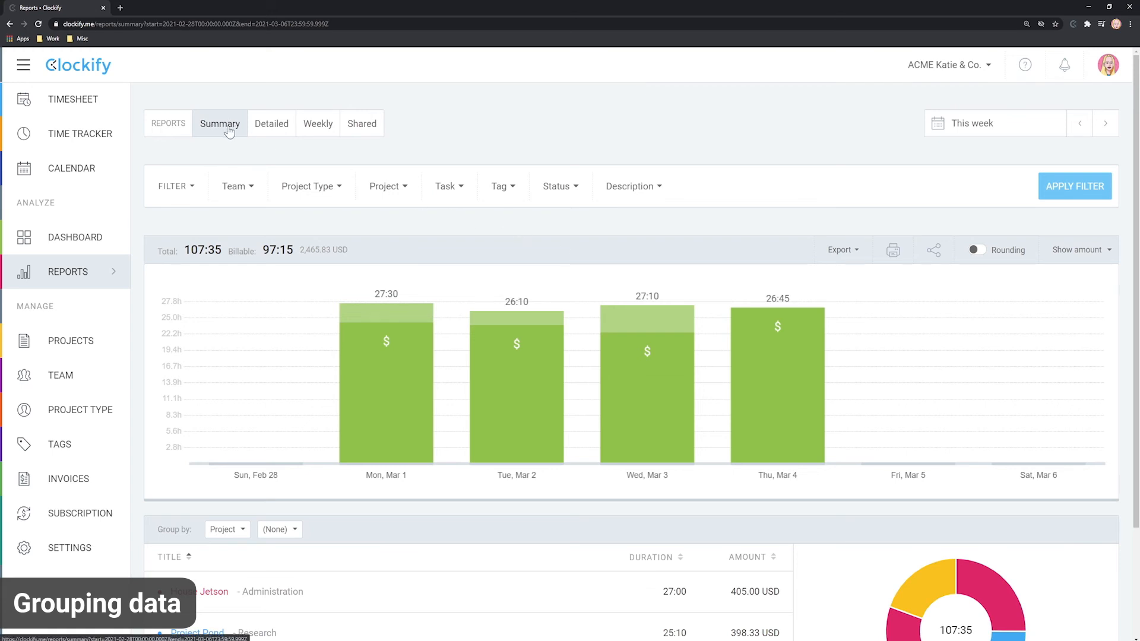
{"action": "mouse_move", "coordinate": [381, 414]}
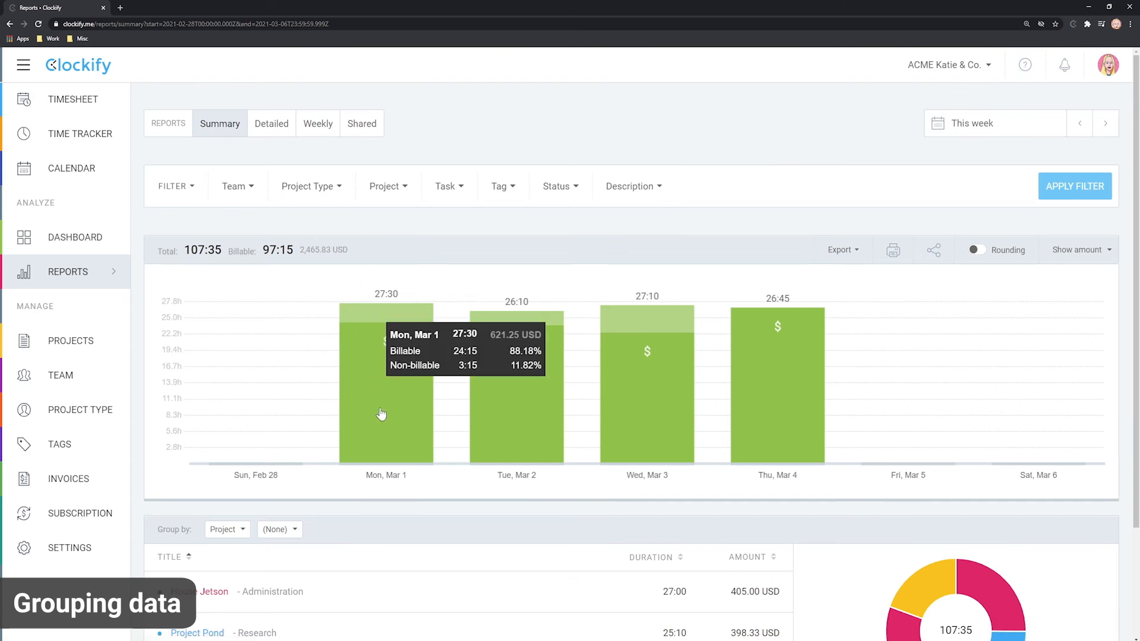
Group the summary report by User, then by Date, listing March 1–4 totals
{"action": "scroll", "scroll_direction": "down", "scroll_amount": 3}
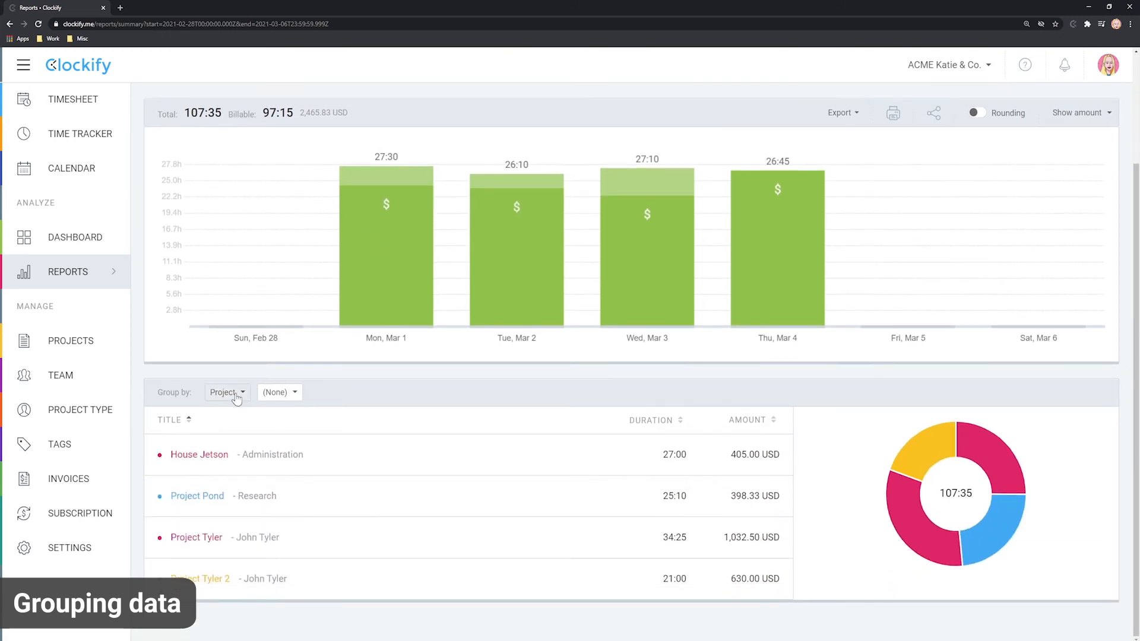
{"action": "left_click", "coordinate": [226, 392]}
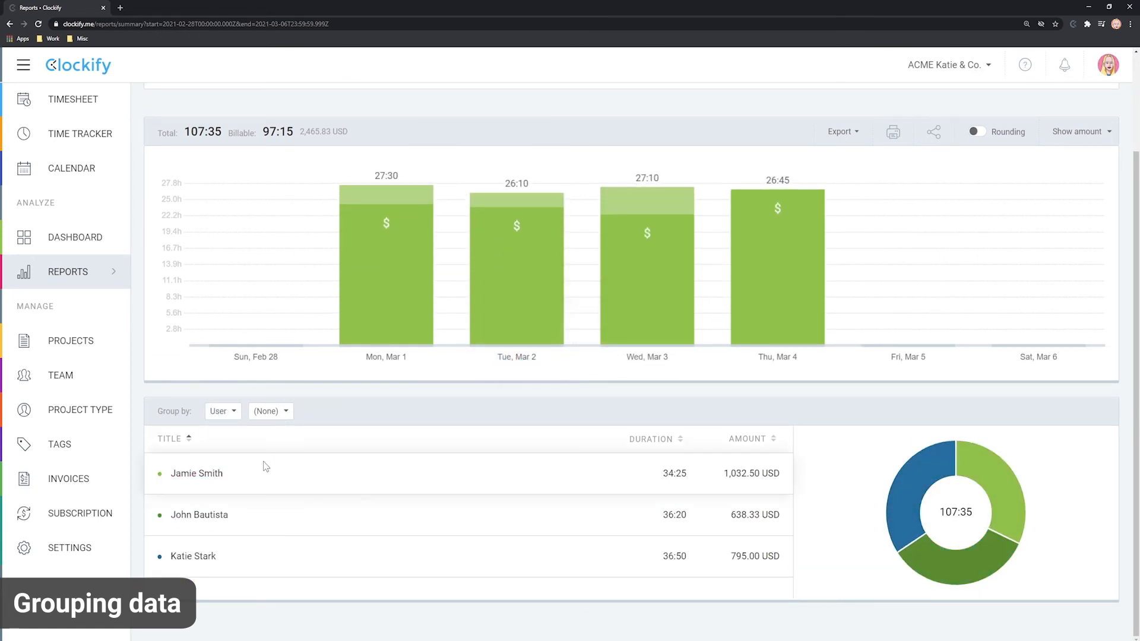
{"action": "left_click", "coordinate": [220, 411]}
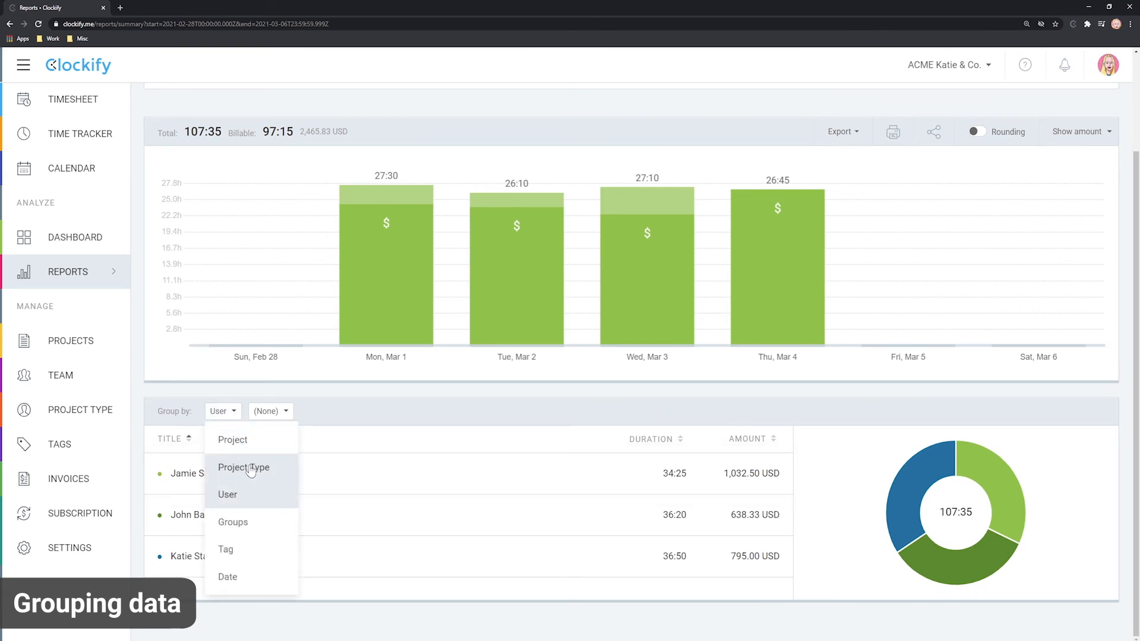
{"action": "left_click", "coordinate": [226, 577]}
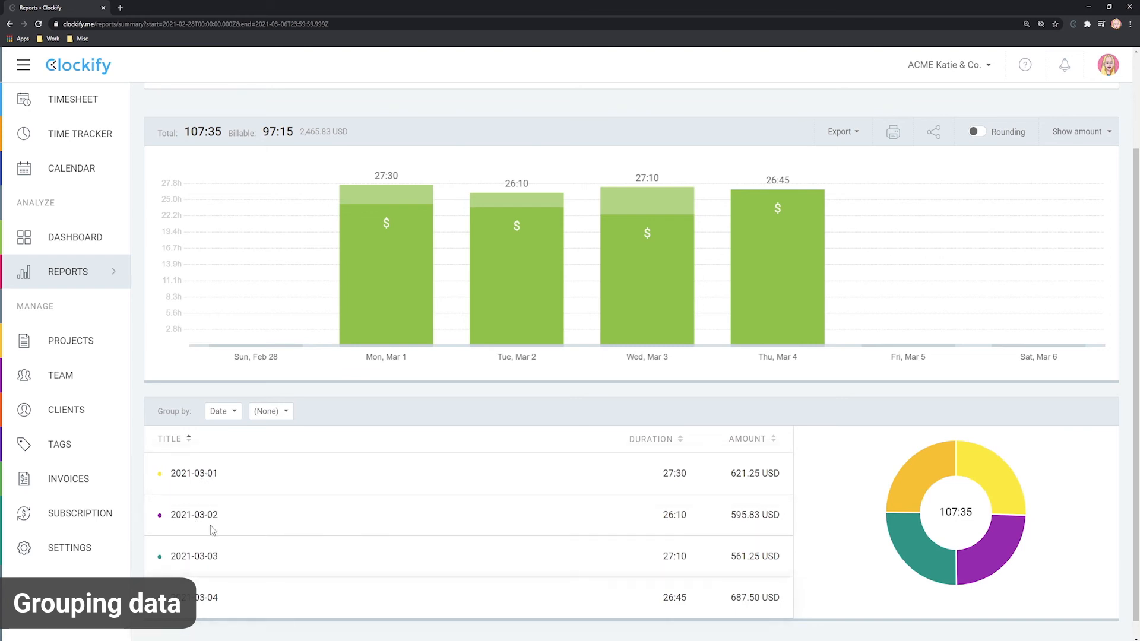
{"action": "left_click", "coordinate": [269, 411]}
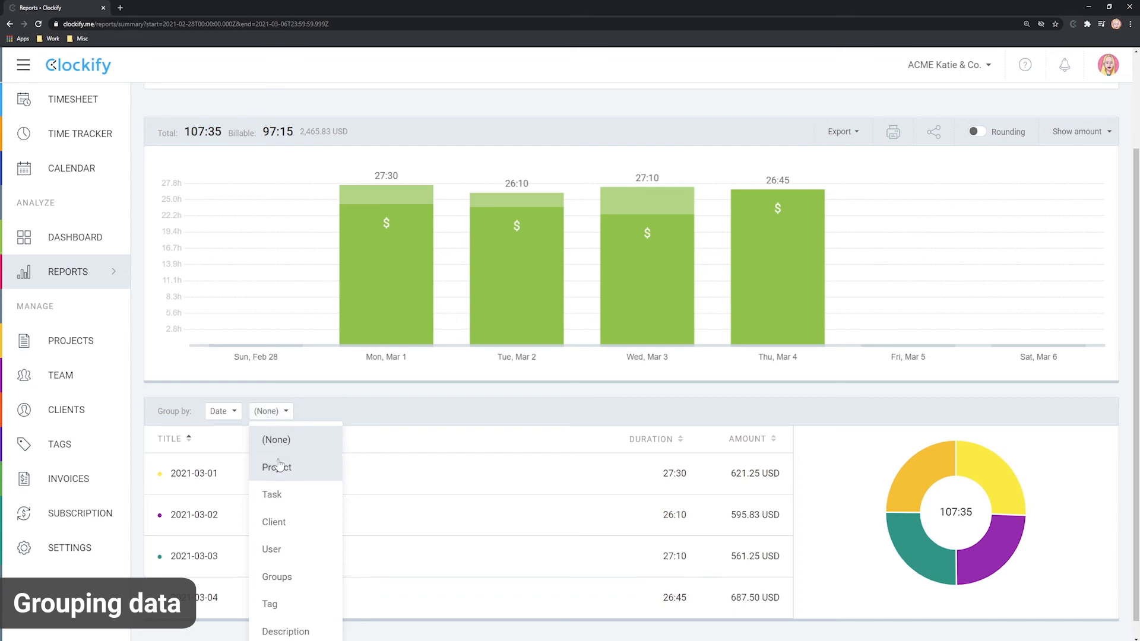
{"action": "left_click", "coordinate": [273, 521]}
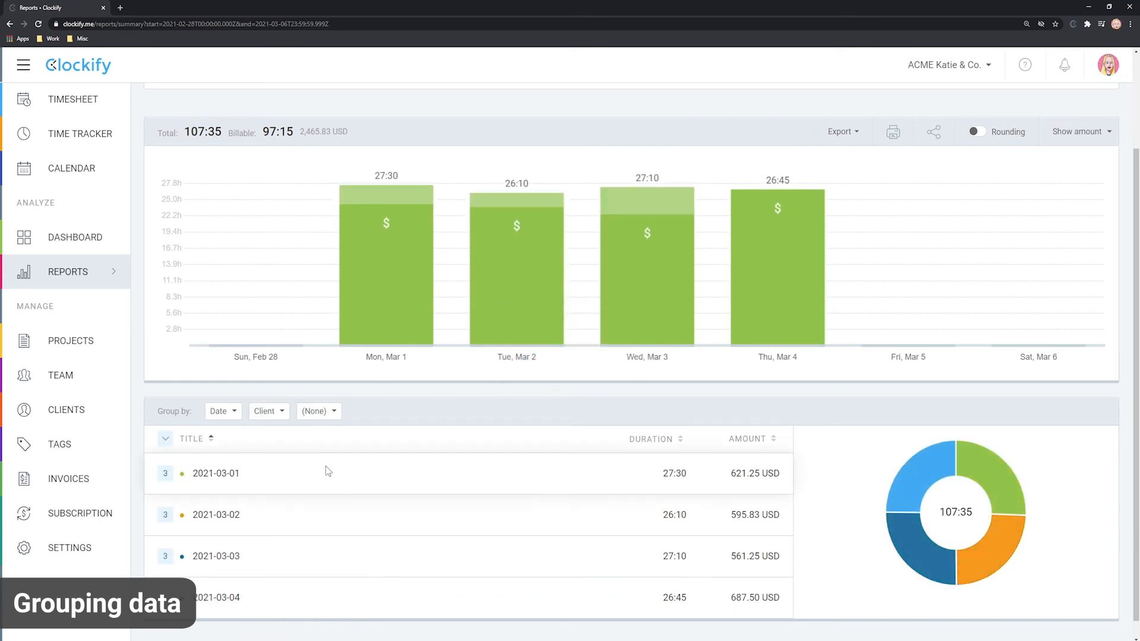
{"action": "left_click", "coordinate": [319, 411]}
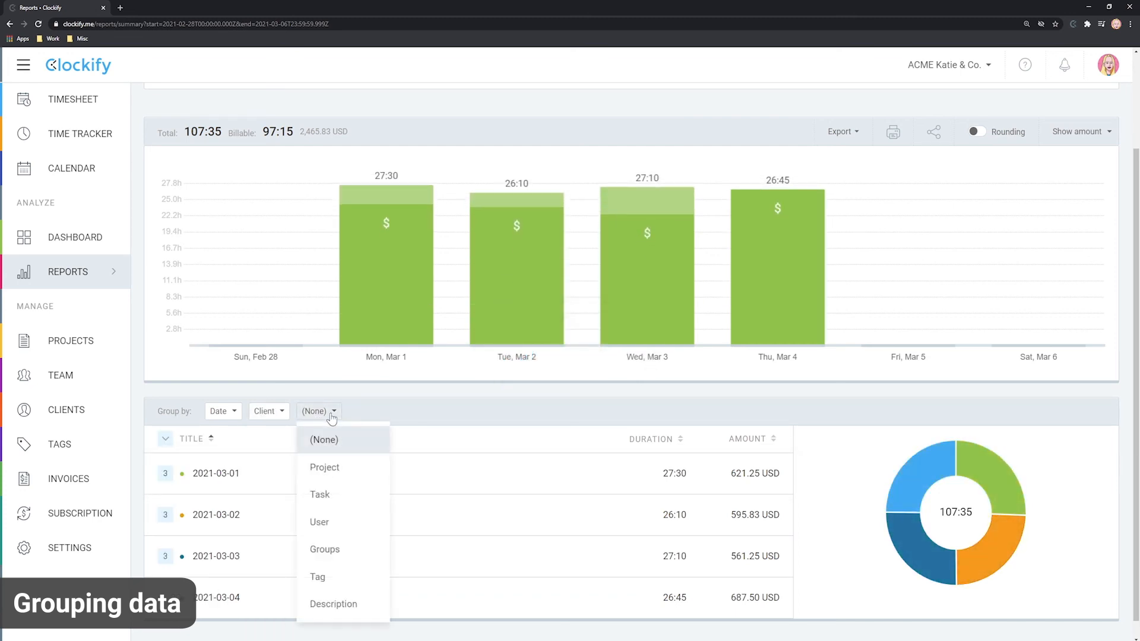
{"action": "left_click", "coordinate": [324, 467]}
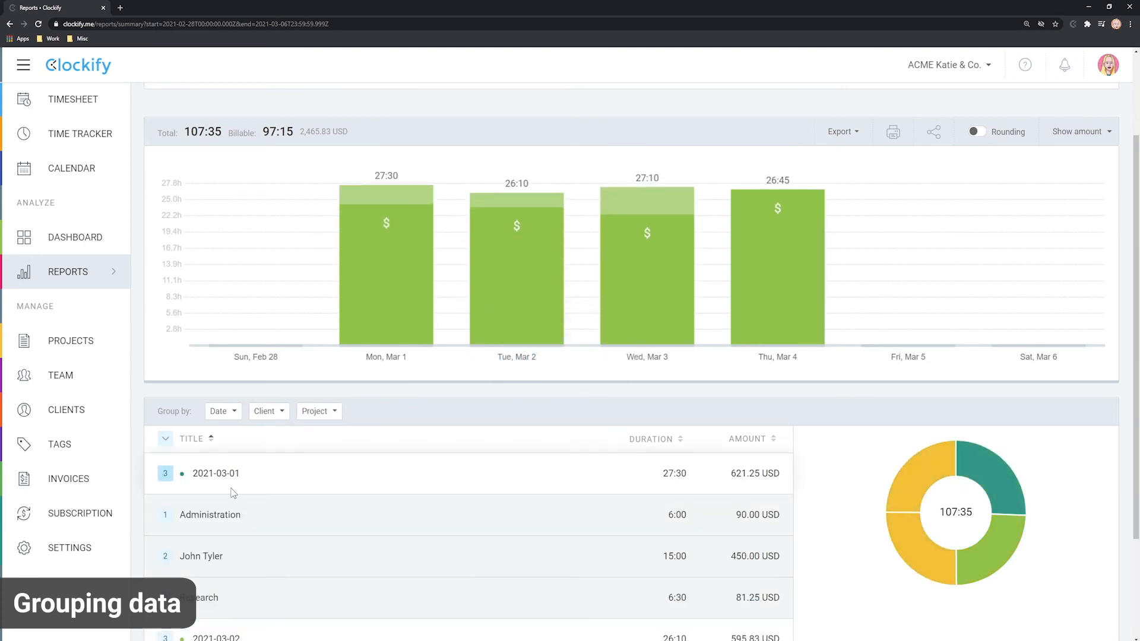
{"action": "scroll", "scroll_direction": "down", "scroll_amount": 3}
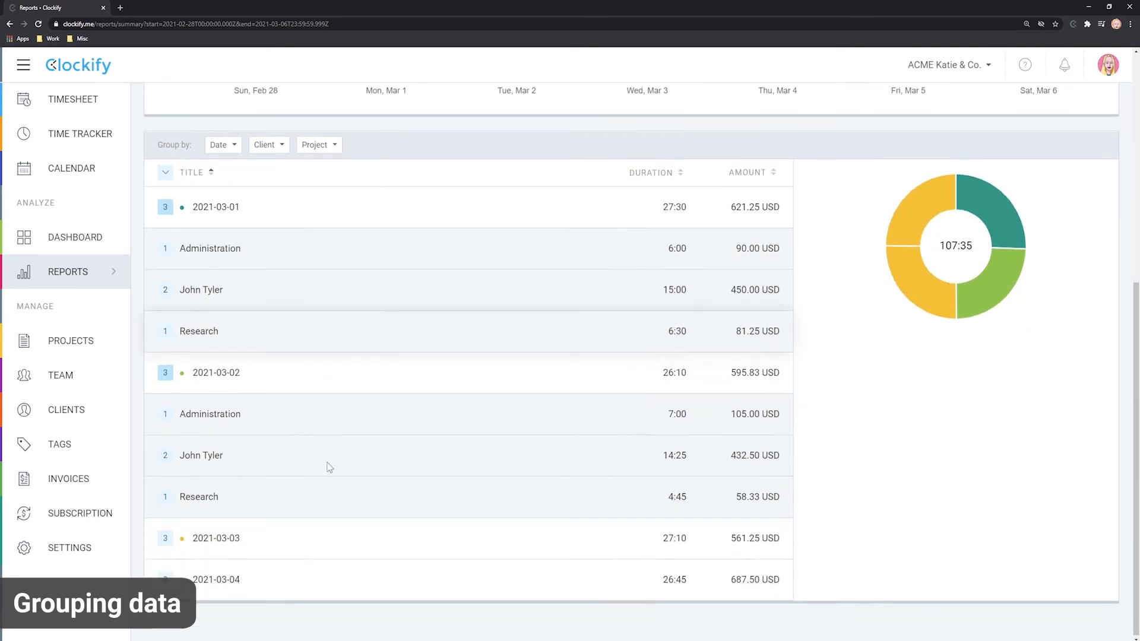
{"action": "left_click", "coordinate": [319, 466]}
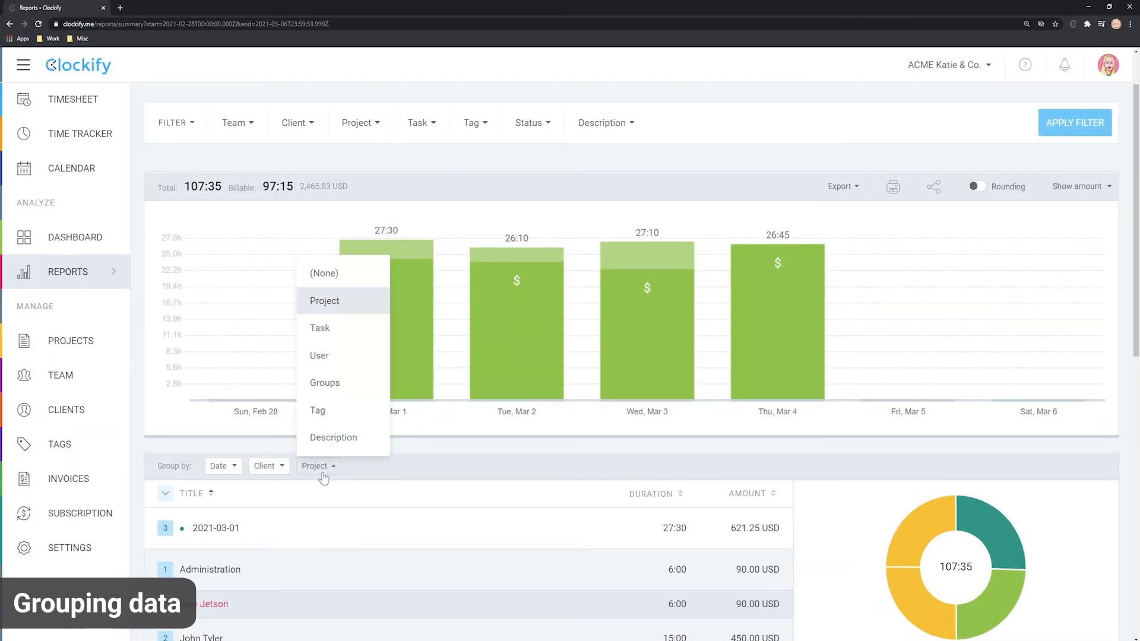
{"action": "left_click", "coordinate": [323, 273]}
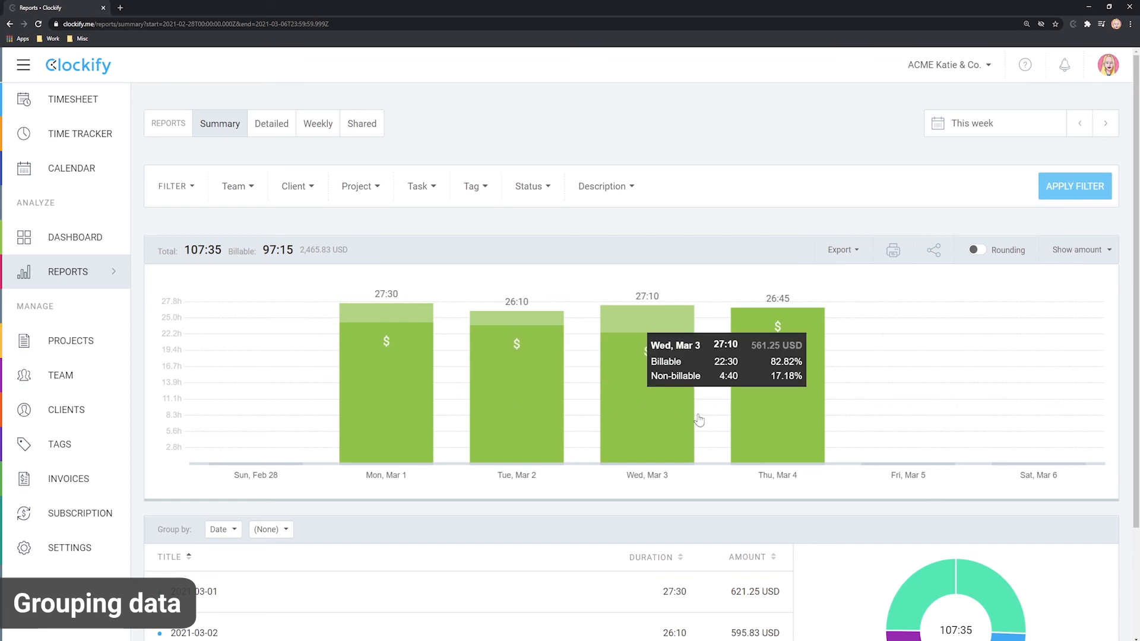
Show cost (1,662.50 USD) and profit views, then hide all money values from the report
{"action": "left_click", "coordinate": [1080, 250]}
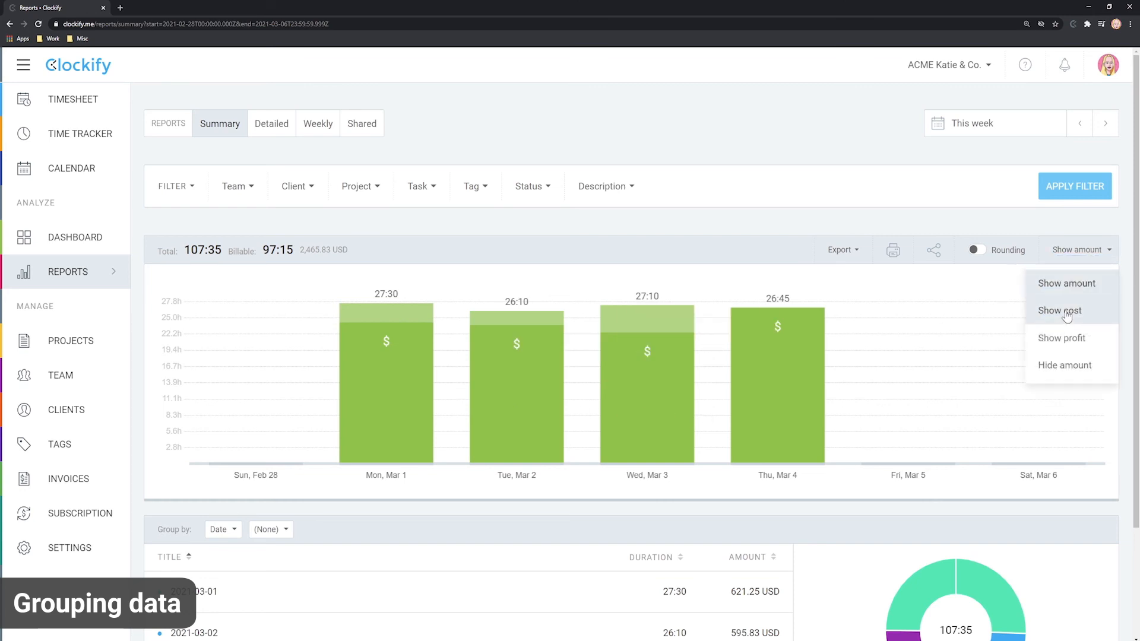
{"action": "left_click", "coordinate": [1080, 250]}
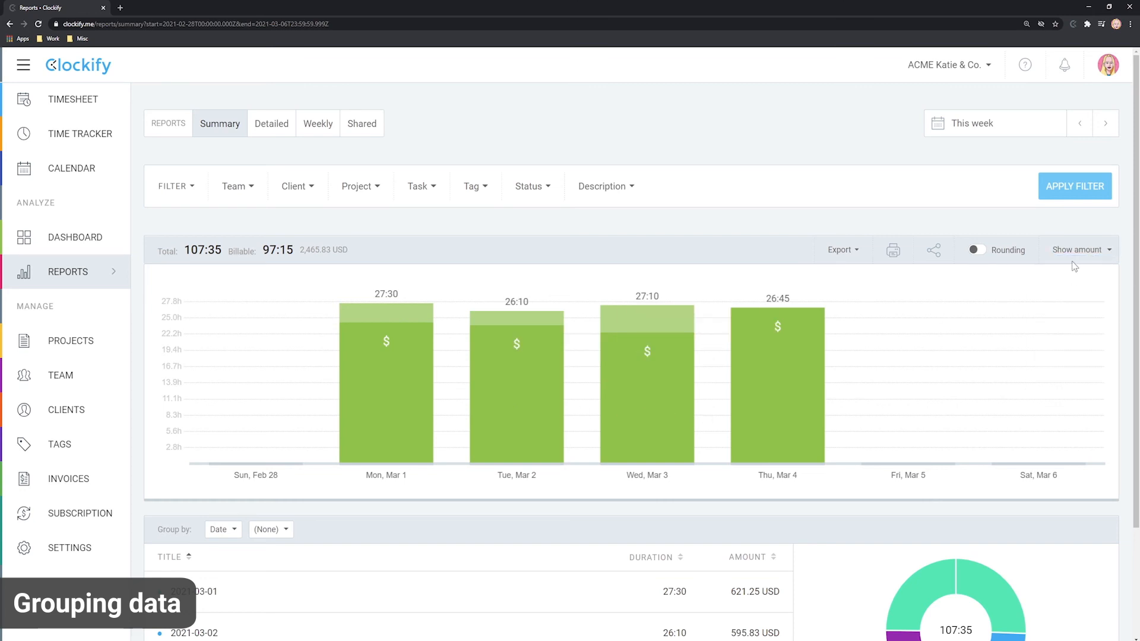
{"action": "left_click", "coordinate": [1079, 250]}
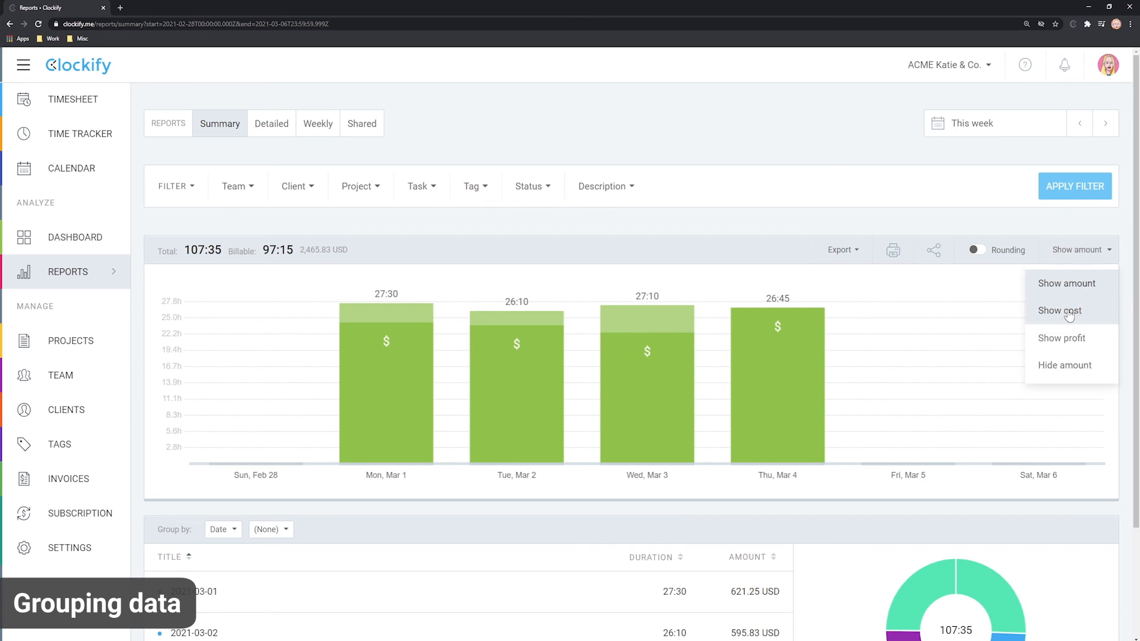
{"action": "left_click", "coordinate": [1059, 310]}
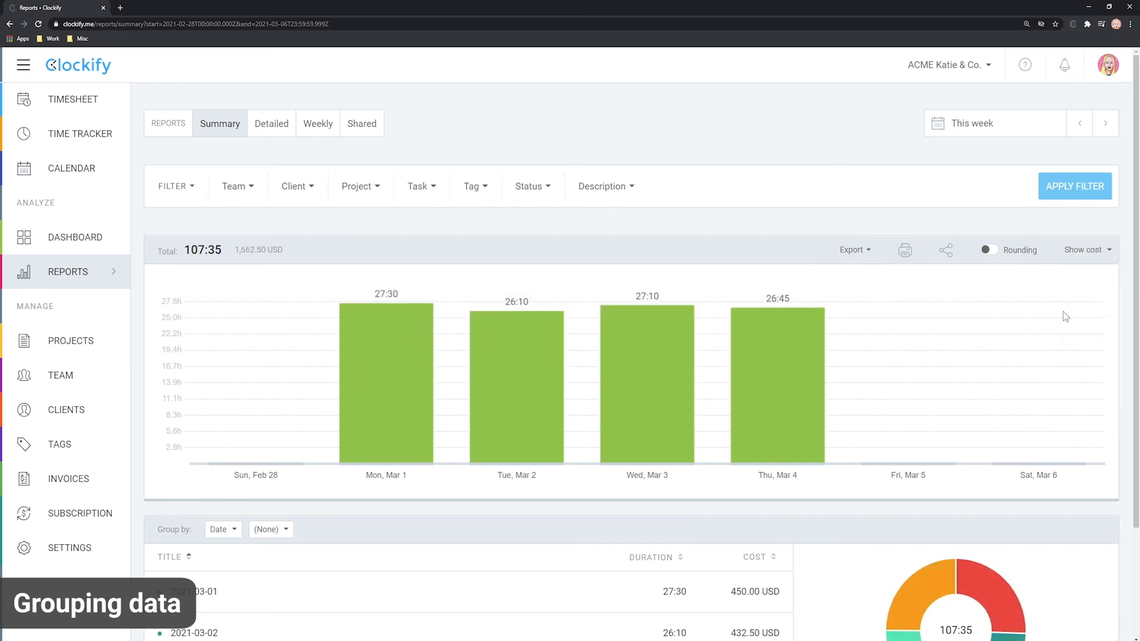
{"action": "left_click", "coordinate": [1086, 250]}
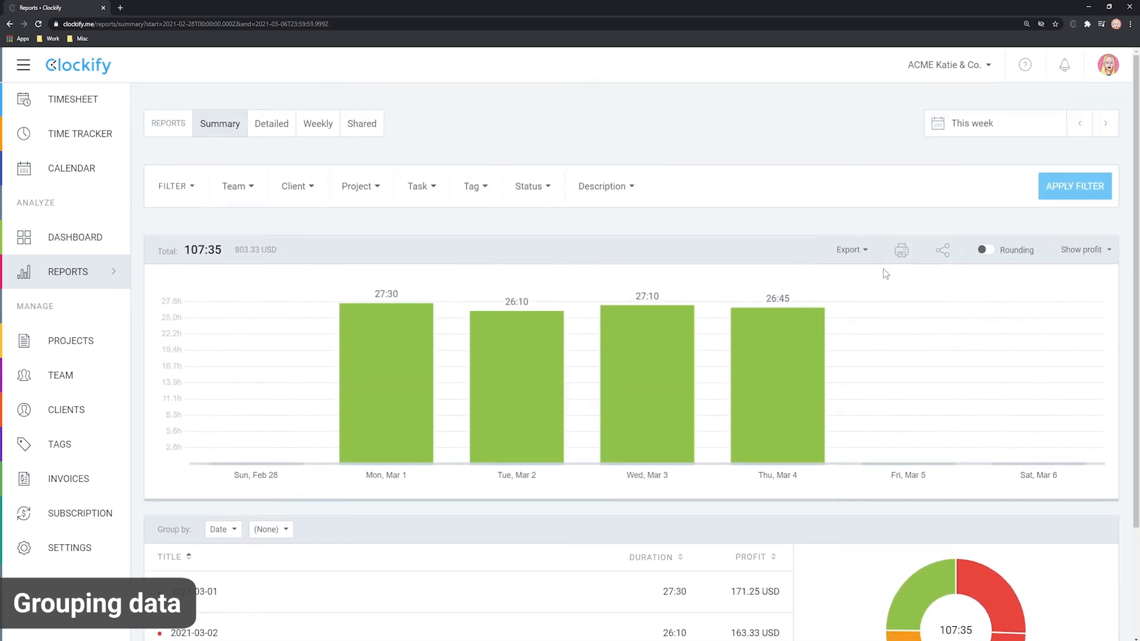
{"action": "left_click", "coordinate": [1084, 250]}
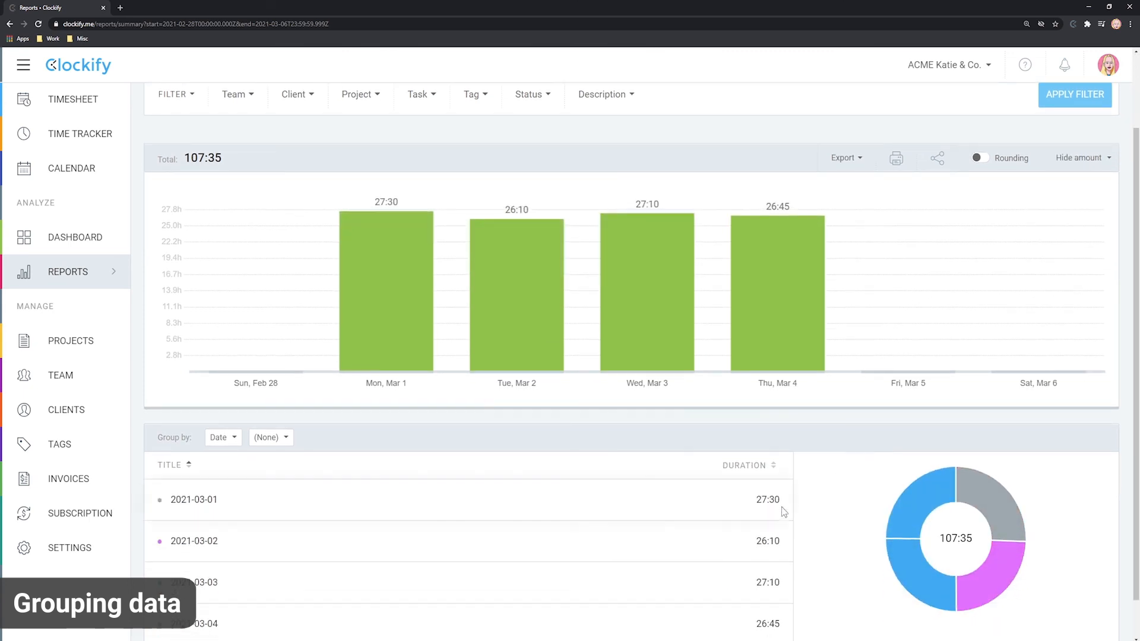
Show amounts in the weekly report, then export the detailed report to Excel
{"action": "left_click", "coordinate": [318, 89]}
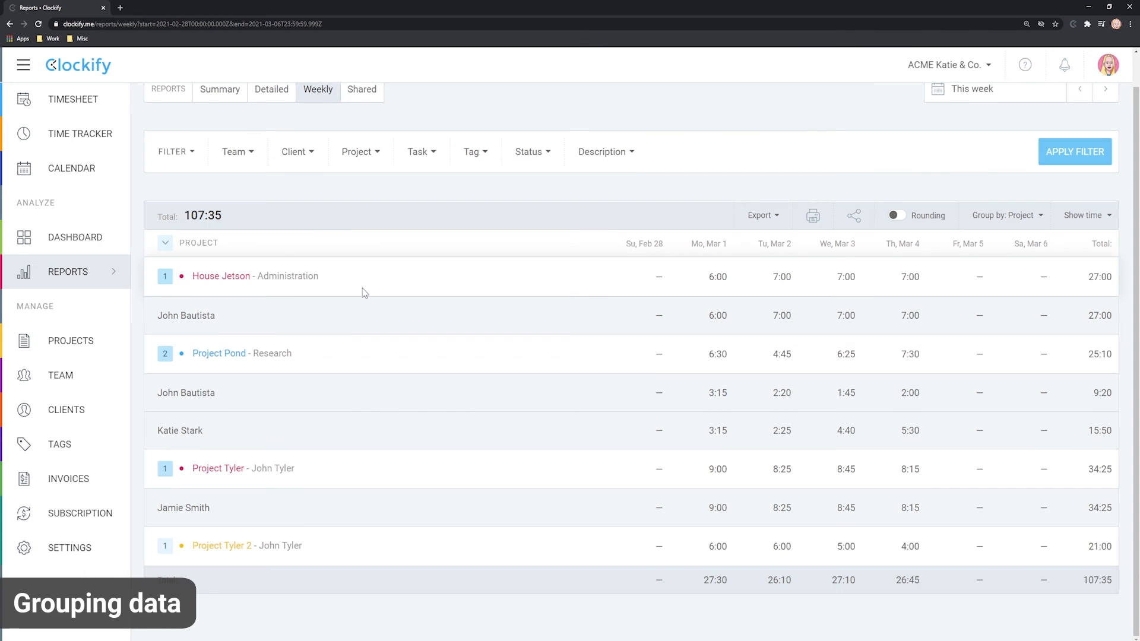
{"action": "left_click", "coordinate": [1083, 215]}
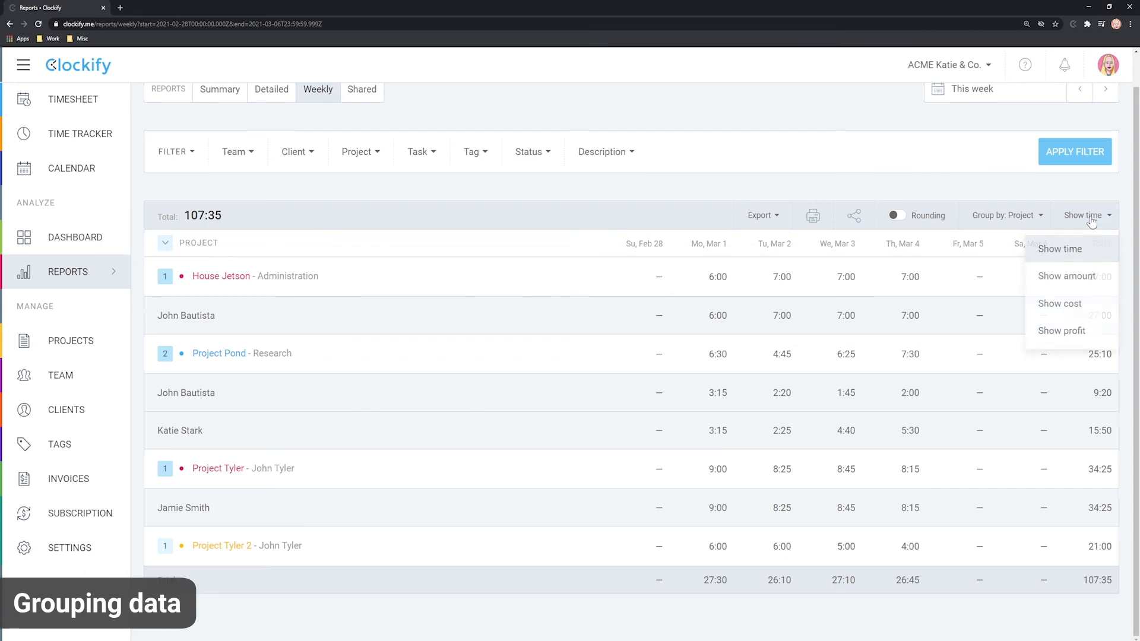
{"action": "mouse_move", "coordinate": [1068, 275]}
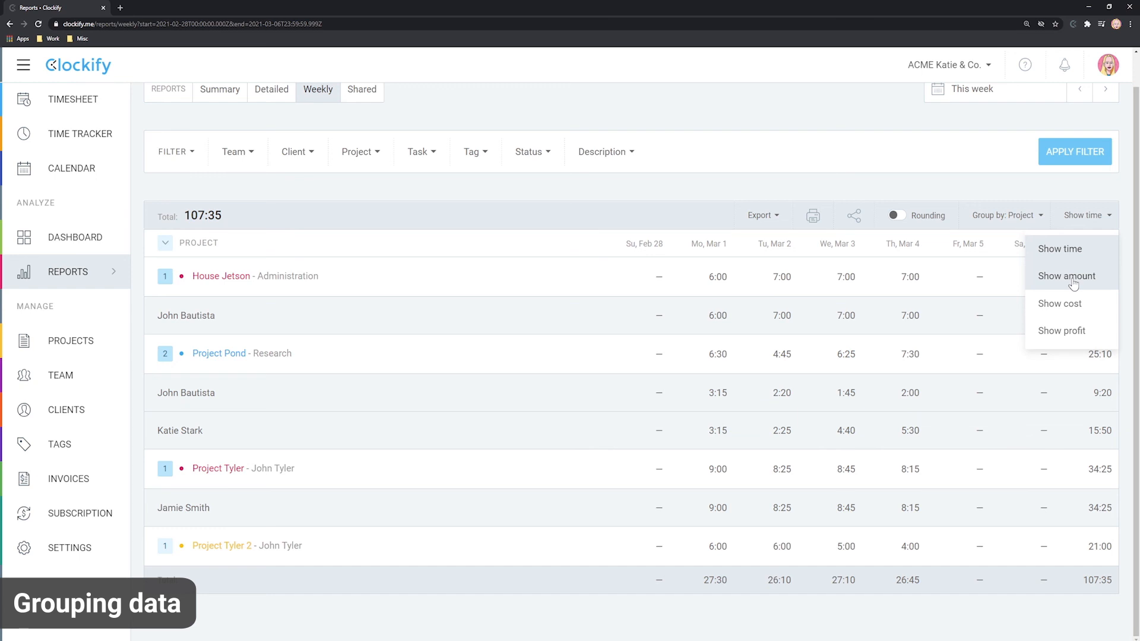
{"action": "left_click", "coordinate": [271, 89]}
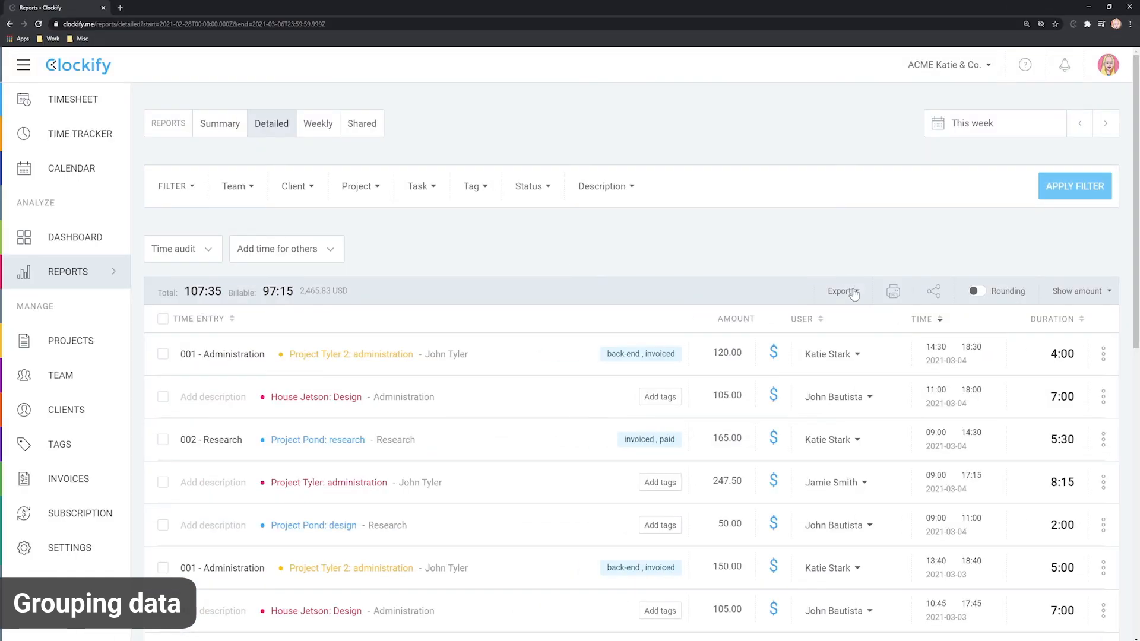
{"action": "left_click", "coordinate": [841, 291]}
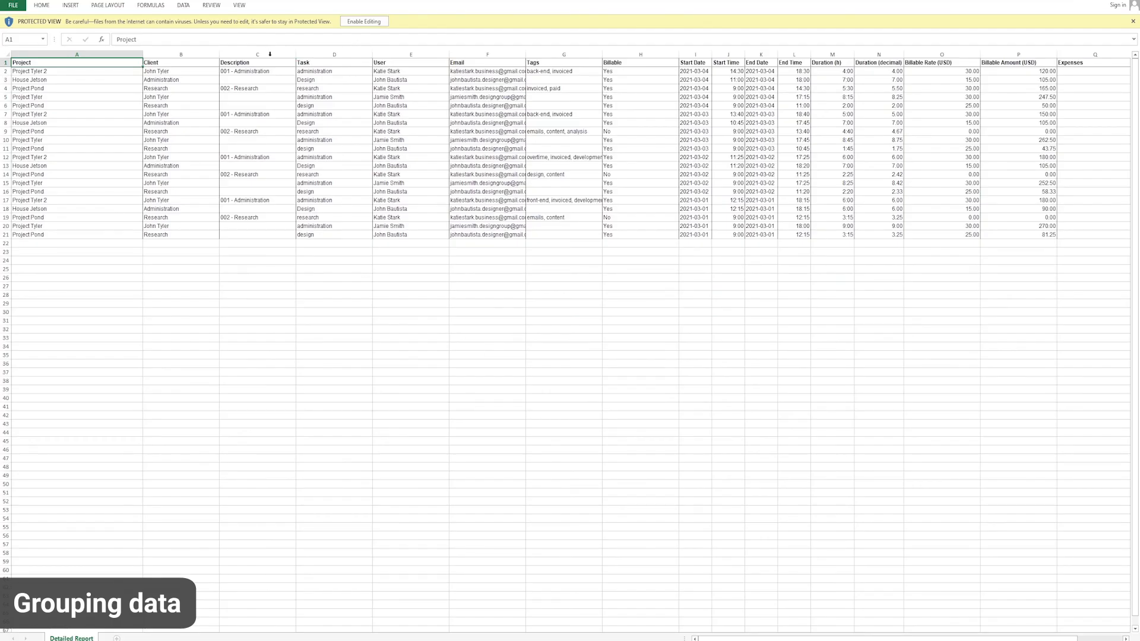
{"action": "mouse_move", "coordinate": [435, 212]}
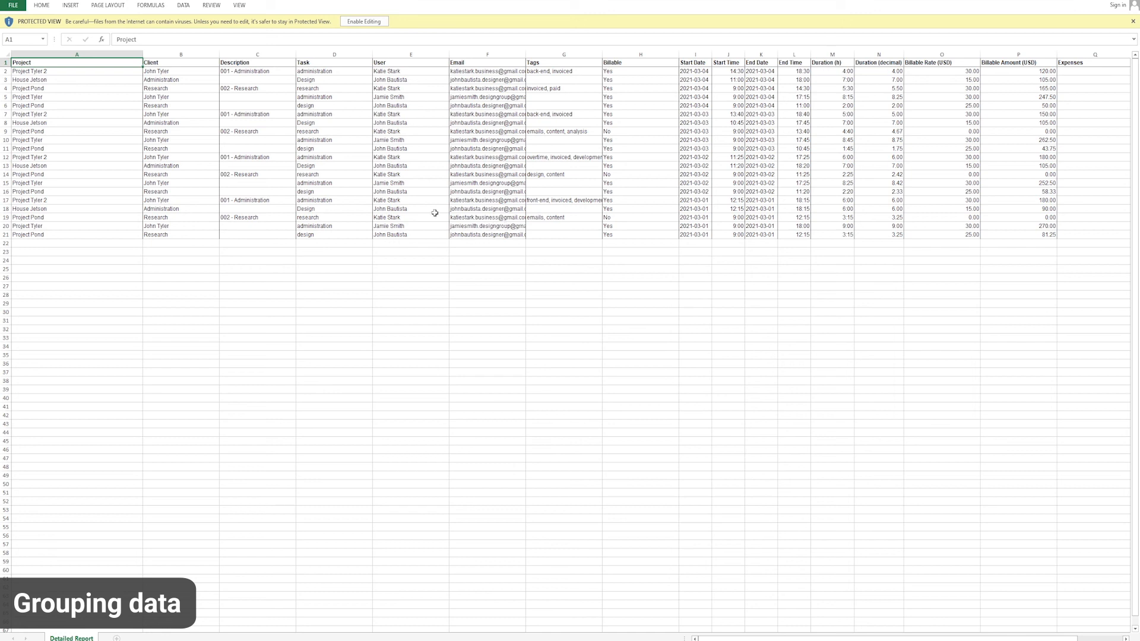
{"action": "mouse_move", "coordinate": [257, 63]}
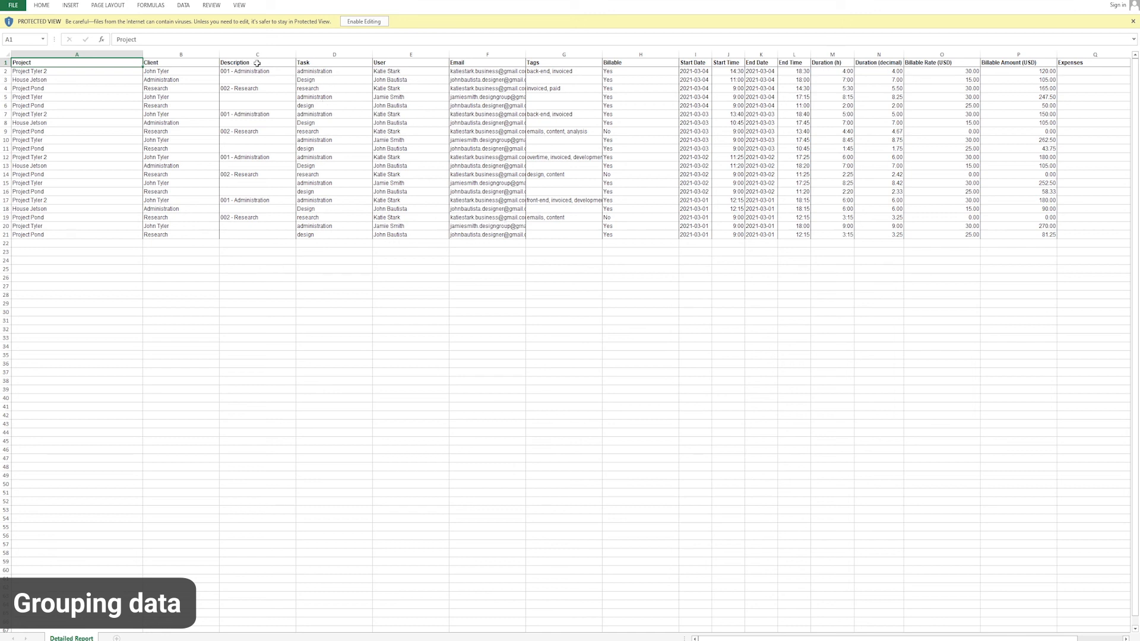
Review the exported sheet's Client, Description and Task columns by selecting each in turn
{"action": "left_click", "coordinate": [257, 53]}
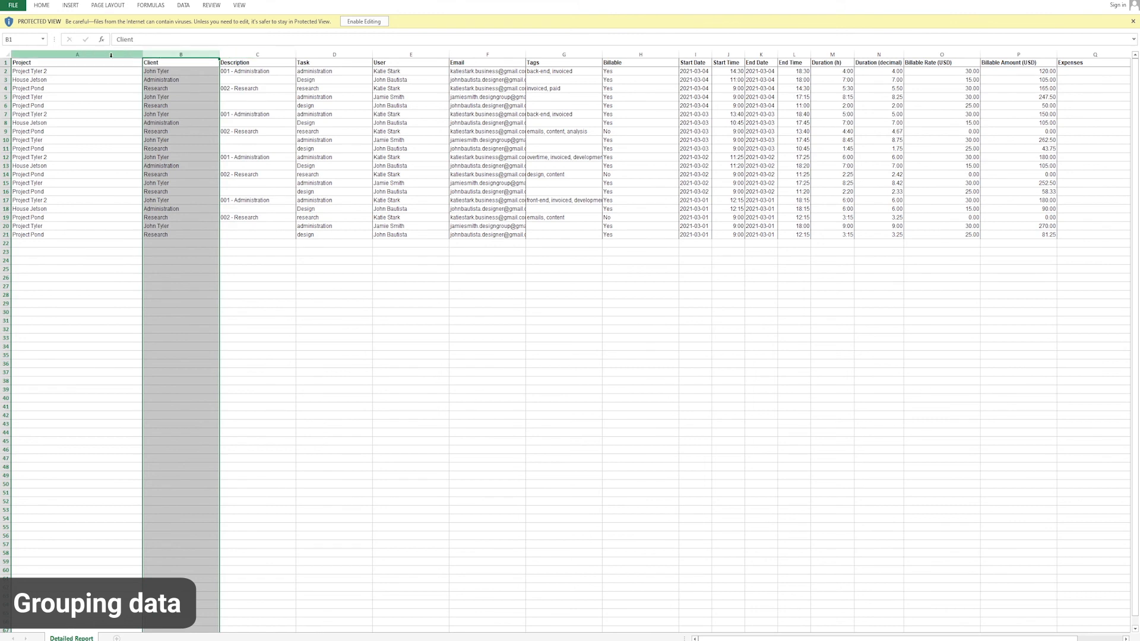
{"action": "left_click", "coordinate": [256, 62]}
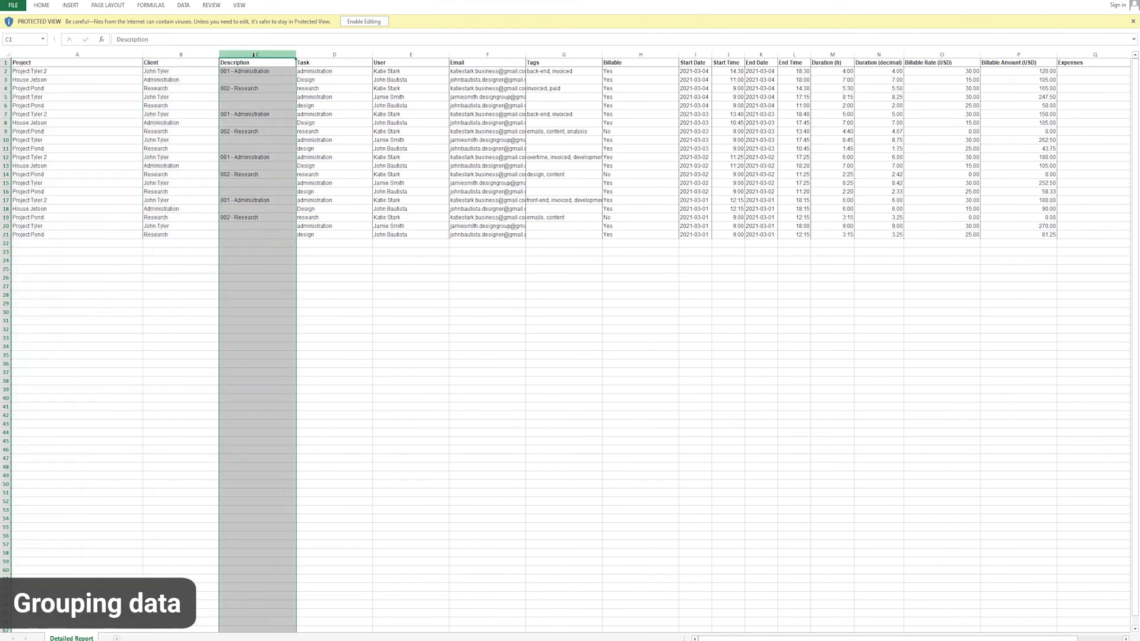
{"action": "left_click", "coordinate": [334, 61]}
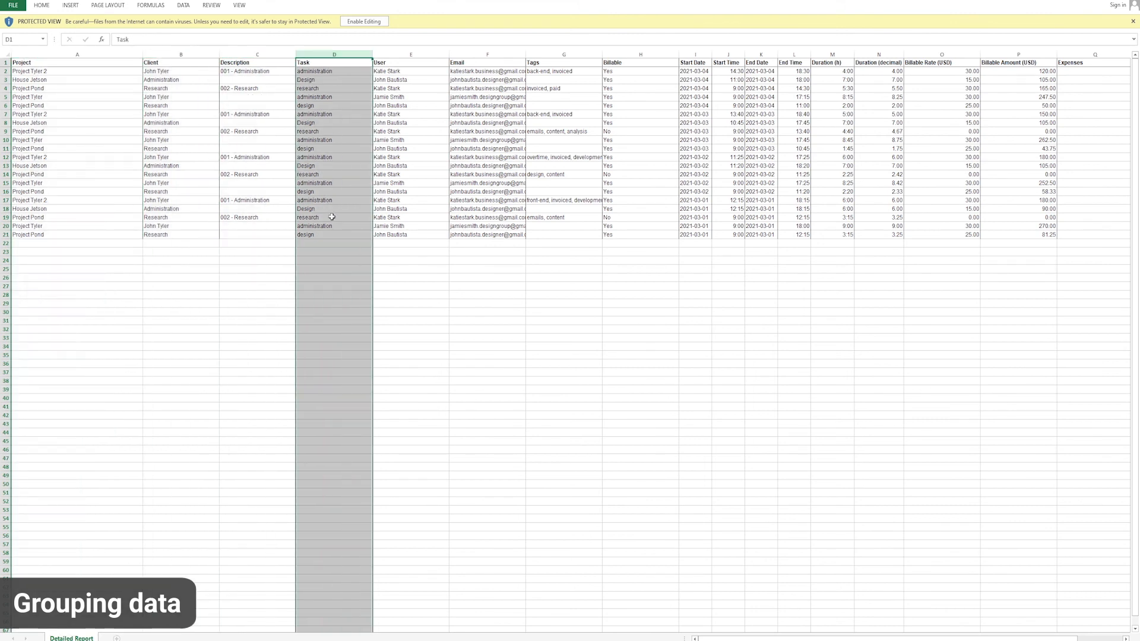